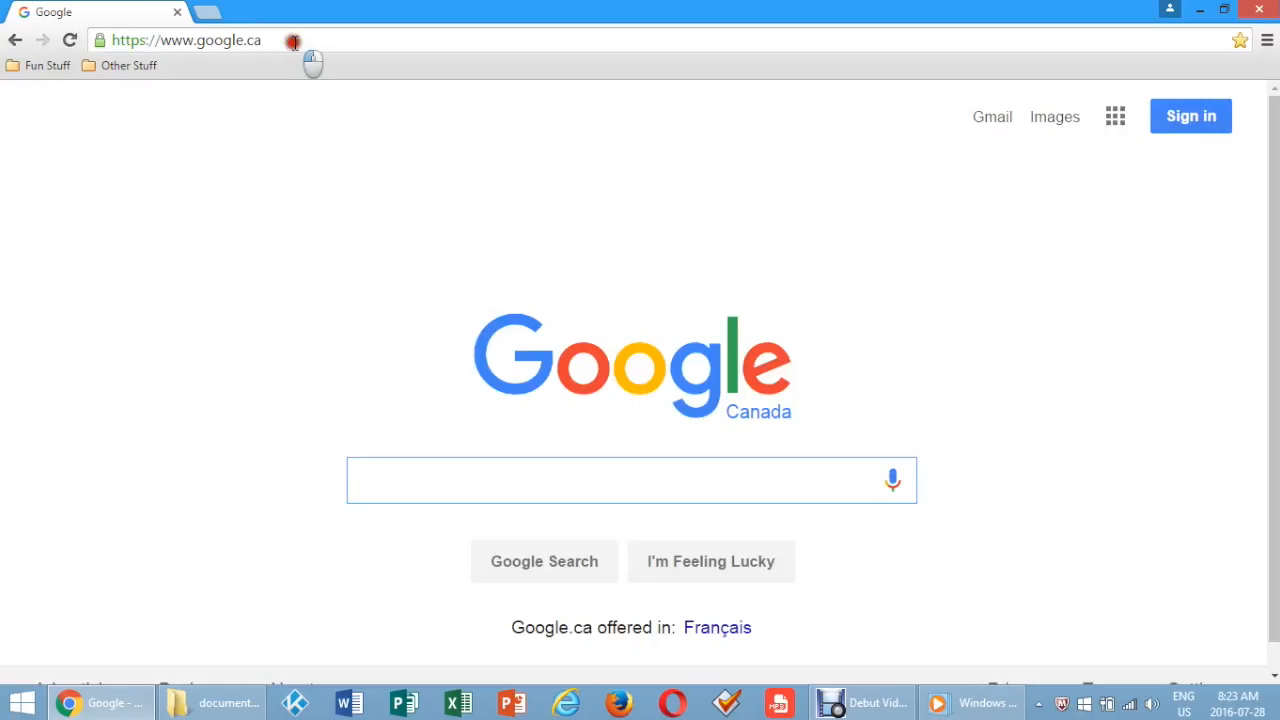
{"action": "left_click", "coordinate": [184, 40]}
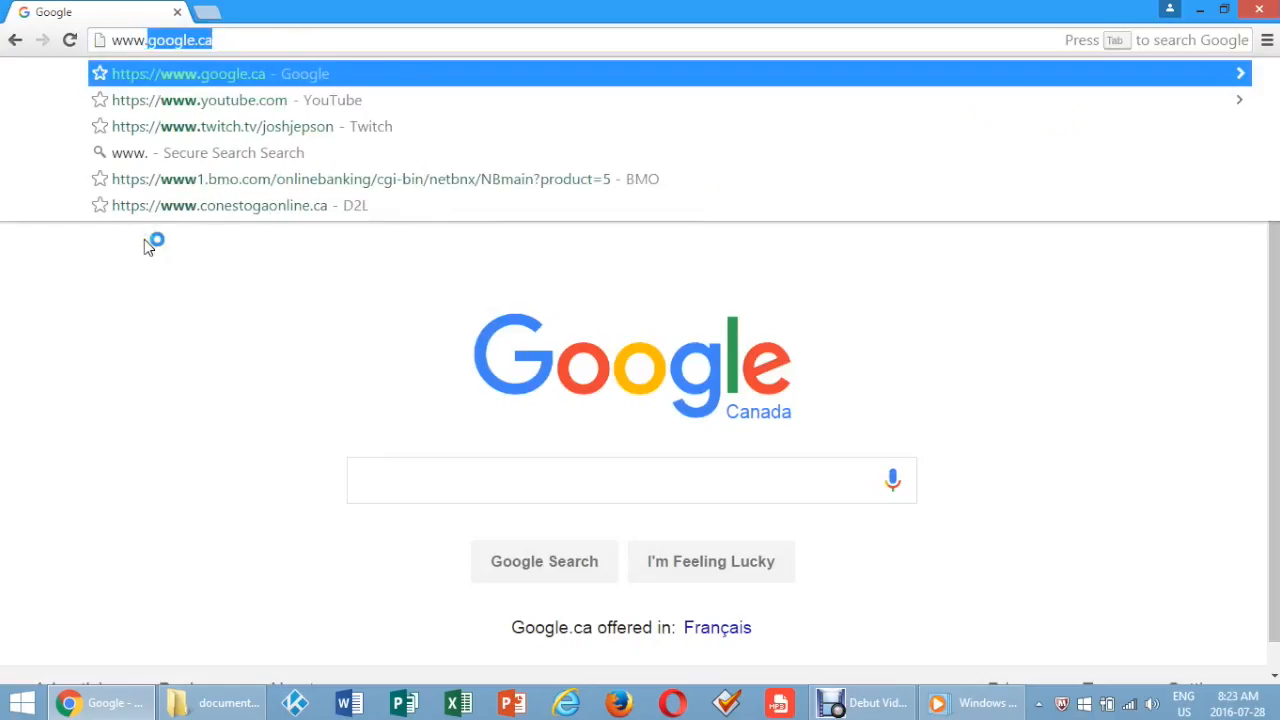
{"action": "type", "text": "www.spi"}
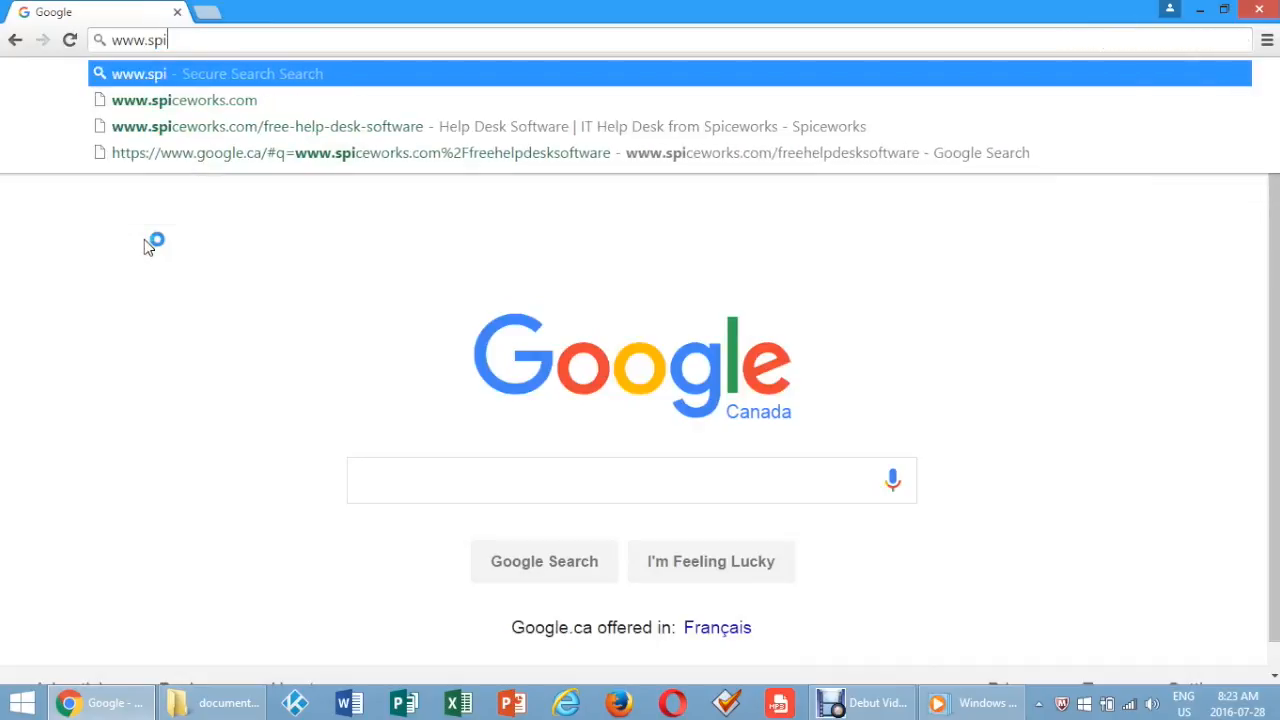
{"action": "type", "text": "ceworks.com/free-"}
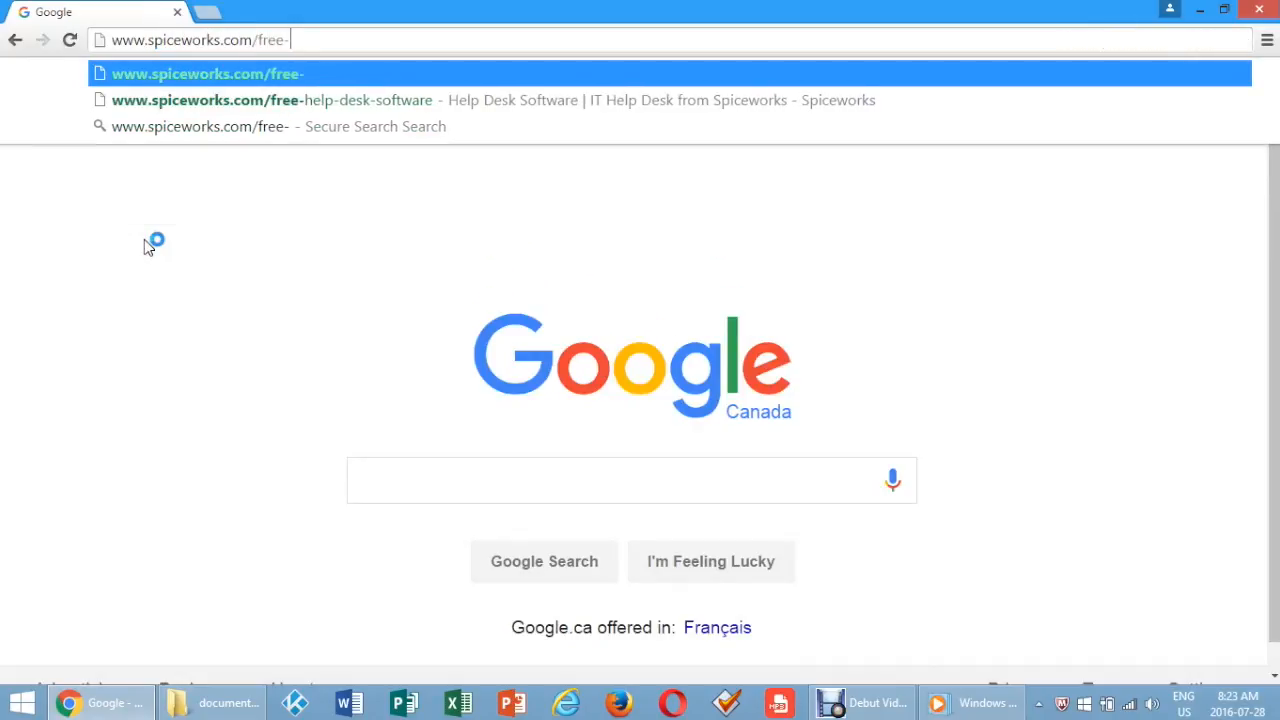
{"action": "type", "text": "help-desk"}
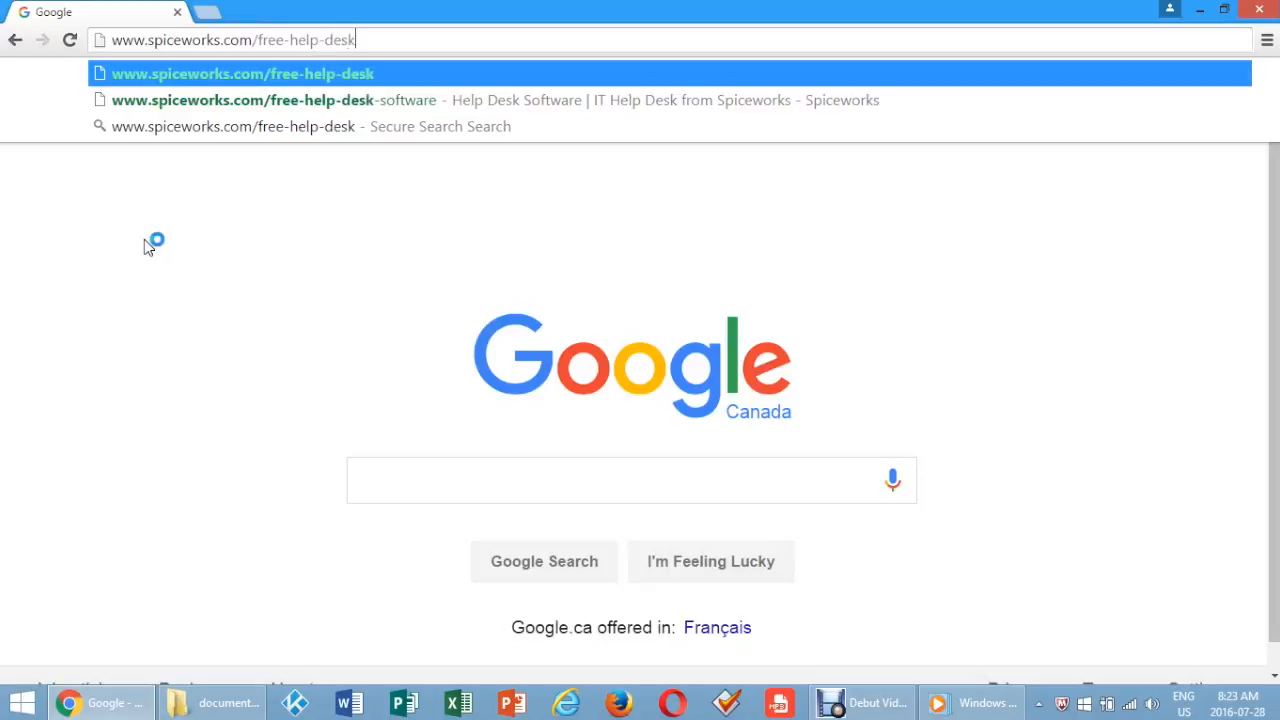
{"action": "type", "text": "-software"}
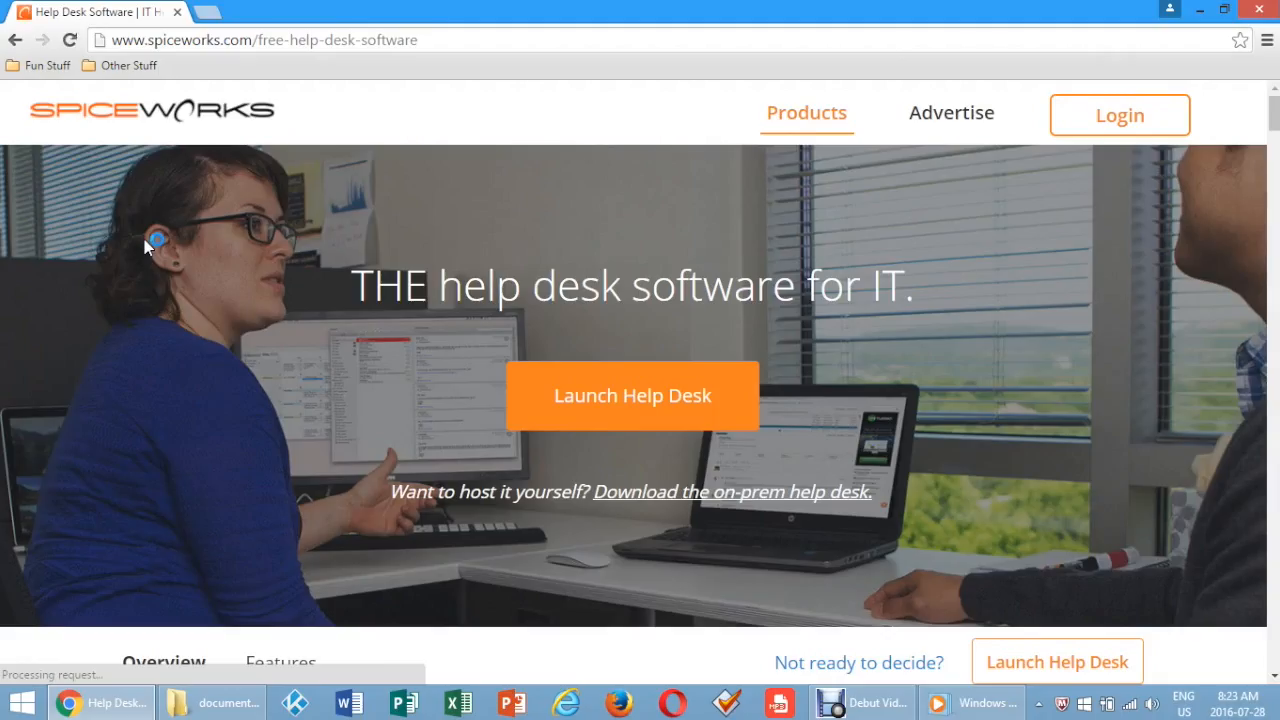
{"action": "mouse_move", "coordinate": [1068, 200]}
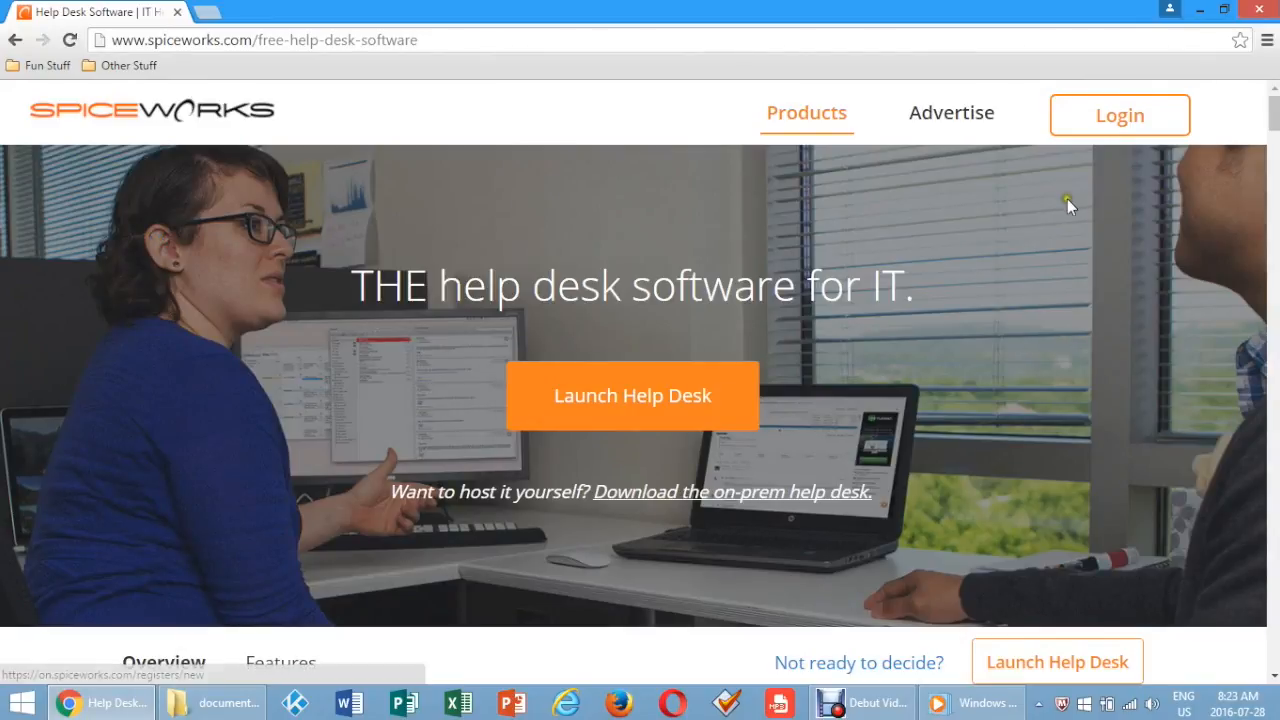
Step: Launch the help desk sign-in and switch to creating a new account
{"action": "left_click", "coordinate": [1120, 114]}
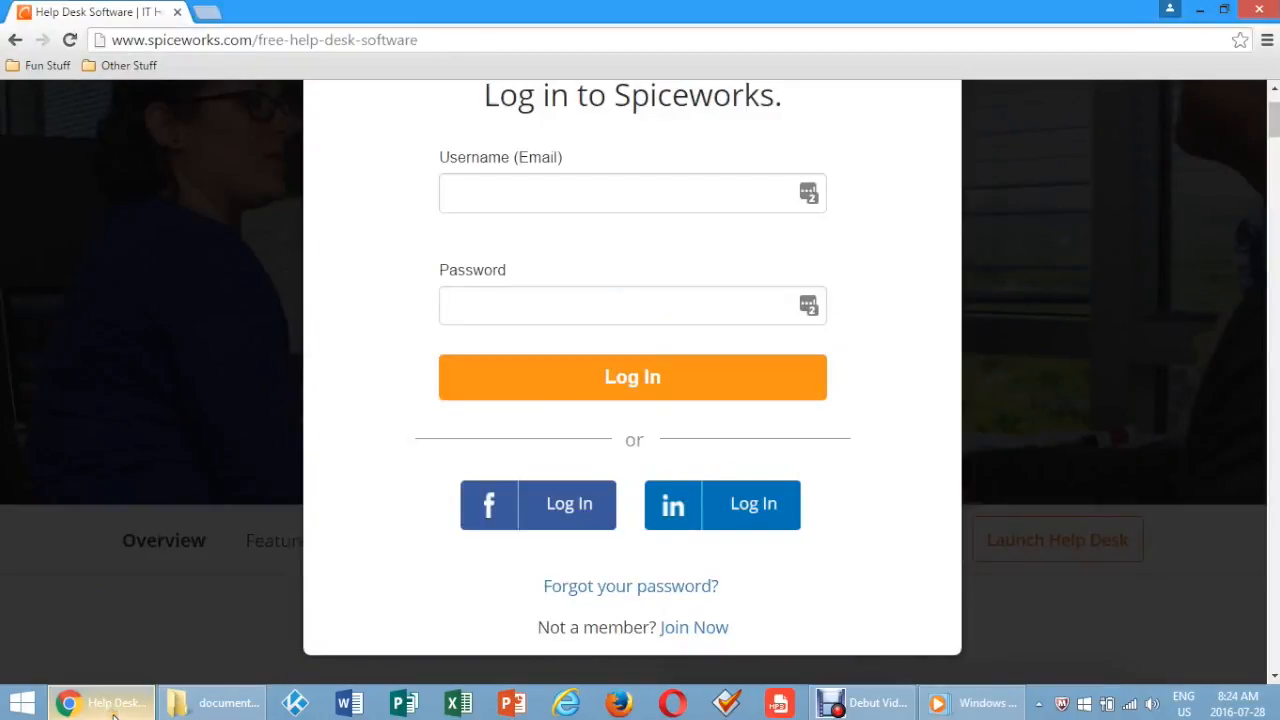
{"action": "left_click", "coordinate": [694, 628]}
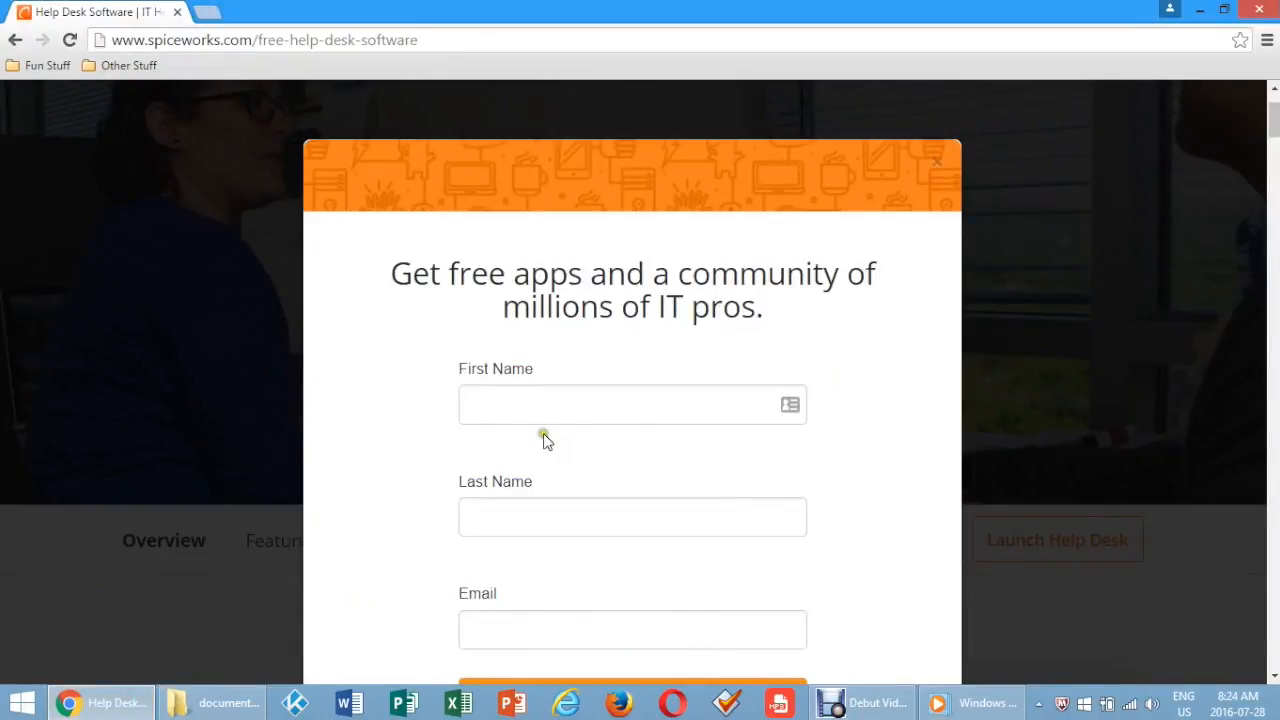
{"action": "type", "text": "Jun"}
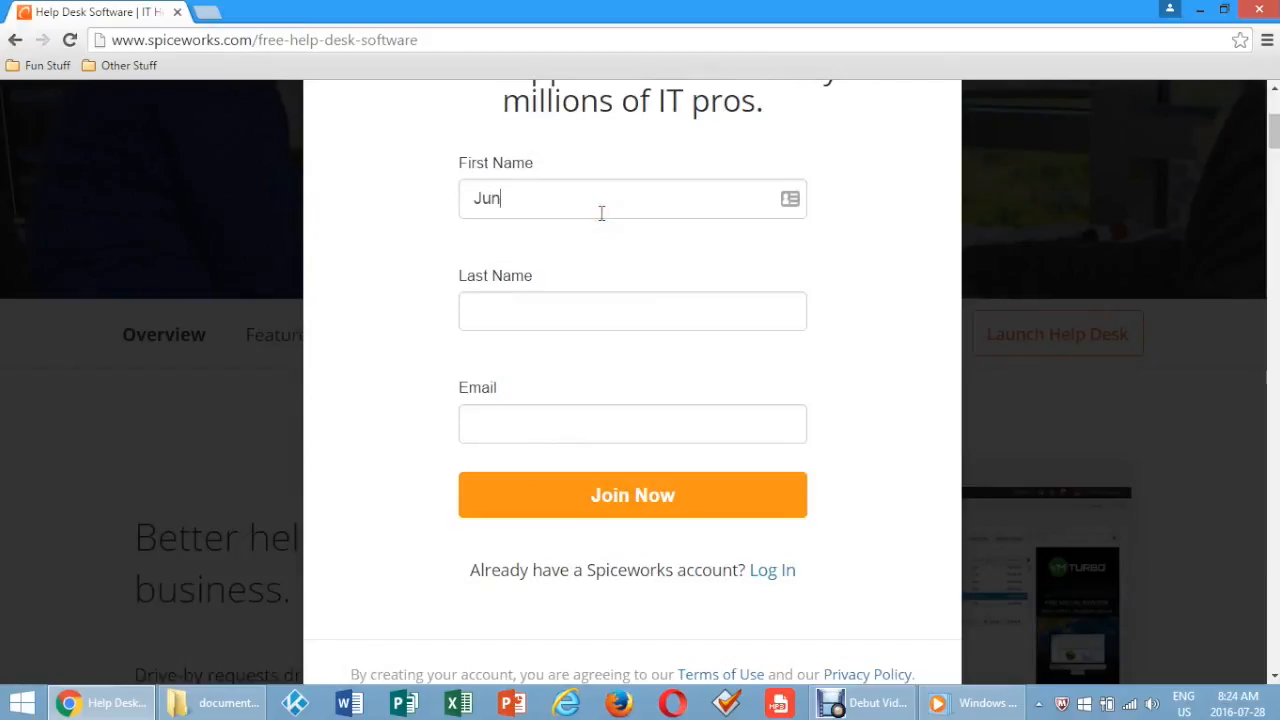
{"action": "left_click", "coordinate": [632, 312]}
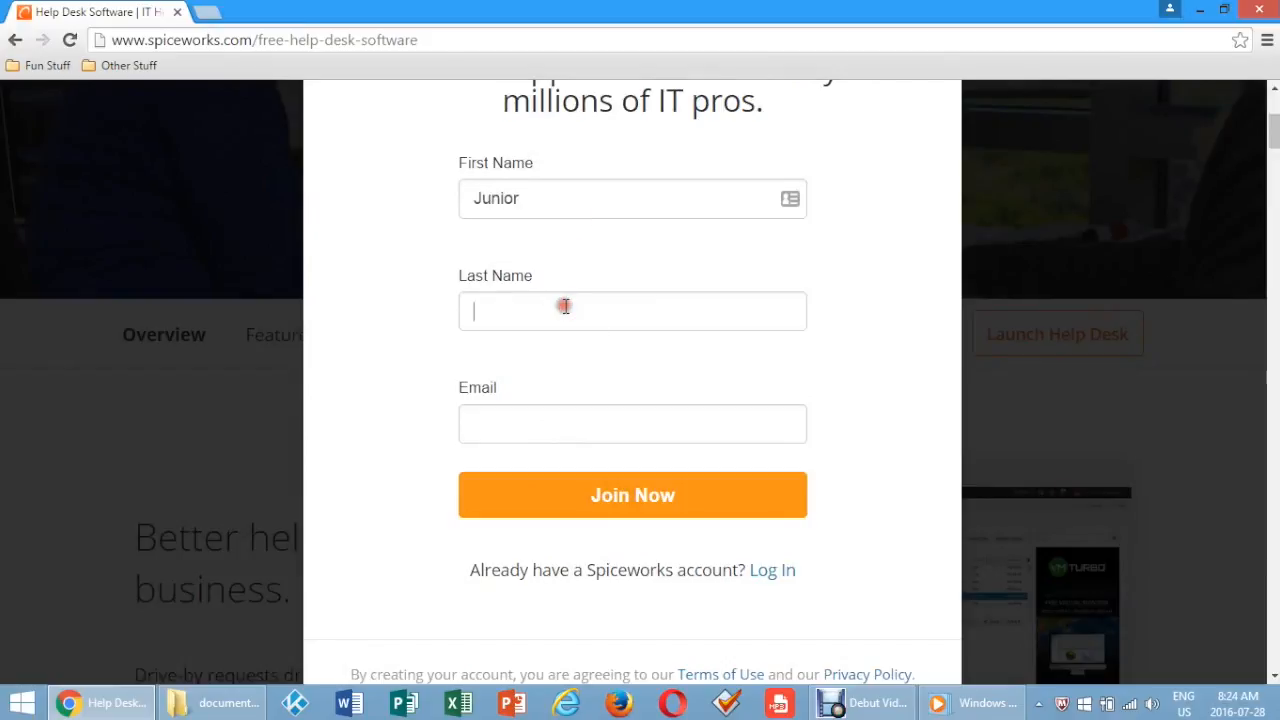
{"action": "type", "text": "Panthers"}
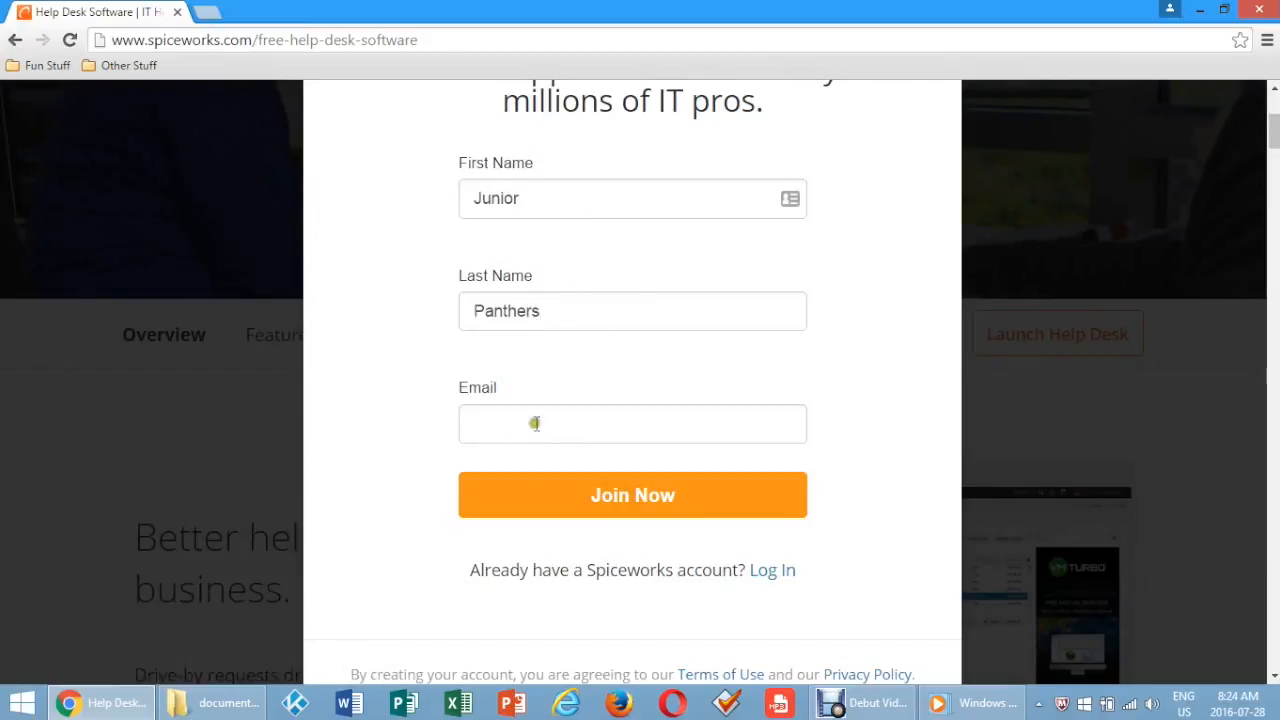
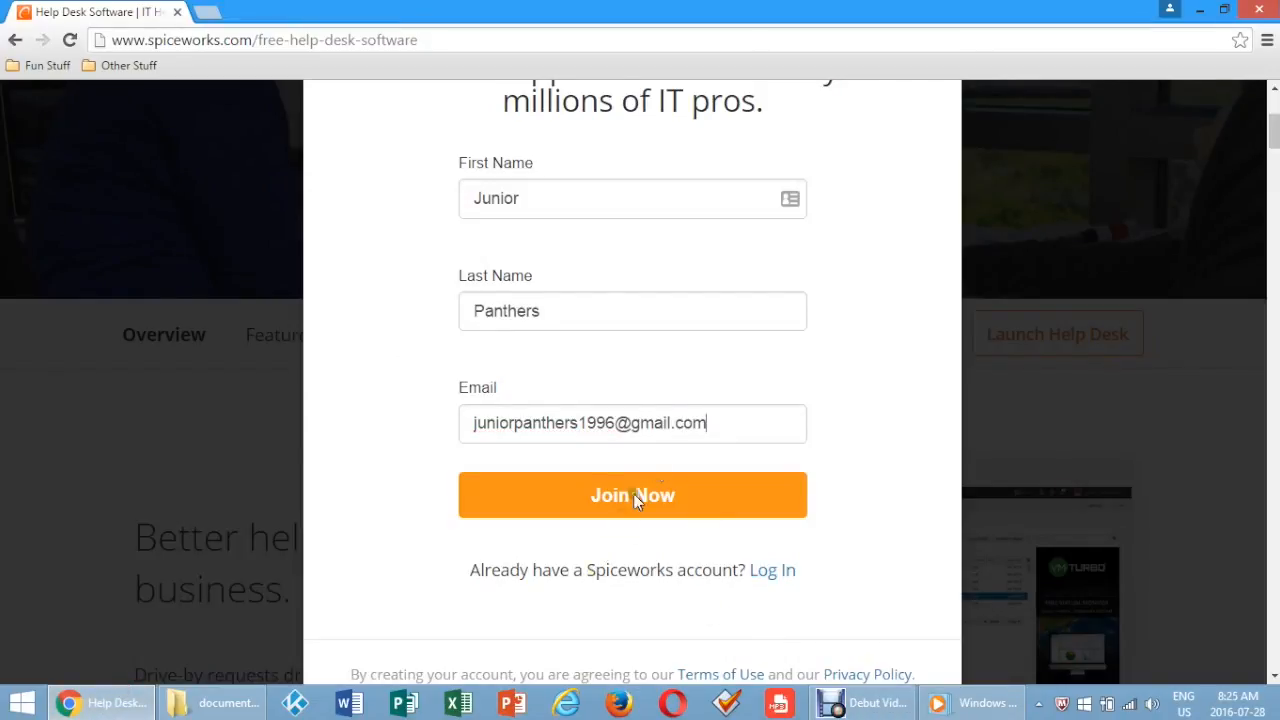
{"action": "left_click", "coordinate": [632, 496]}
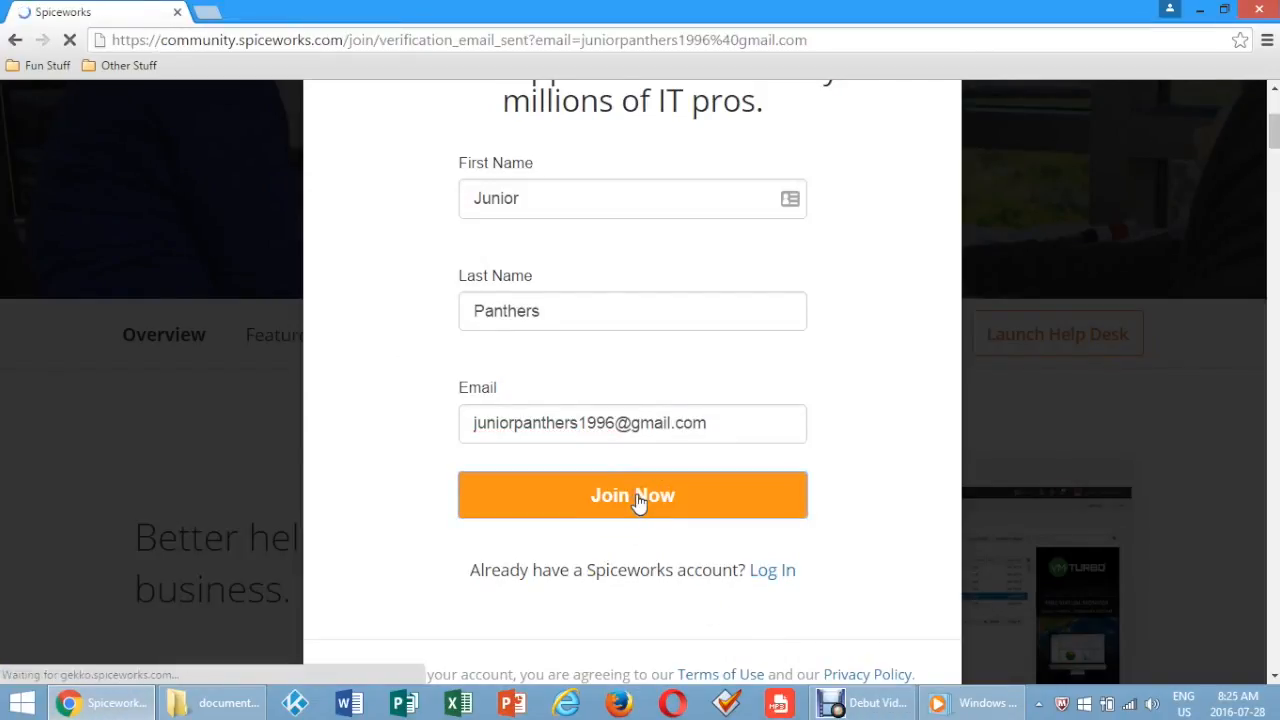
Step: Open the Spiceworks confirmation email in Gmail and follow Complete Registration
{"action": "left_click", "coordinate": [632, 496]}
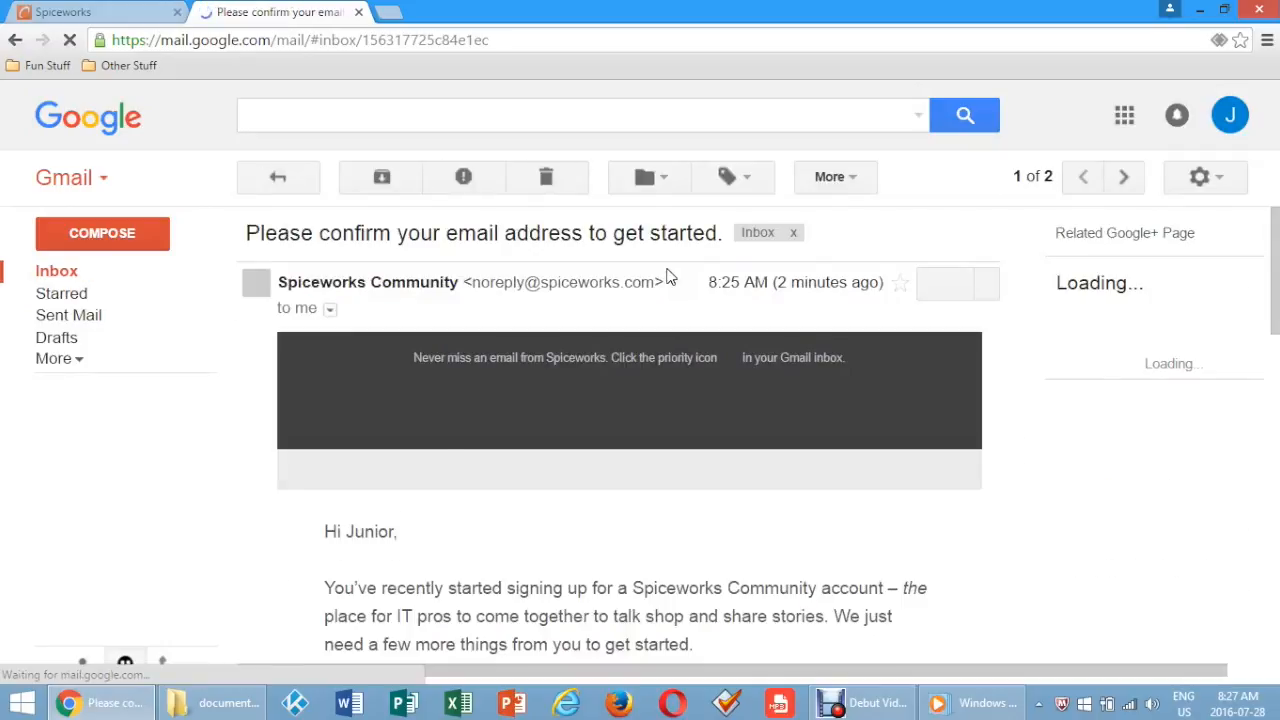
{"action": "scroll", "scroll_direction": "down", "scroll_amount": 3}
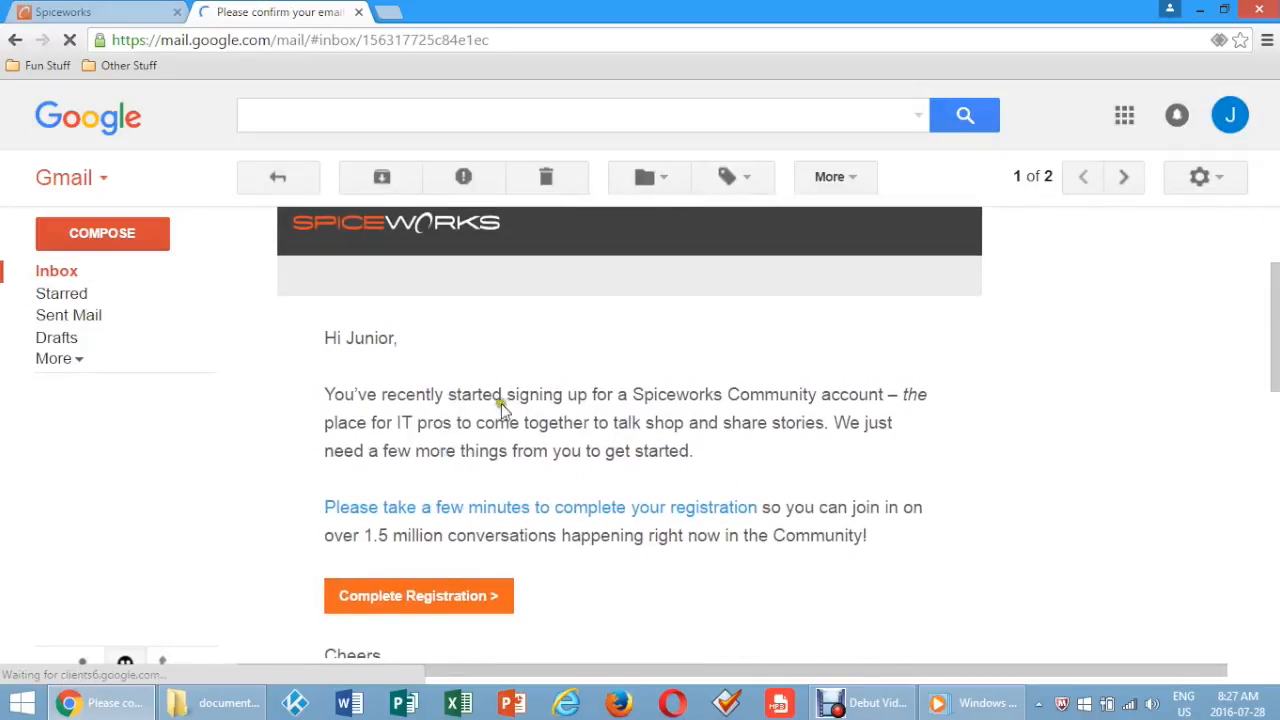
{"action": "scroll", "scroll_direction": "down", "scroll_amount": 3}
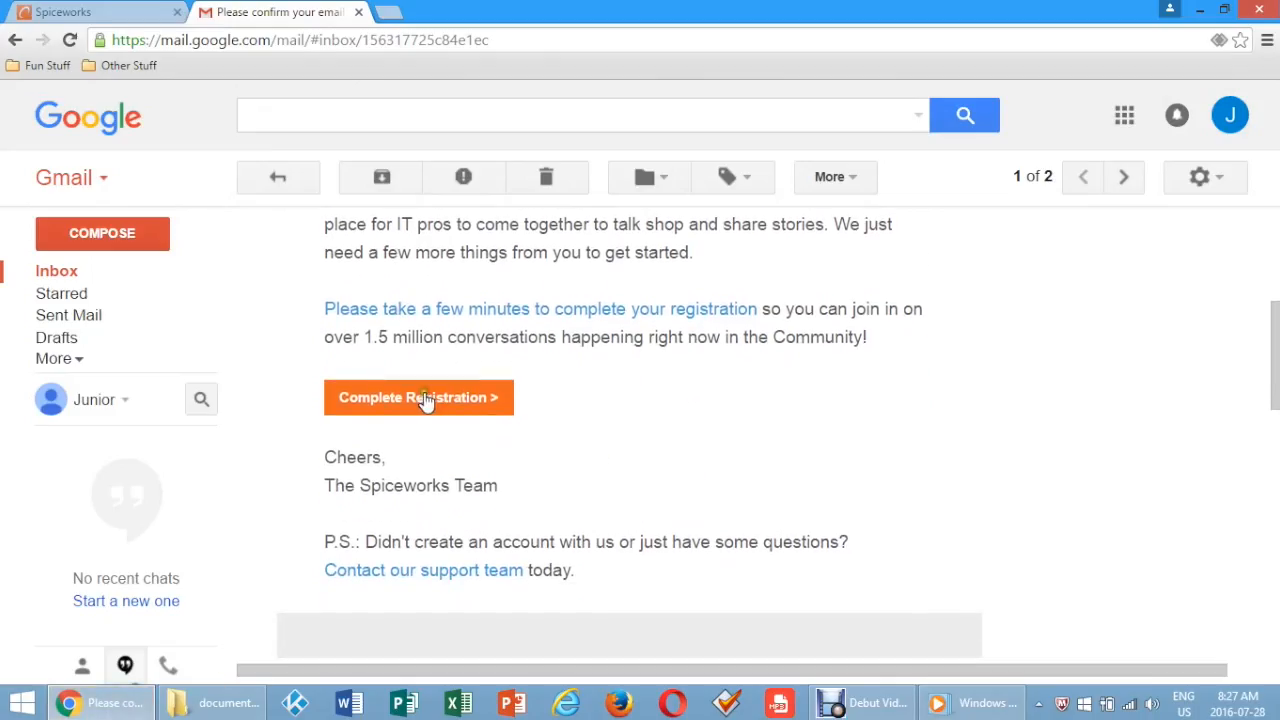
{"action": "left_click", "coordinate": [418, 396]}
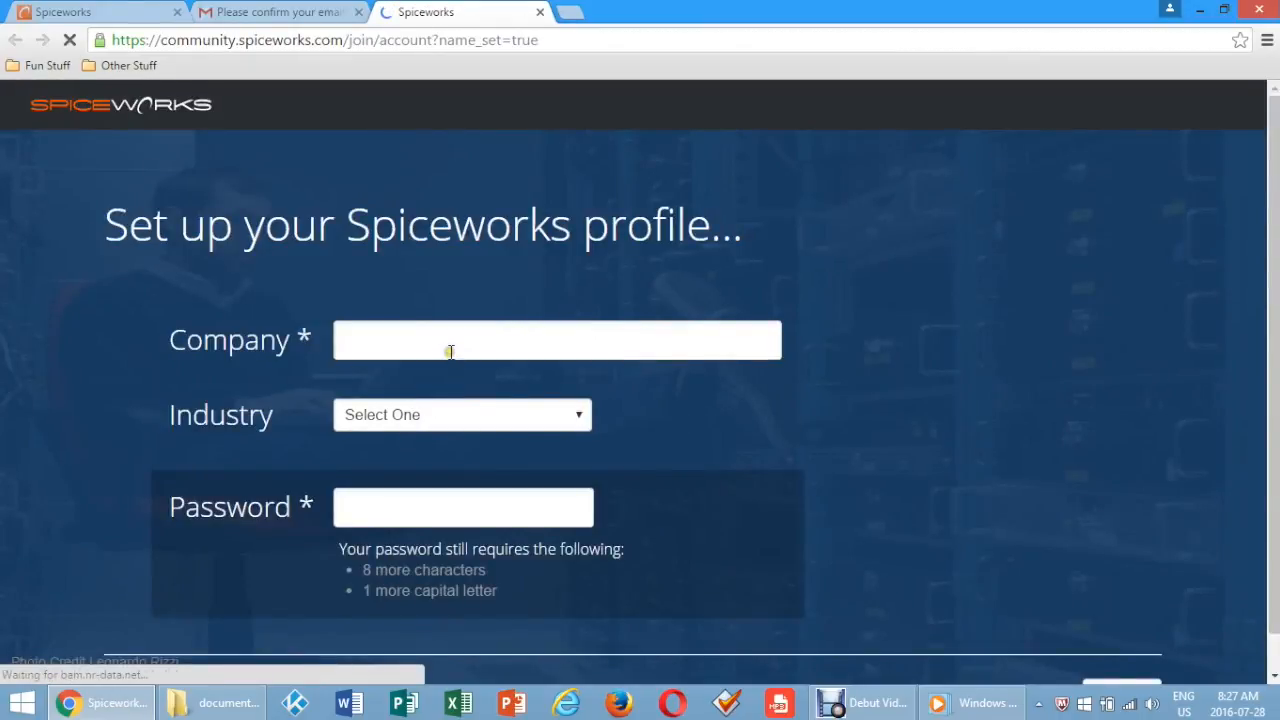
Step: Enter Junior Panthers Limited as the company name
{"action": "left_click", "coordinate": [556, 340]}
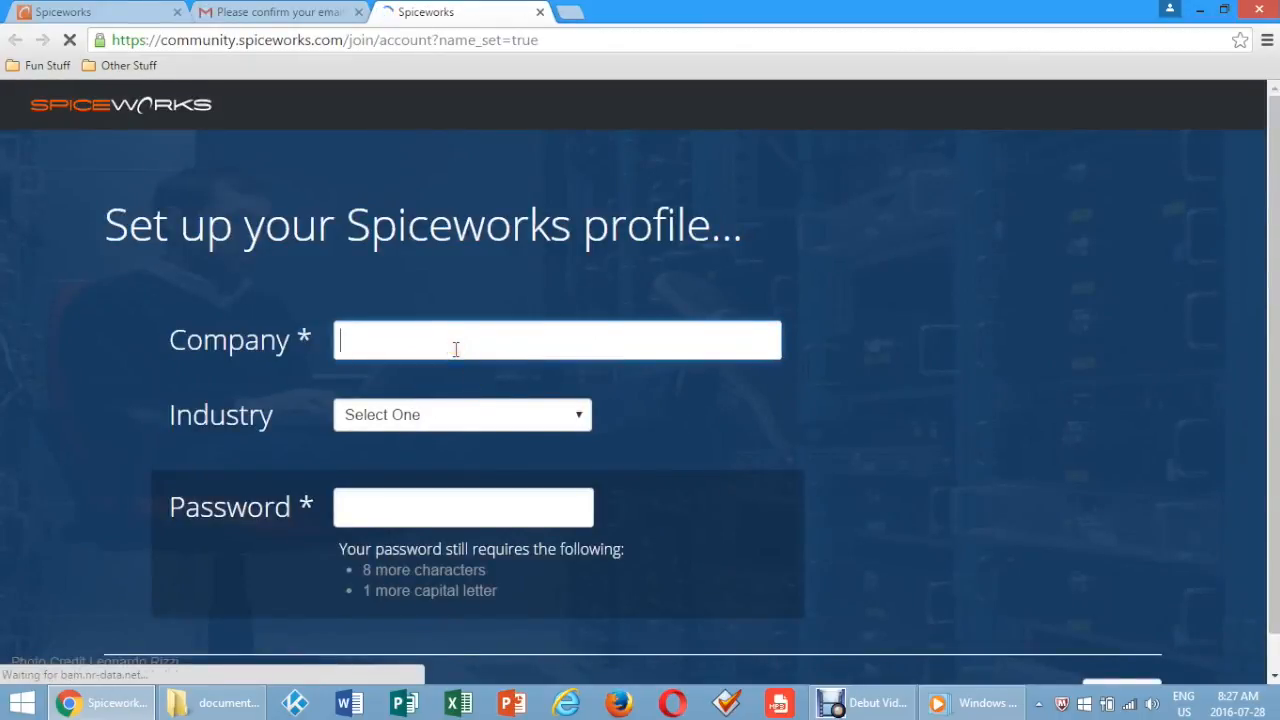
{"action": "type", "text": "Junior Panthers"}
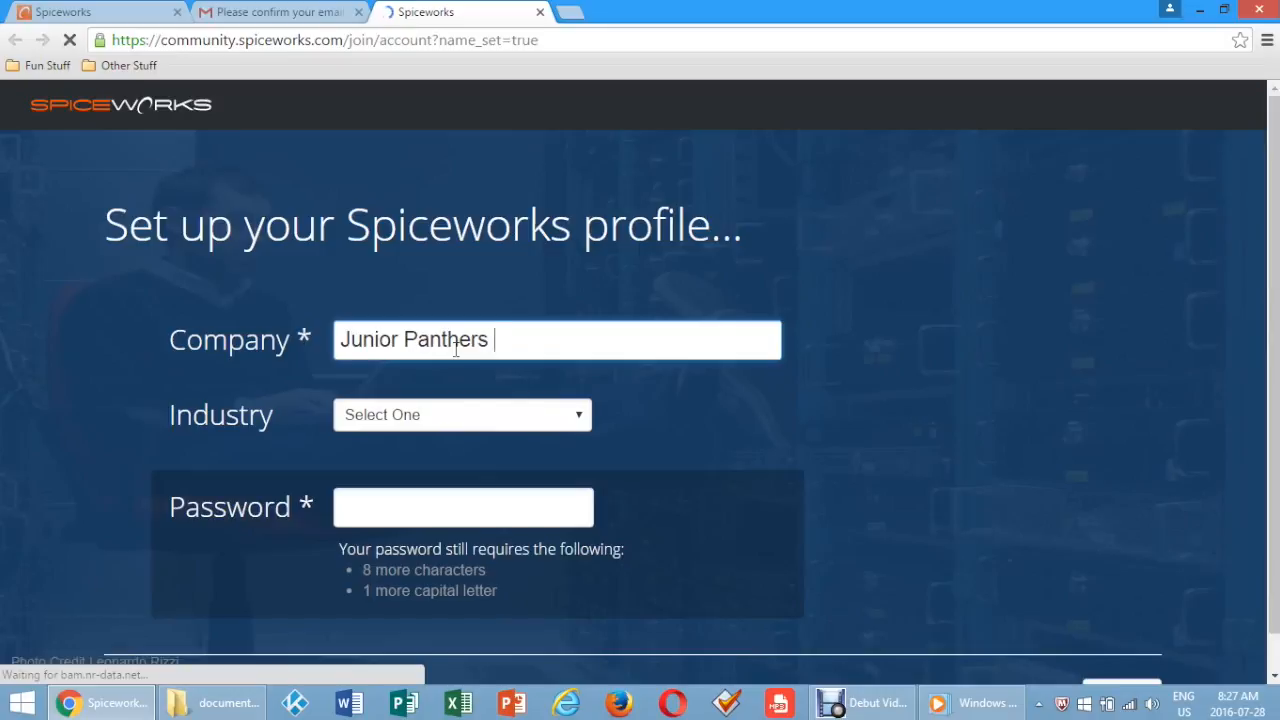
{"action": "type", "text": "LT"}
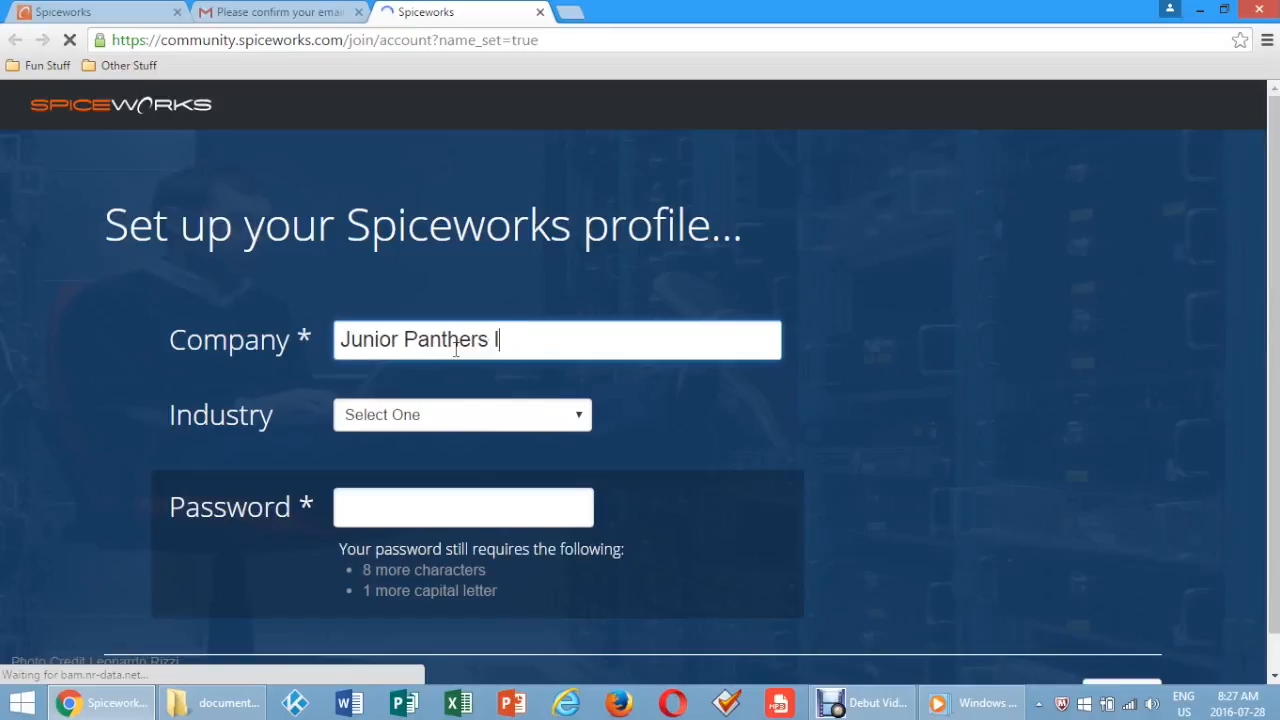
{"action": "type", "text": "imi"}
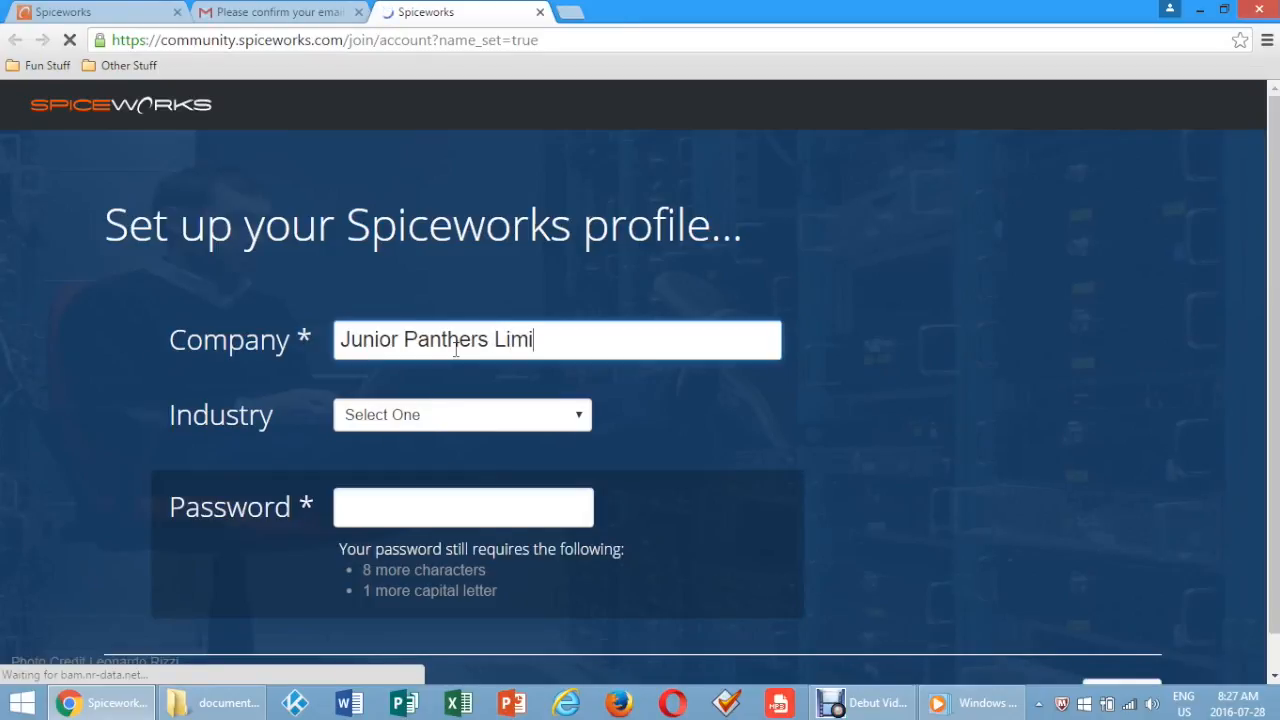
{"action": "type", "text": "ted"}
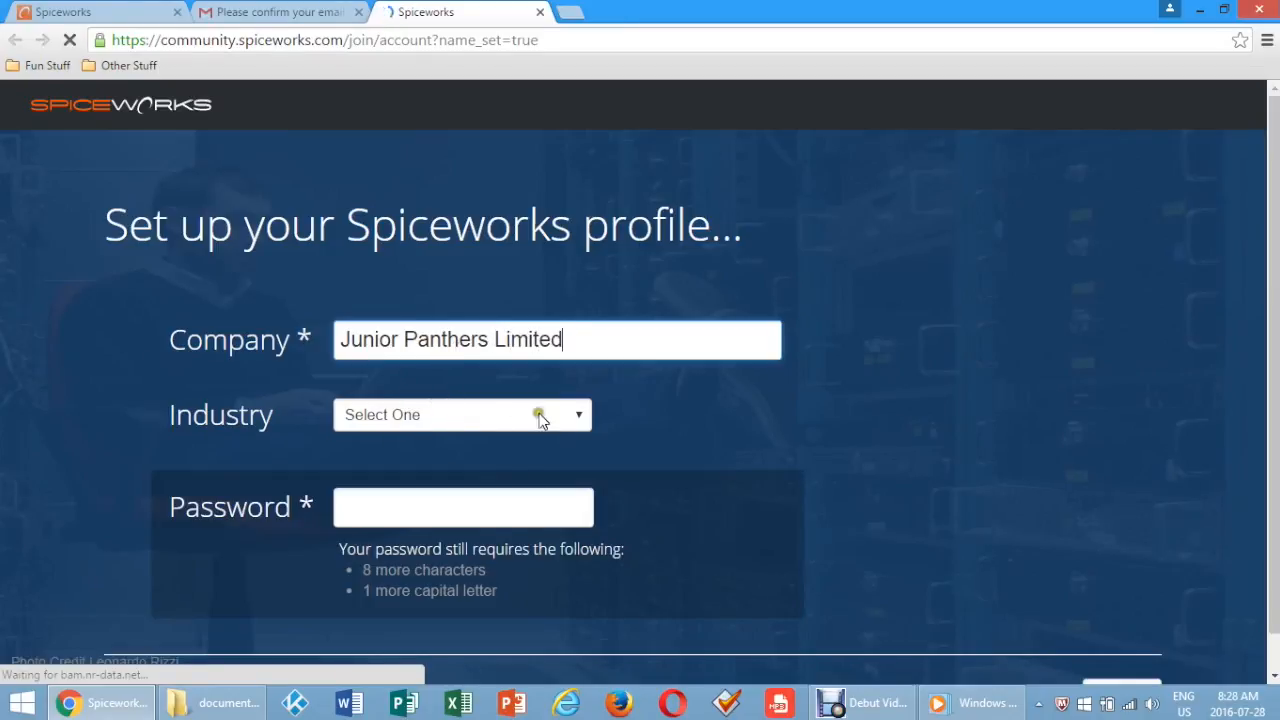
Step: Choose IT Service Provider as the industry, enter a password and advance with Next
{"action": "left_click", "coordinate": [460, 414]}
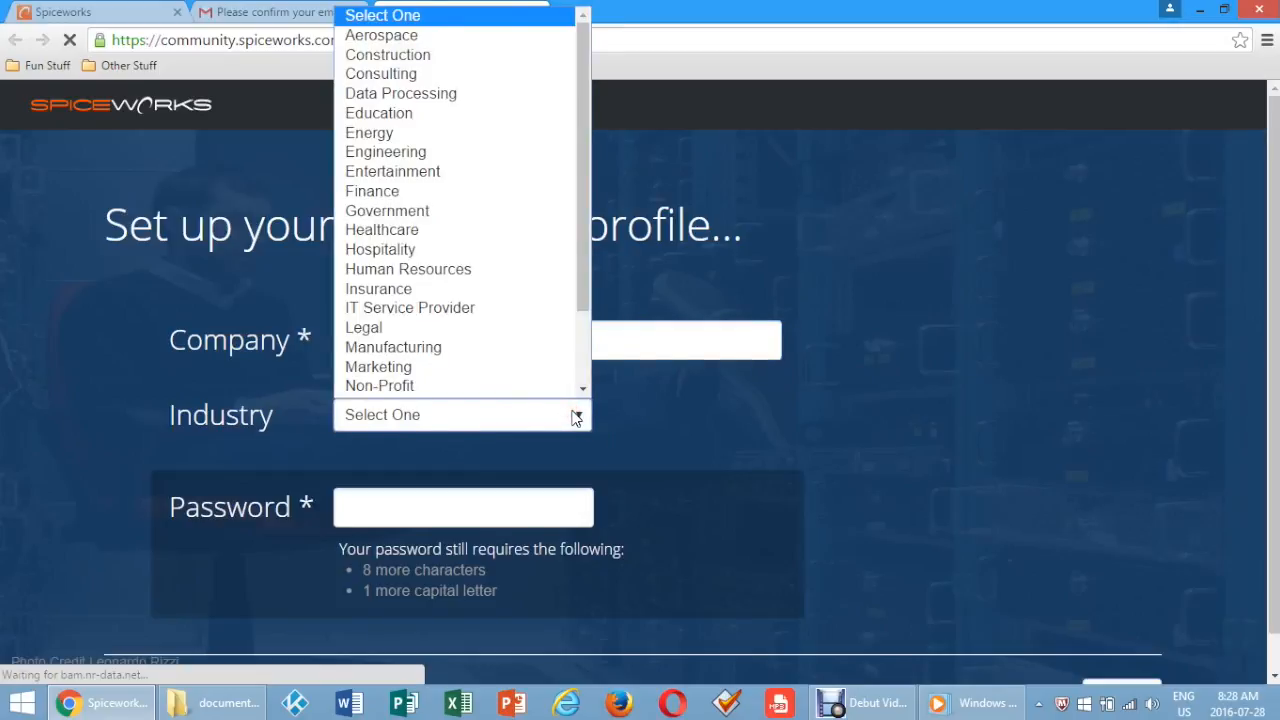
{"action": "scroll", "scroll_direction": "down", "scroll_amount": 3}
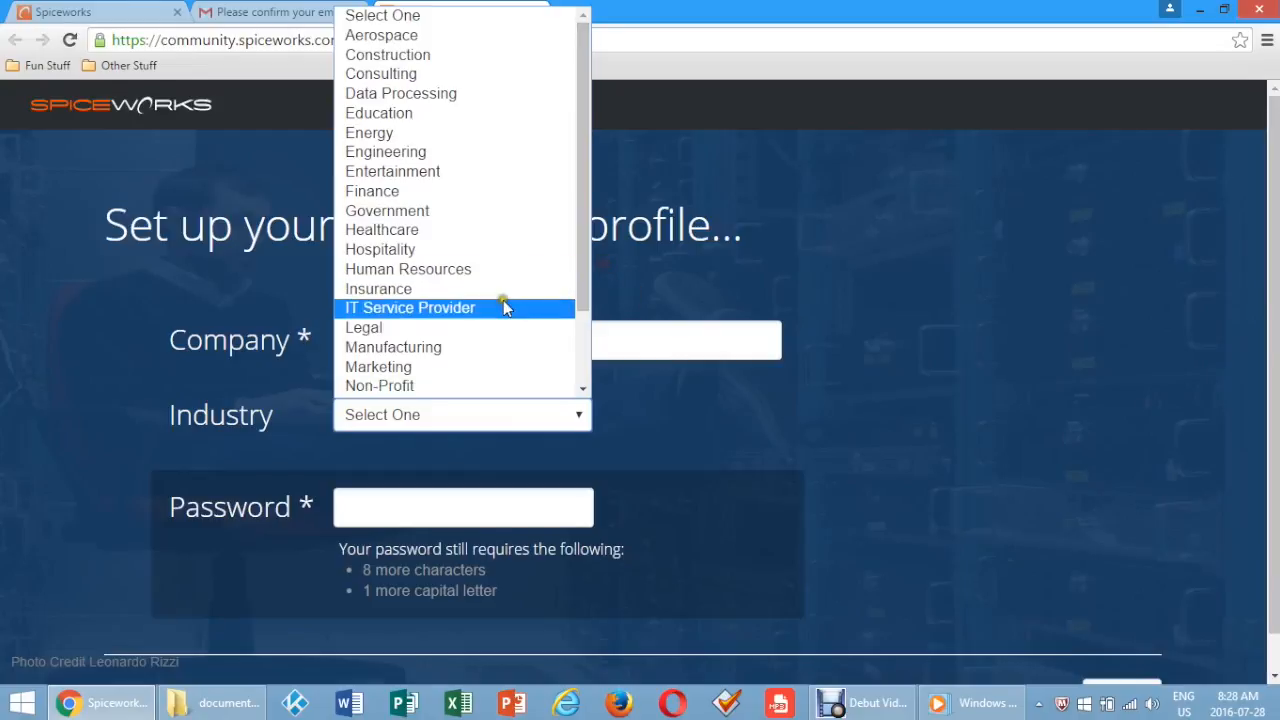
{"action": "left_click", "coordinate": [410, 308]}
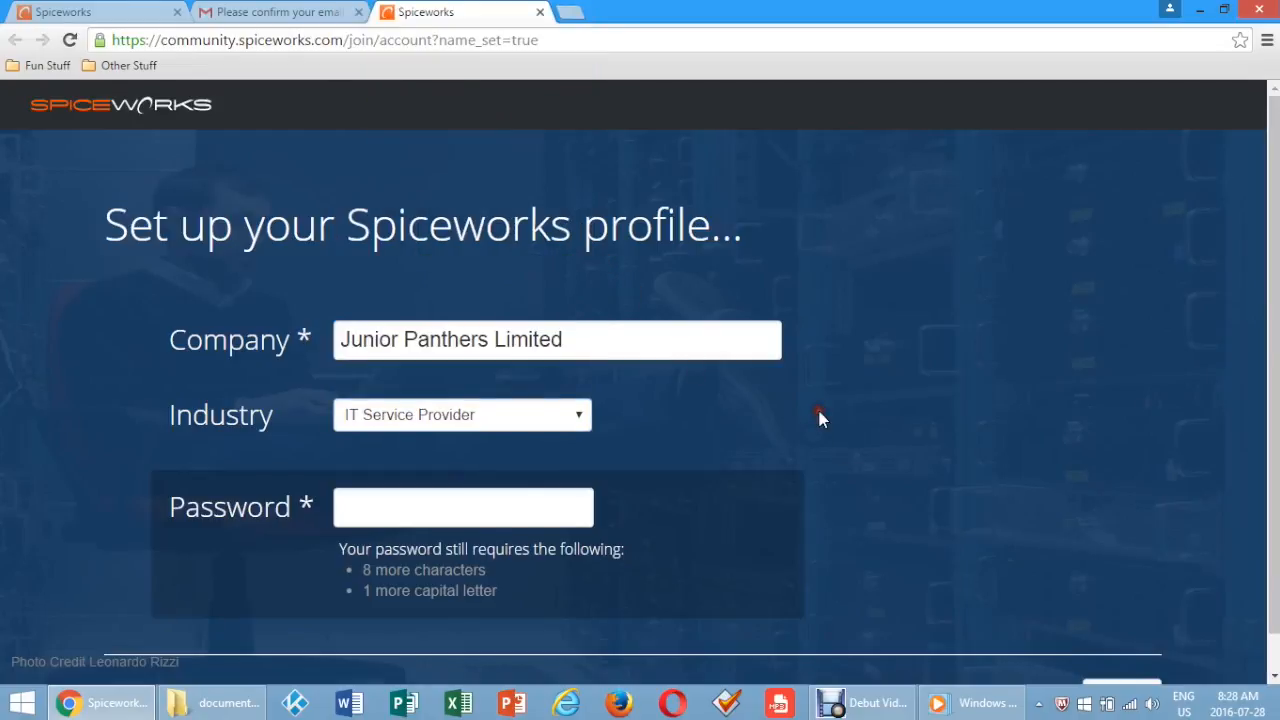
{"action": "left_click", "coordinate": [462, 508]}
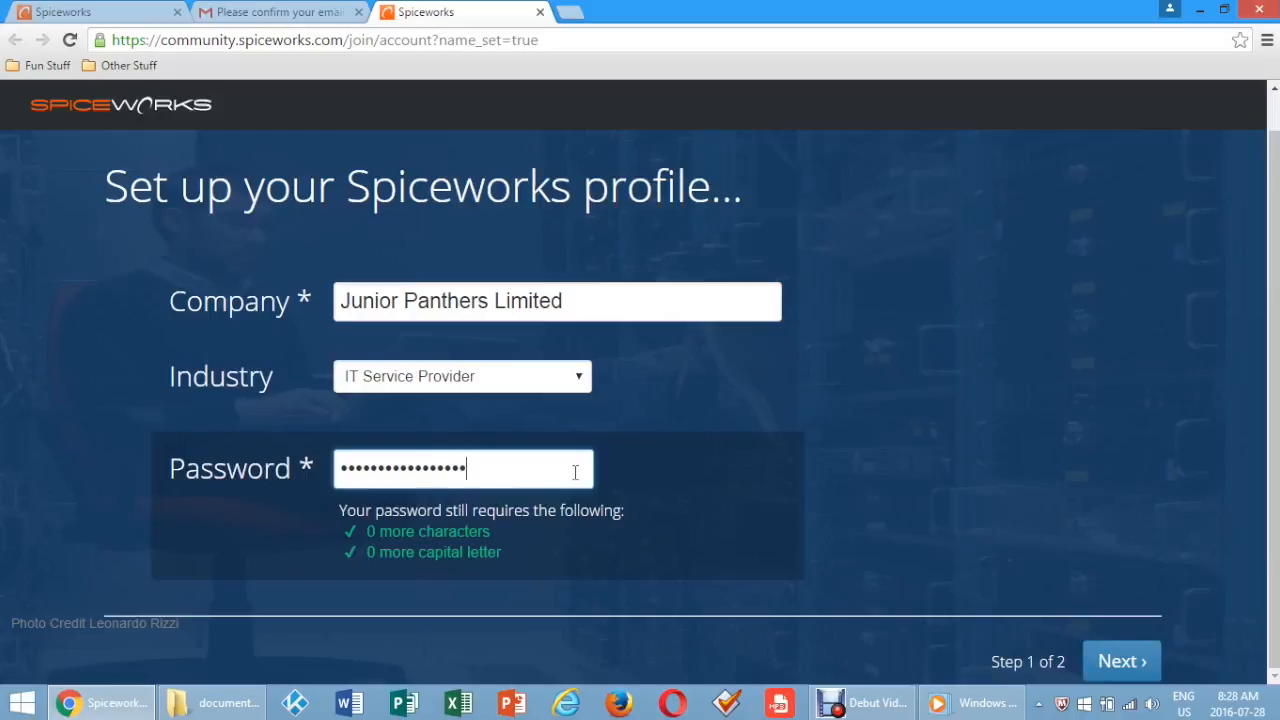
{"action": "left_click", "coordinate": [1120, 660]}
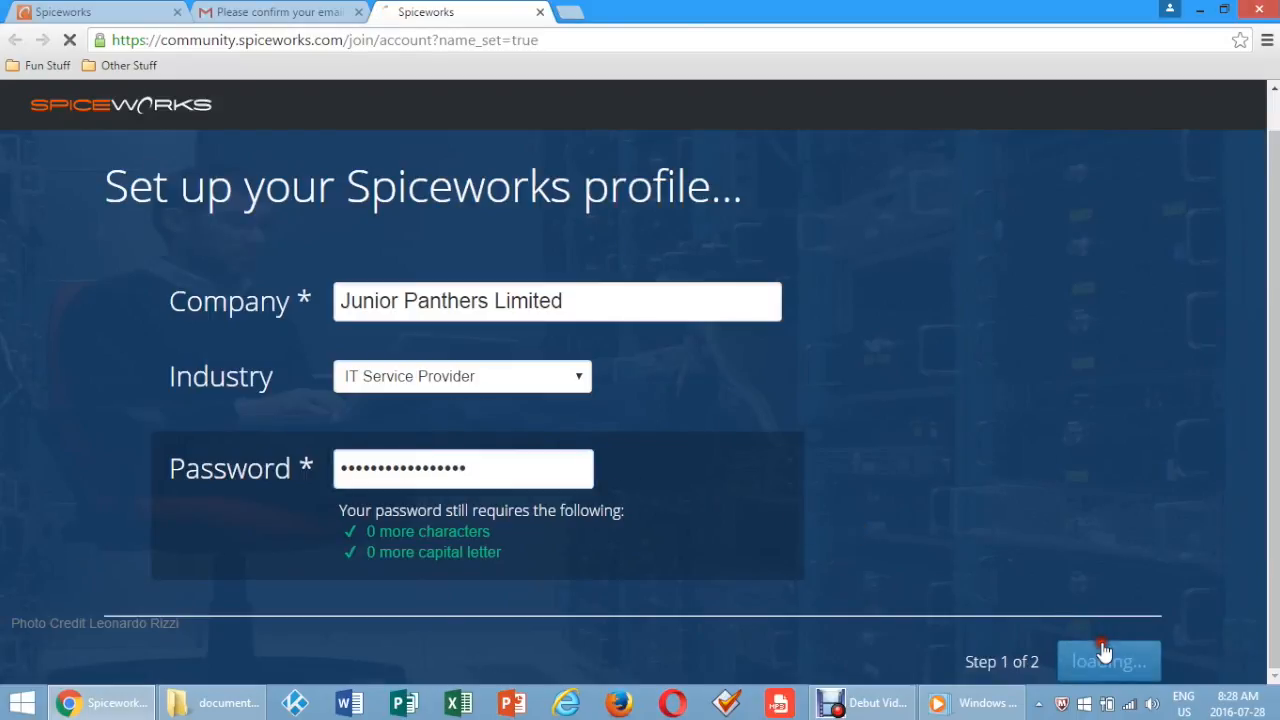
{"action": "left_click", "coordinate": [1108, 660]}
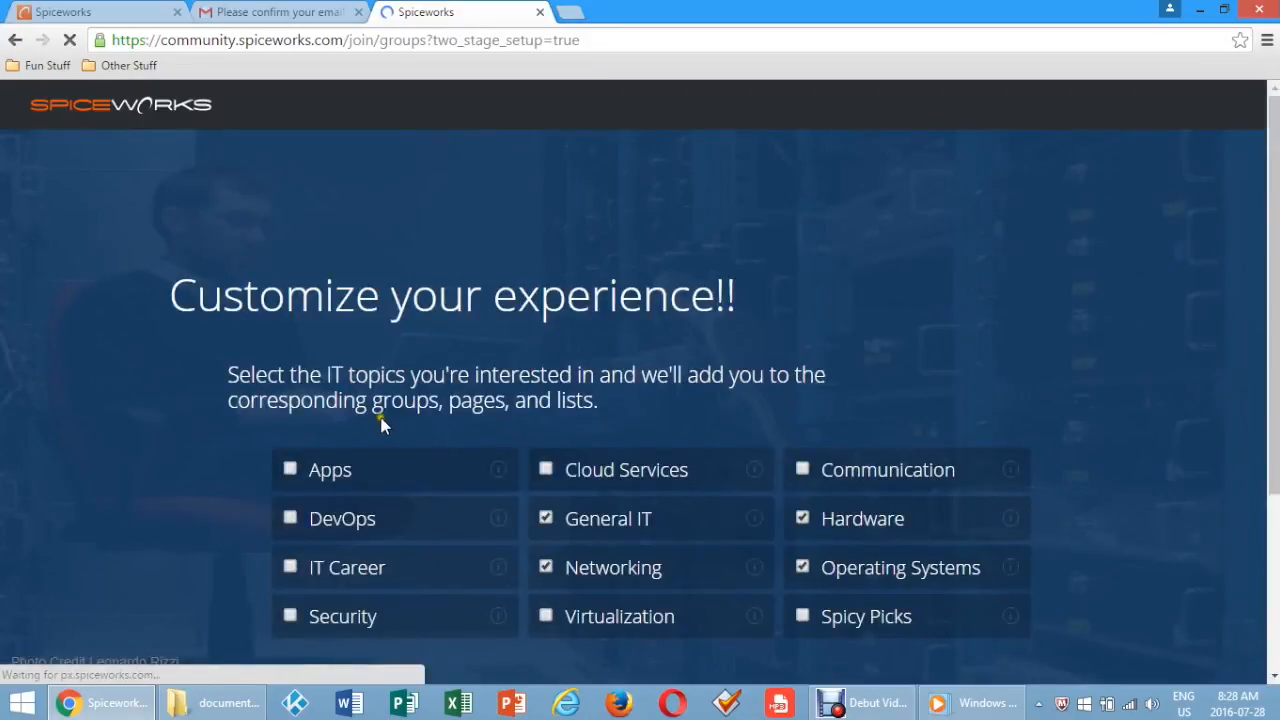
Step: Tick the IT topics including Hardware, choose no email digest and create the profile
{"action": "scroll", "scroll_direction": "down", "scroll_amount": 3}
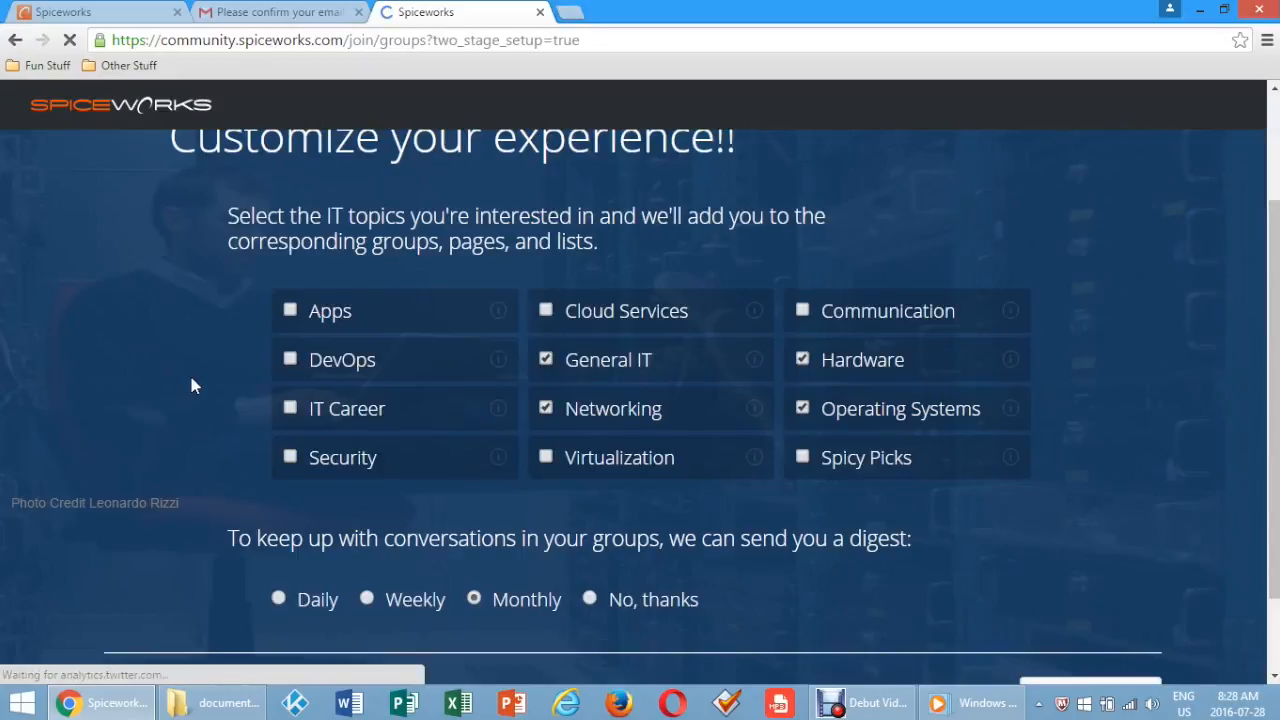
{"action": "scroll", "scroll_direction": "down", "scroll_amount": 3}
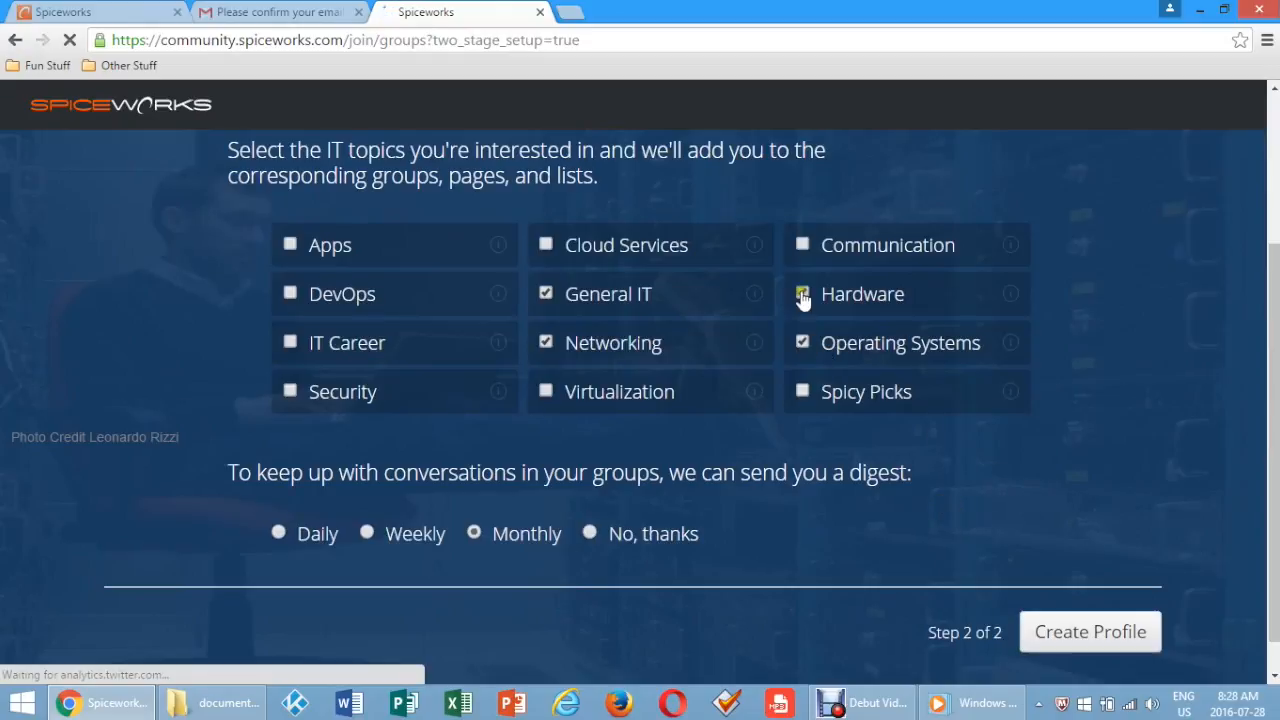
{"action": "left_click", "coordinate": [802, 292]}
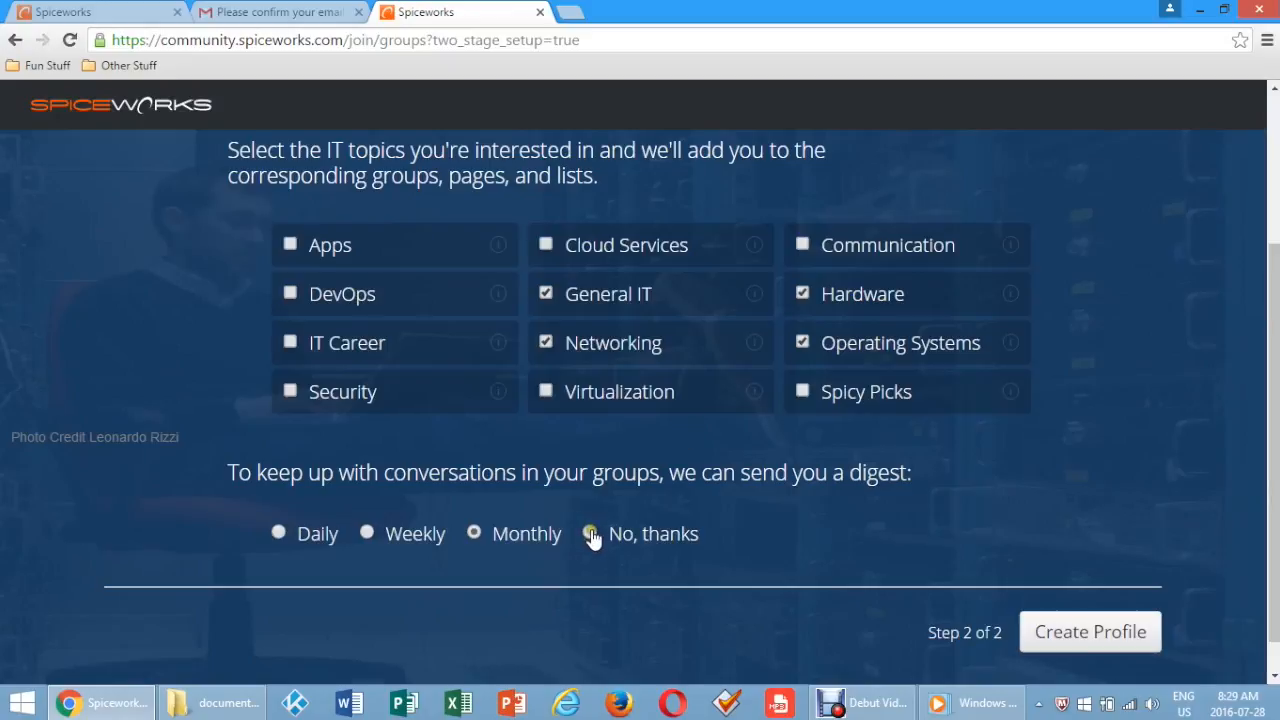
{"action": "left_click", "coordinate": [588, 532]}
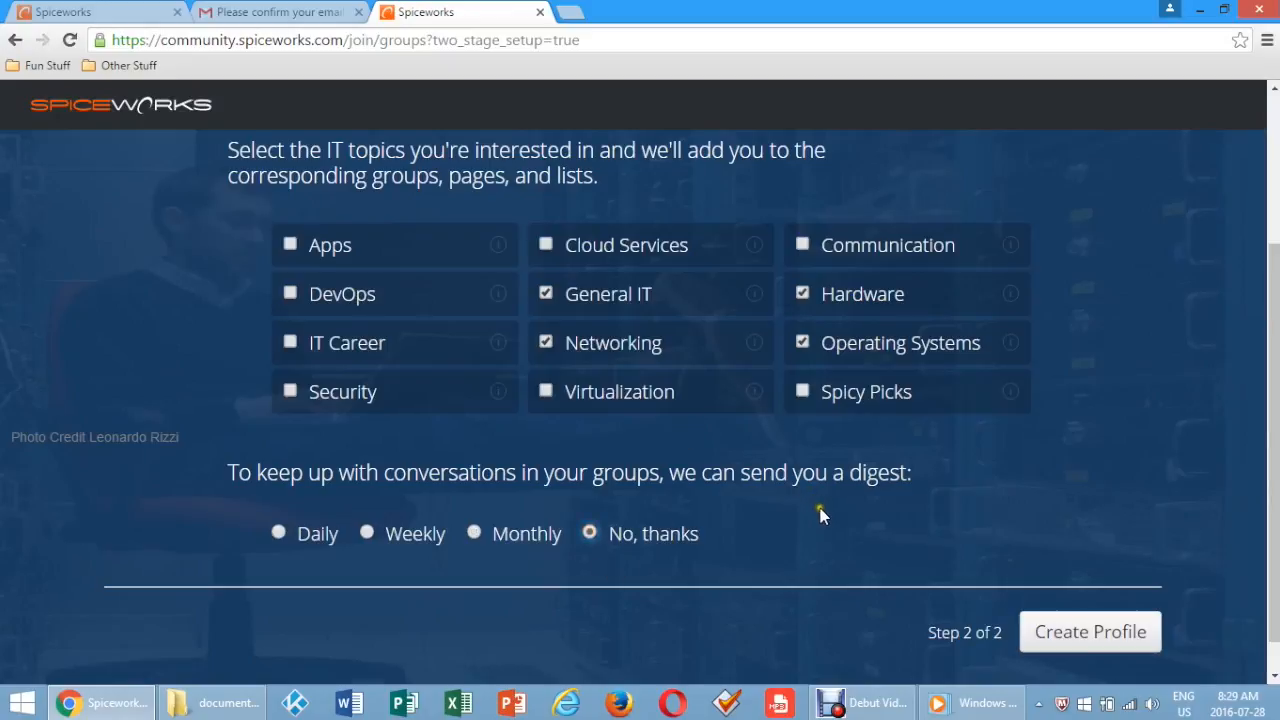
{"action": "mouse_move", "coordinate": [1048, 536]}
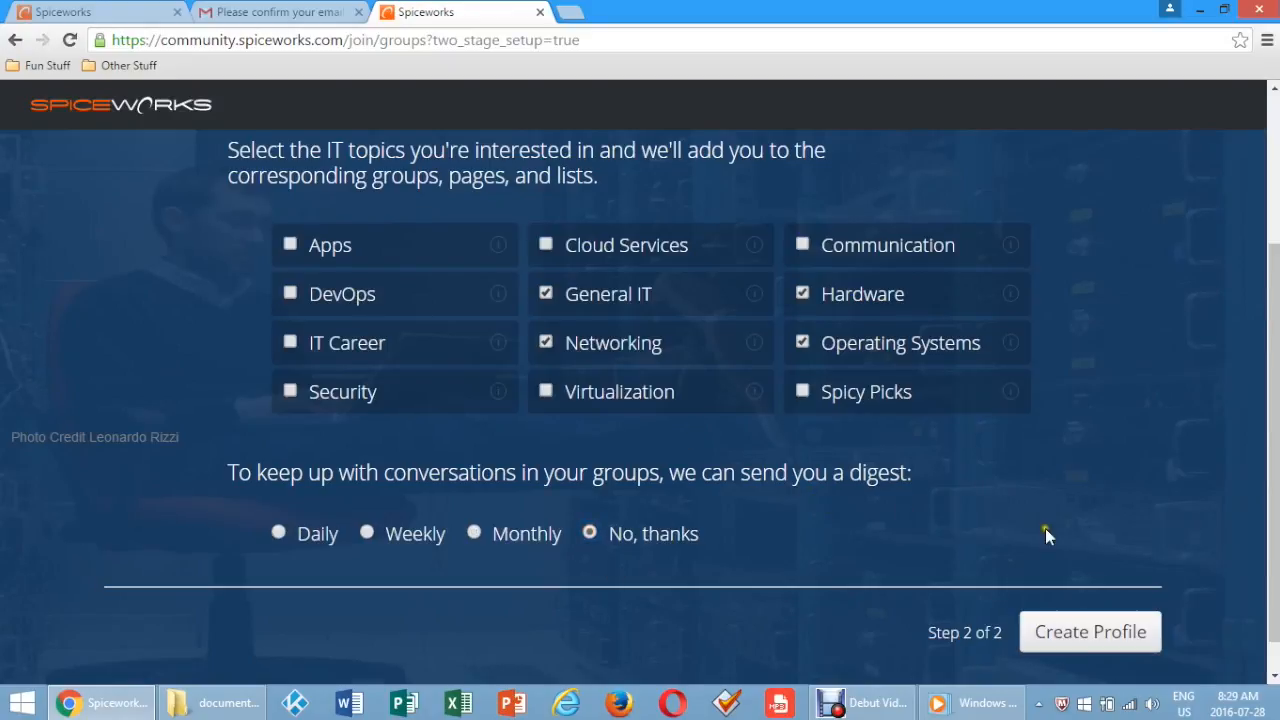
{"action": "left_click", "coordinate": [1090, 632]}
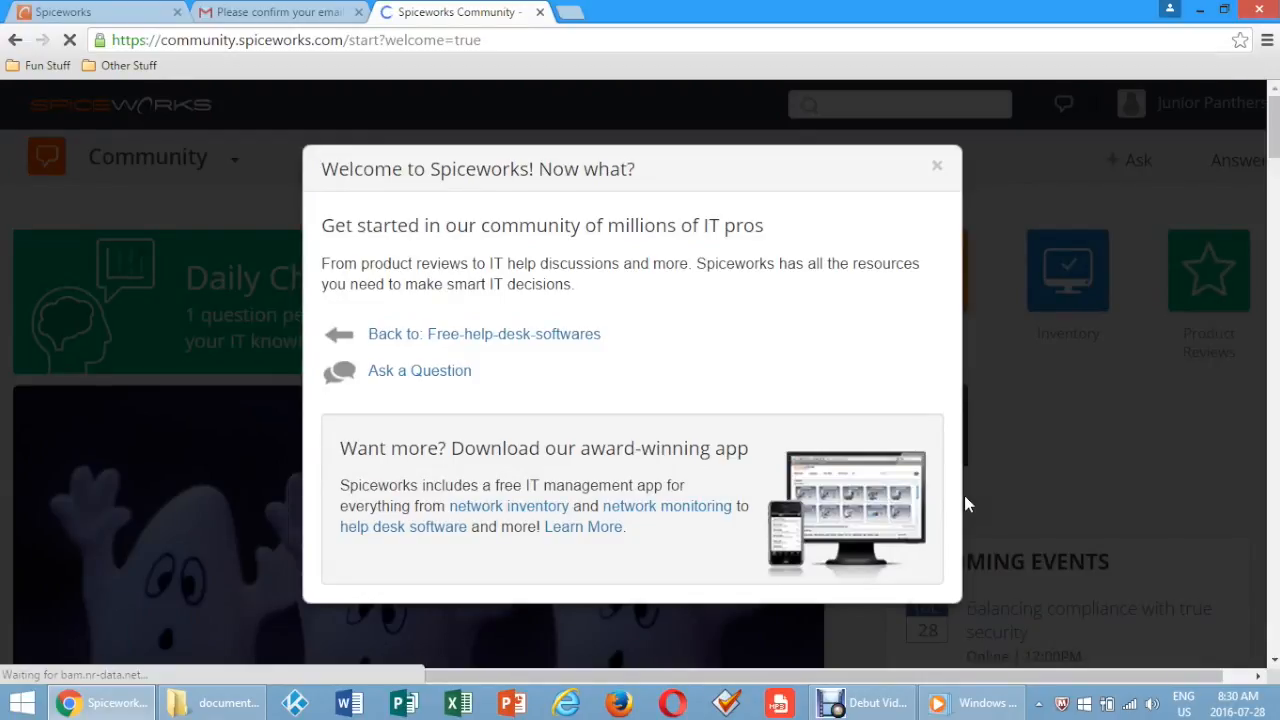
Step: Dismiss the Welcome to Spiceworks dialog and follow the Help Desk tile
{"action": "left_click", "coordinate": [936, 164]}
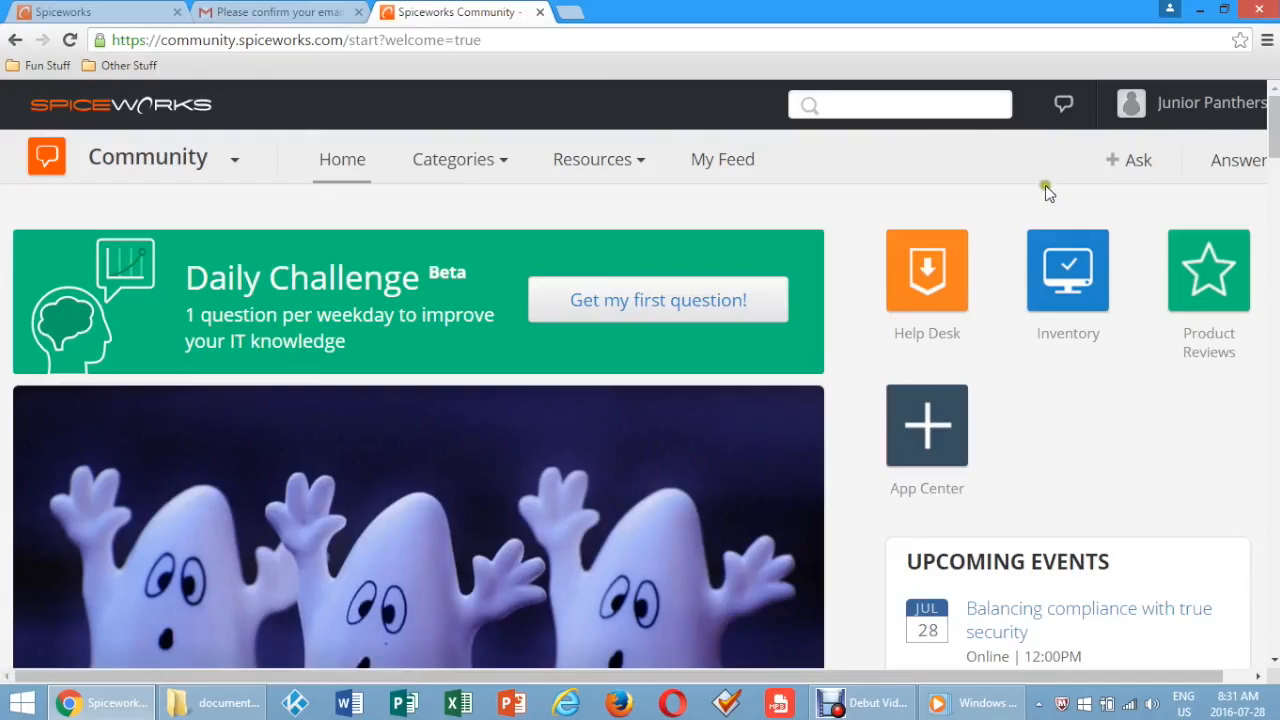
{"action": "mouse_move", "coordinate": [924, 304]}
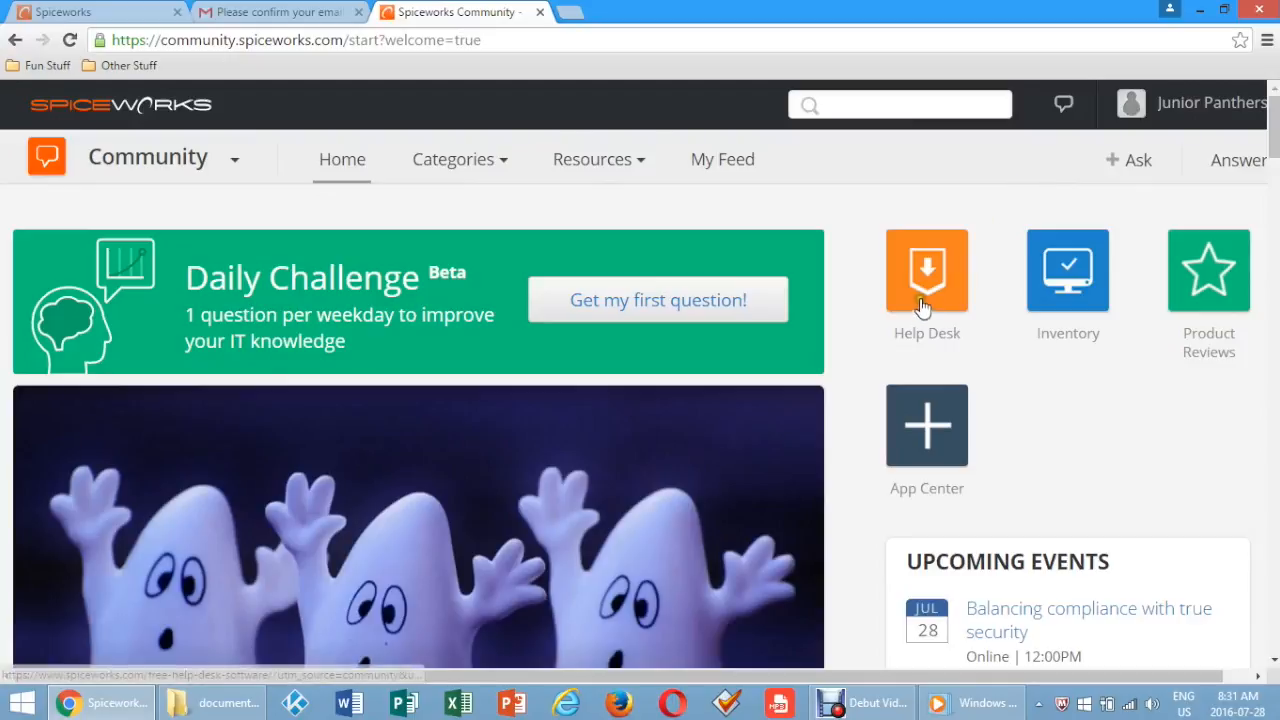
{"action": "left_click", "coordinate": [926, 268]}
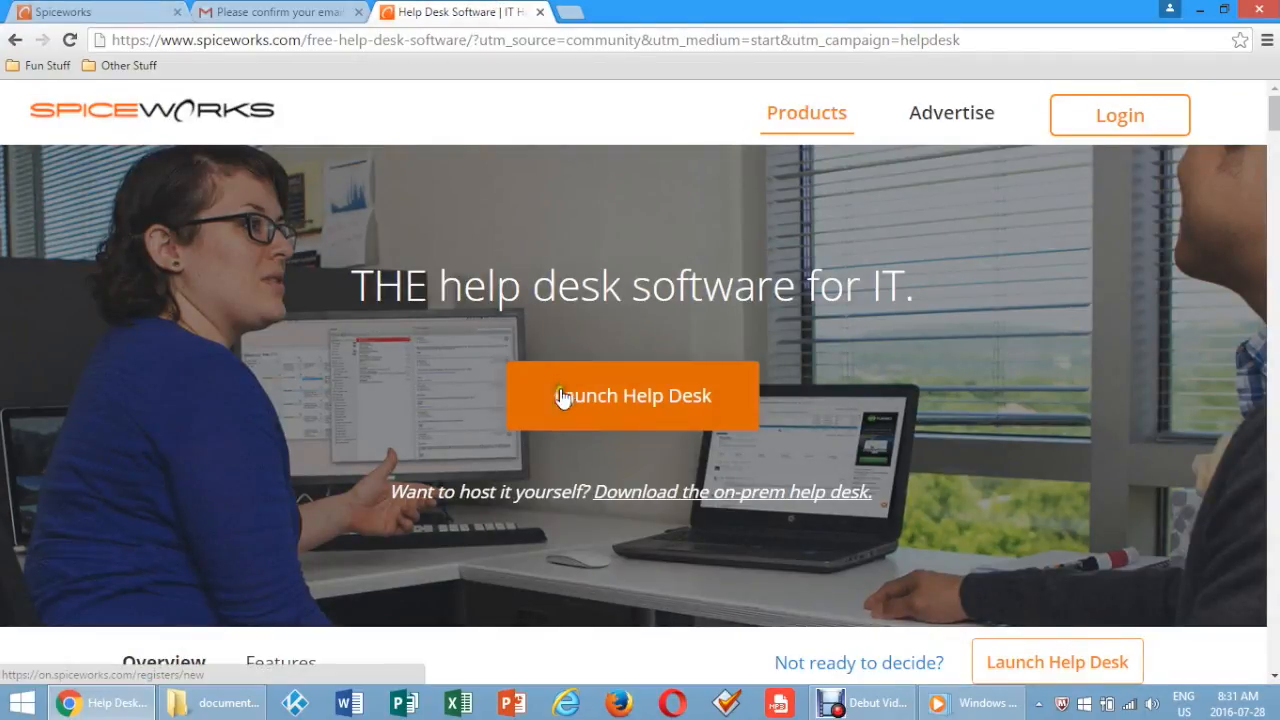
Step: Launch the help desk to reach the Create Your Help Desk Domain form
{"action": "left_click", "coordinate": [632, 396]}
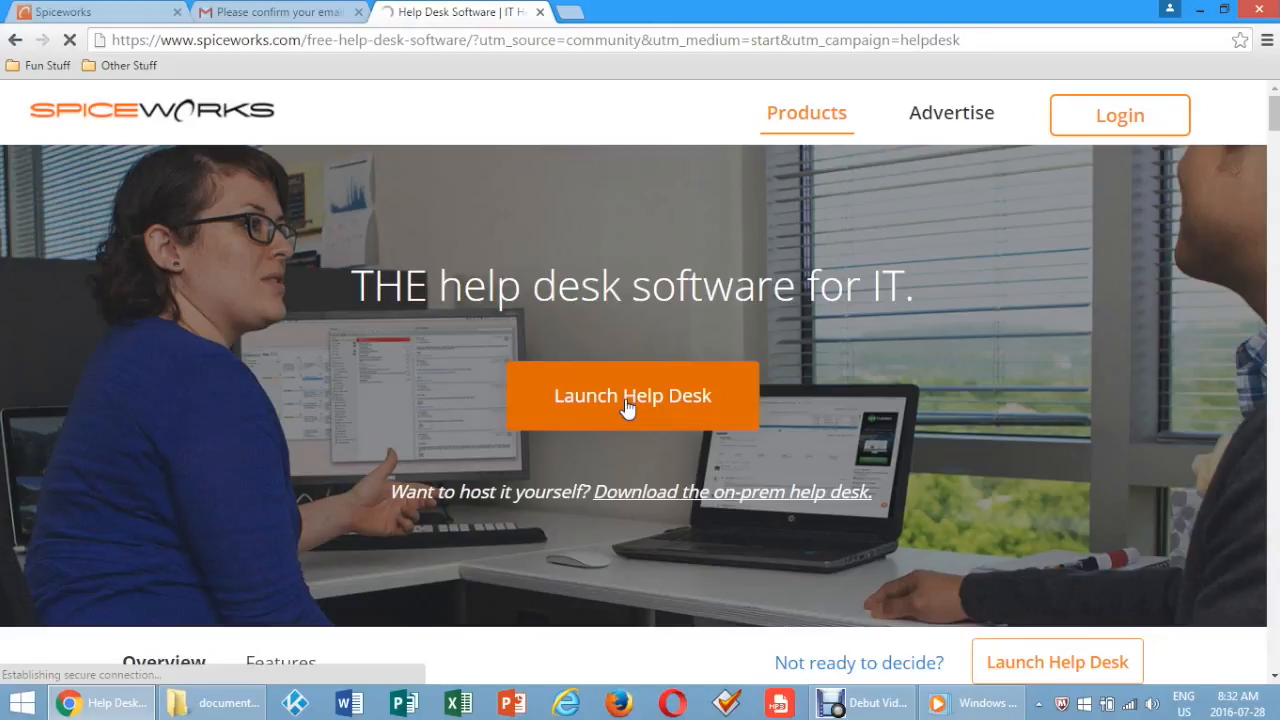
{"action": "left_click", "coordinate": [632, 396]}
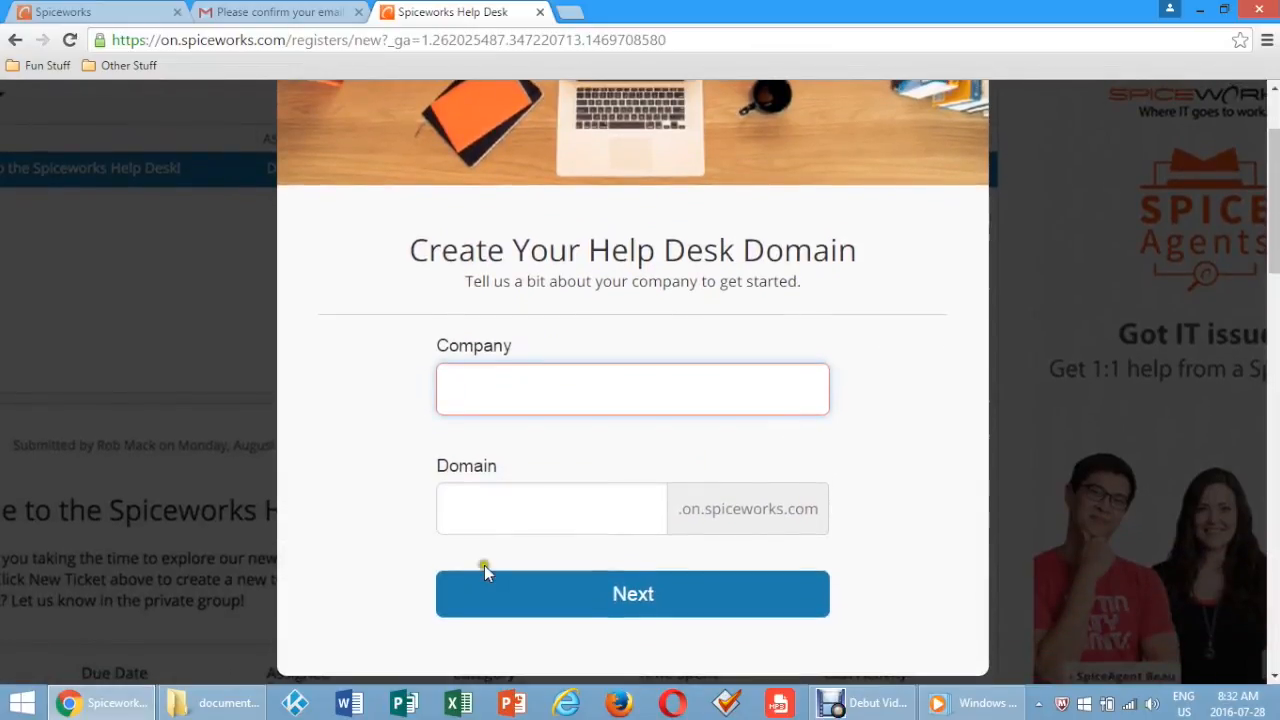
Step: Enter Junior Panthers Limited as the company and submit the domain details
{"action": "left_click", "coordinate": [632, 388]}
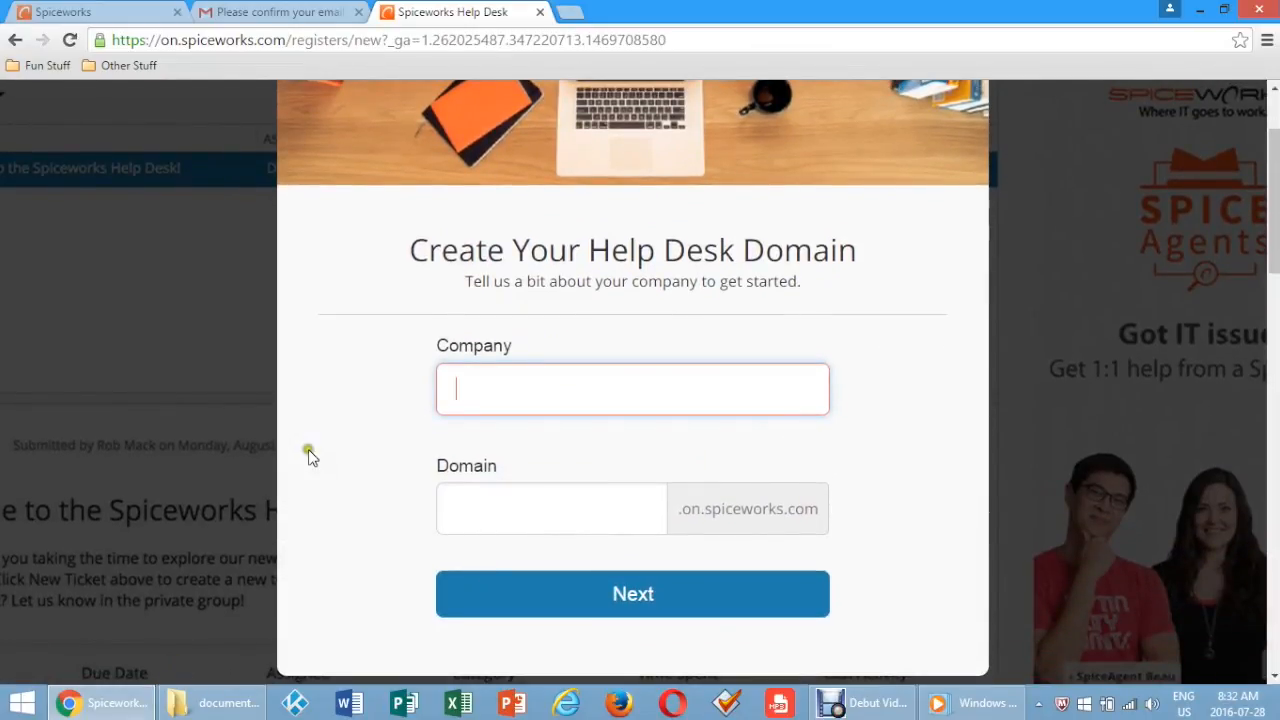
{"action": "type", "text": "Junio"}
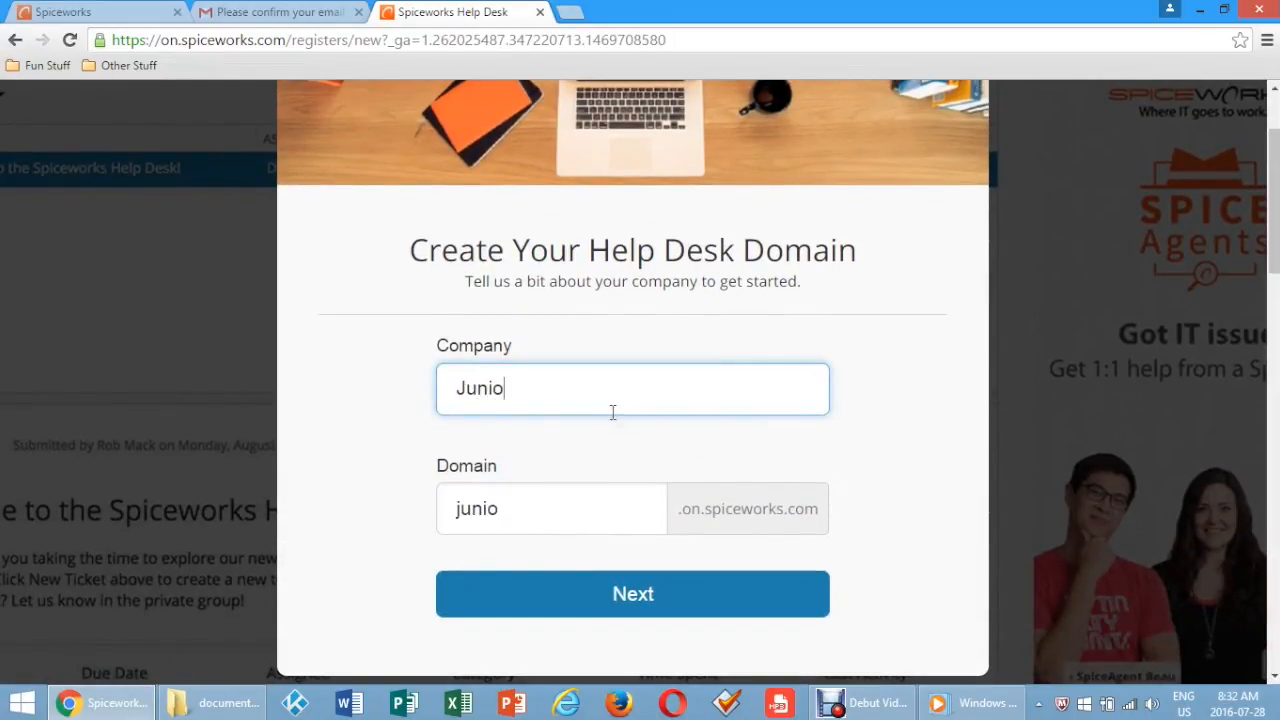
{"action": "type", "text": "r Panterhs"}
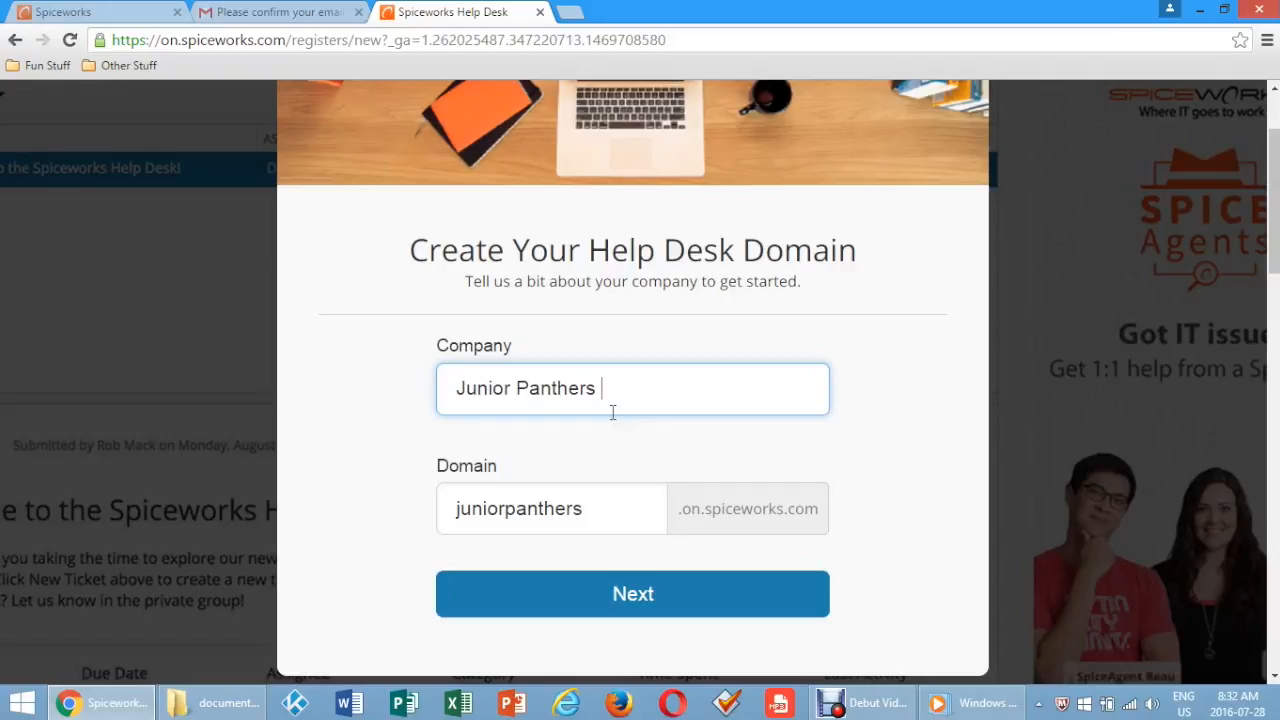
{"action": "type", "text": "Limitedd"}
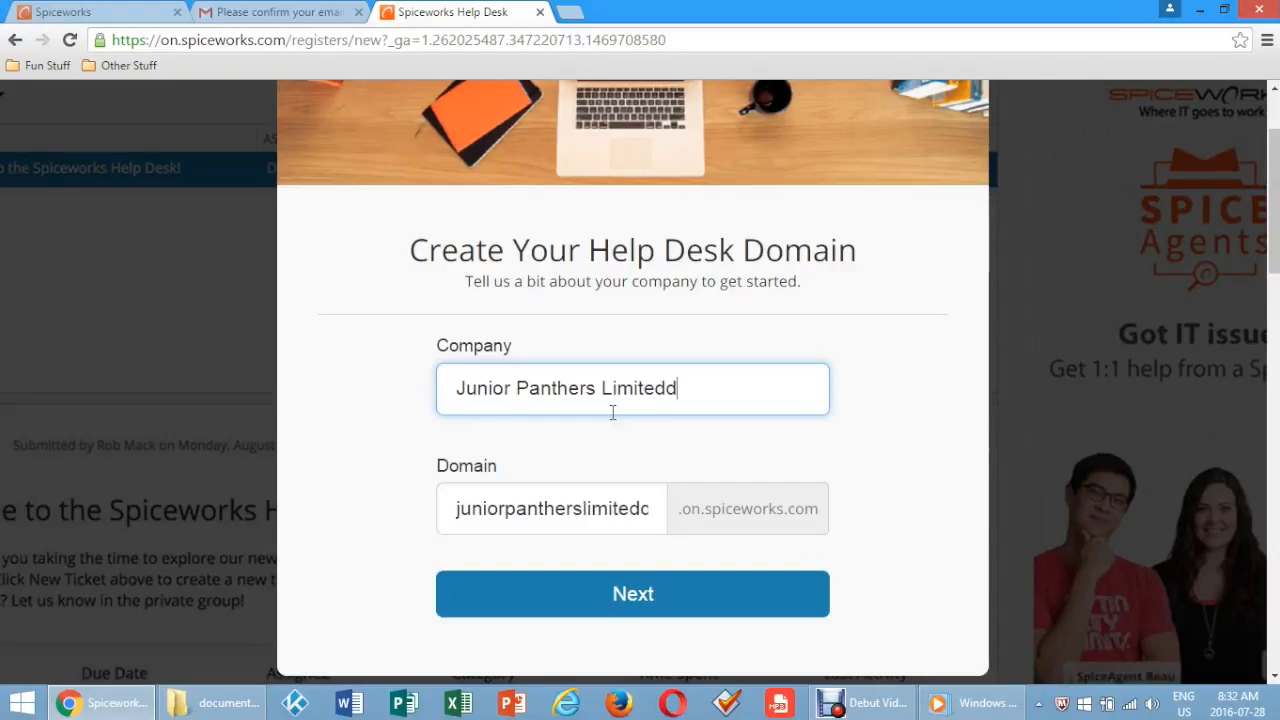
{"action": "left_click", "coordinate": [632, 592]}
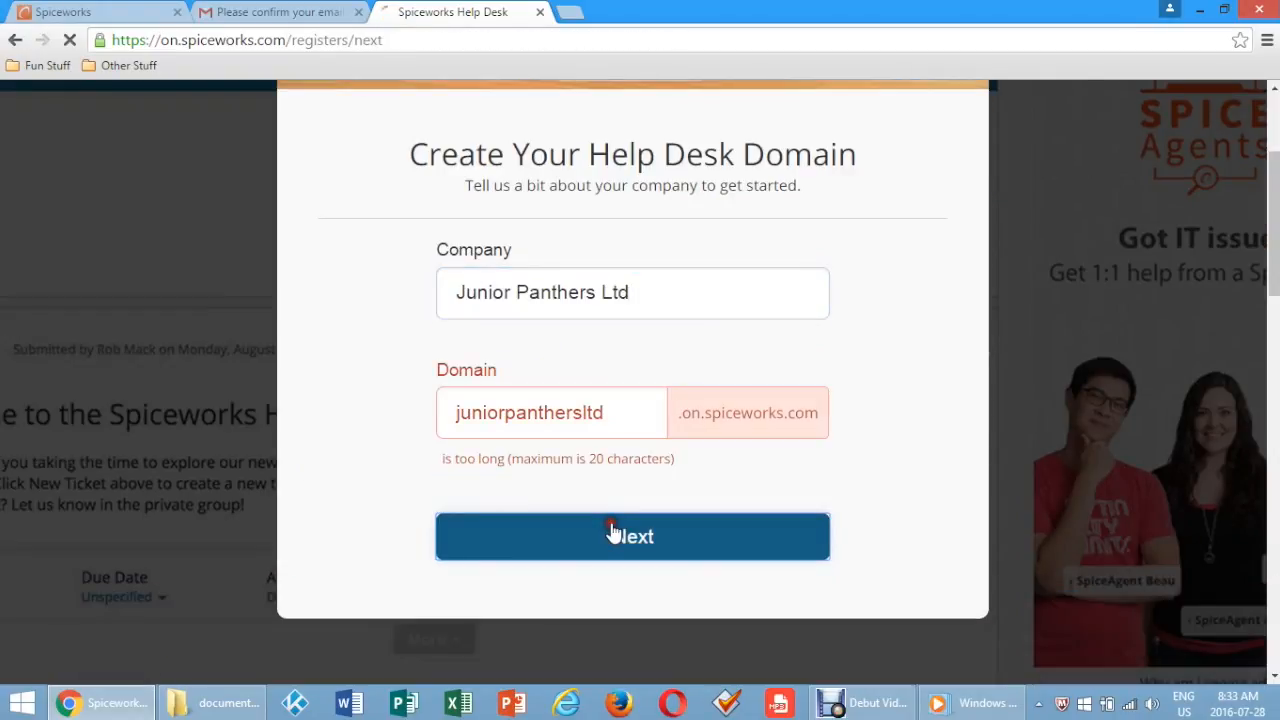
Step: Reach admin setup and enter first name Junior, last name Panthers and start the email
{"action": "left_click", "coordinate": [632, 536]}
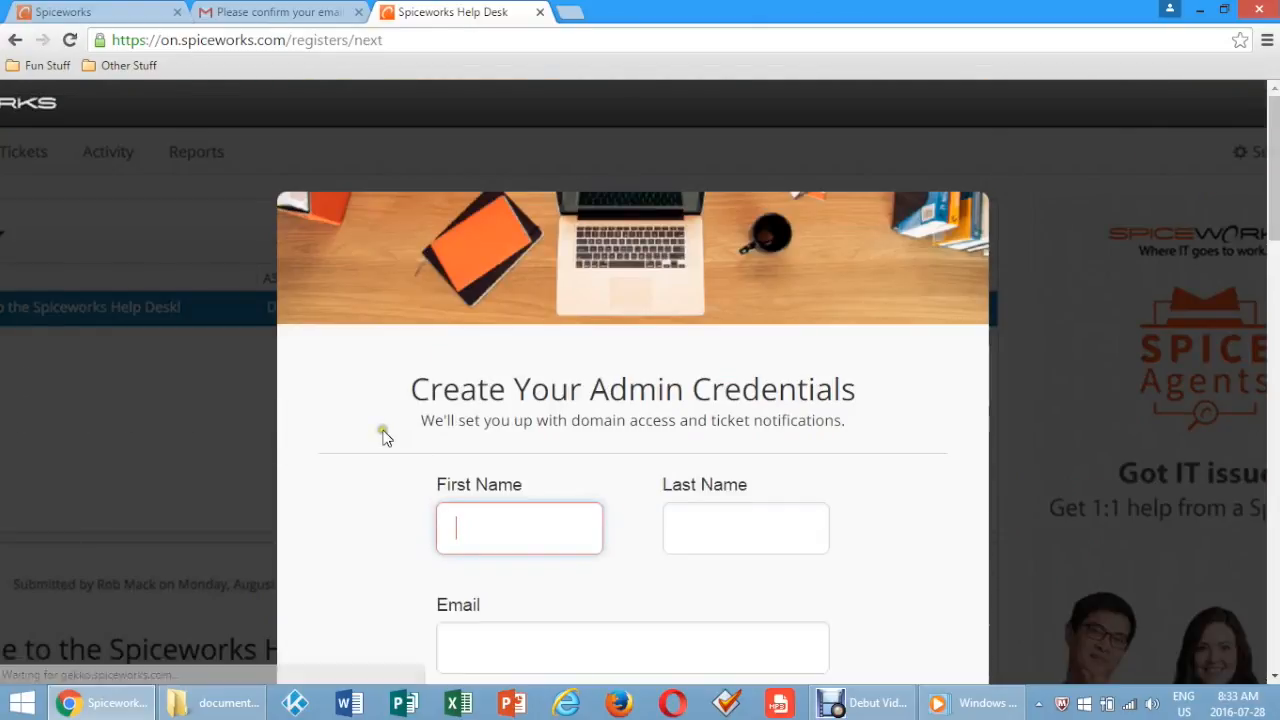
{"action": "type", "text": "Junior"}
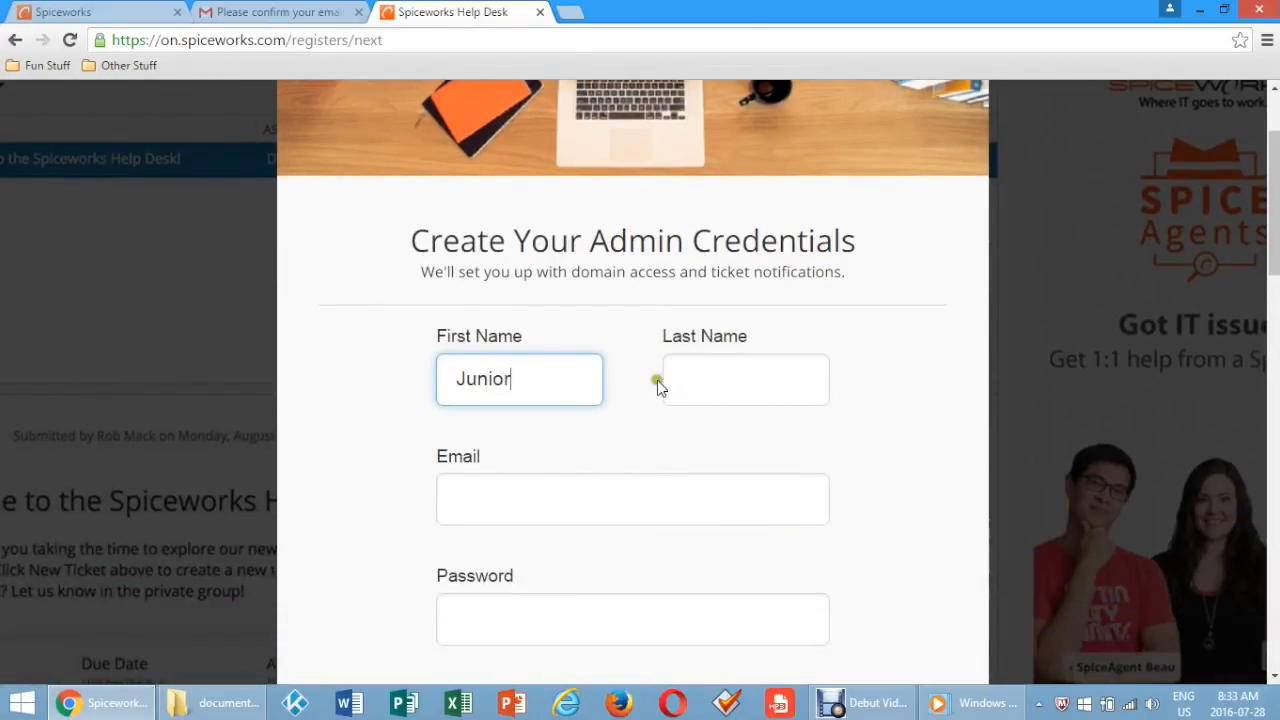
{"action": "type", "text": "Panthers"}
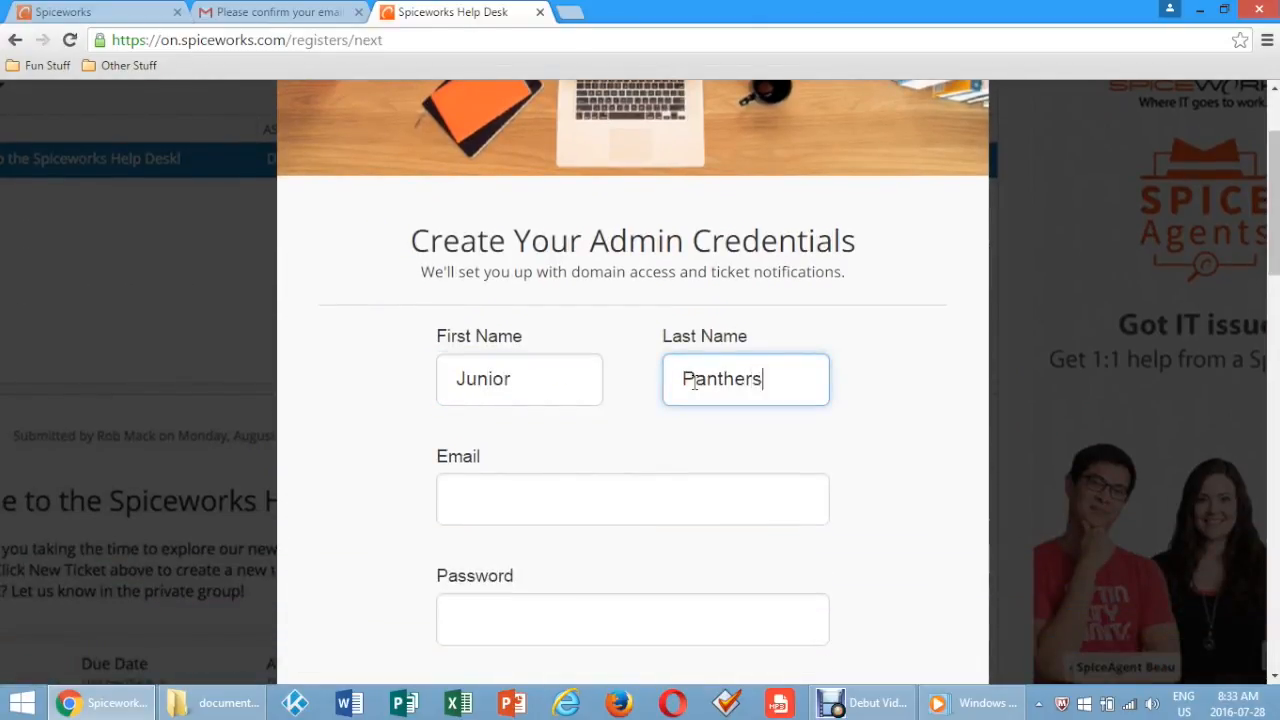
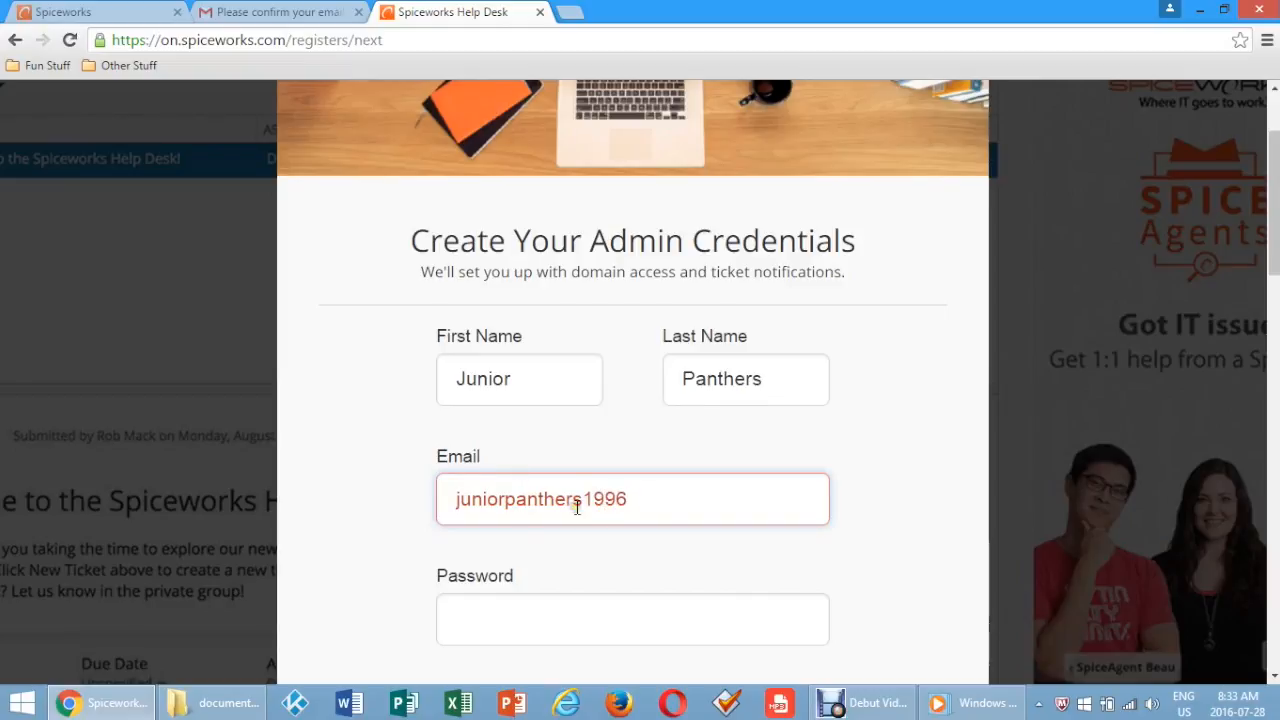
{"action": "scroll", "scroll_direction": "down", "scroll_amount": 3}
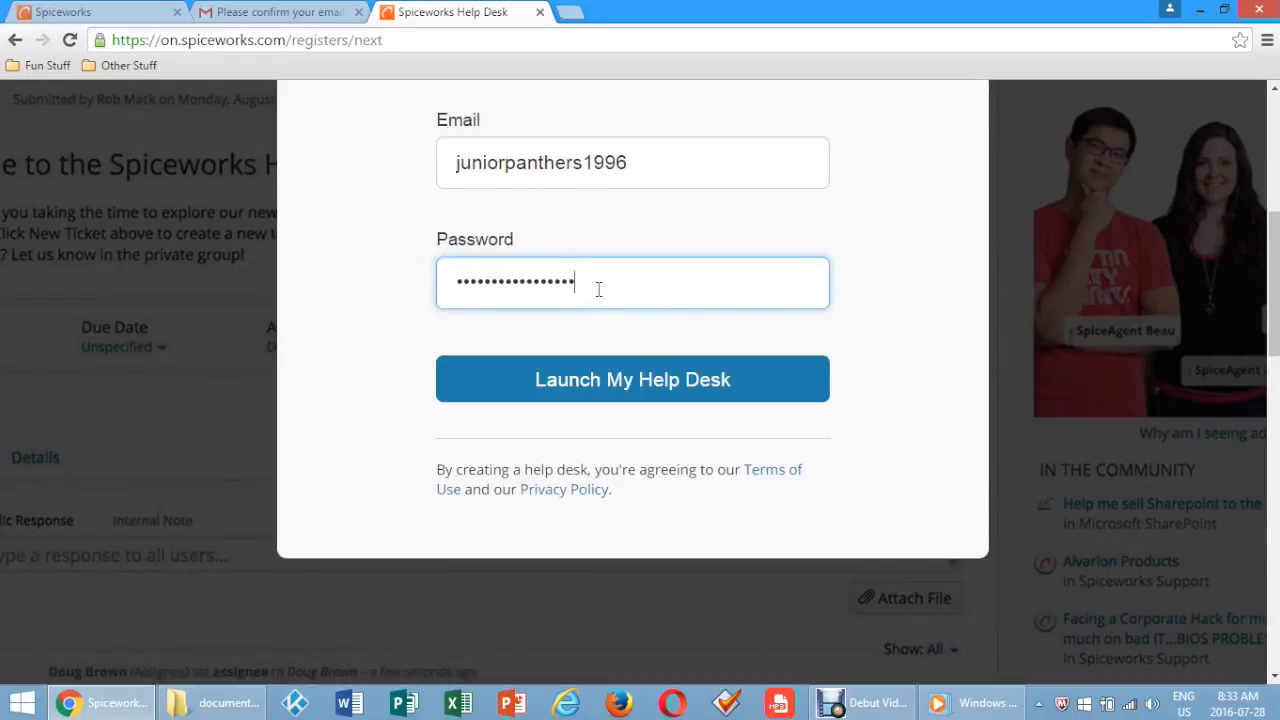
Step: Complete the gmail.com email address and submit Launch My Help Desk
{"action": "left_click", "coordinate": [632, 380]}
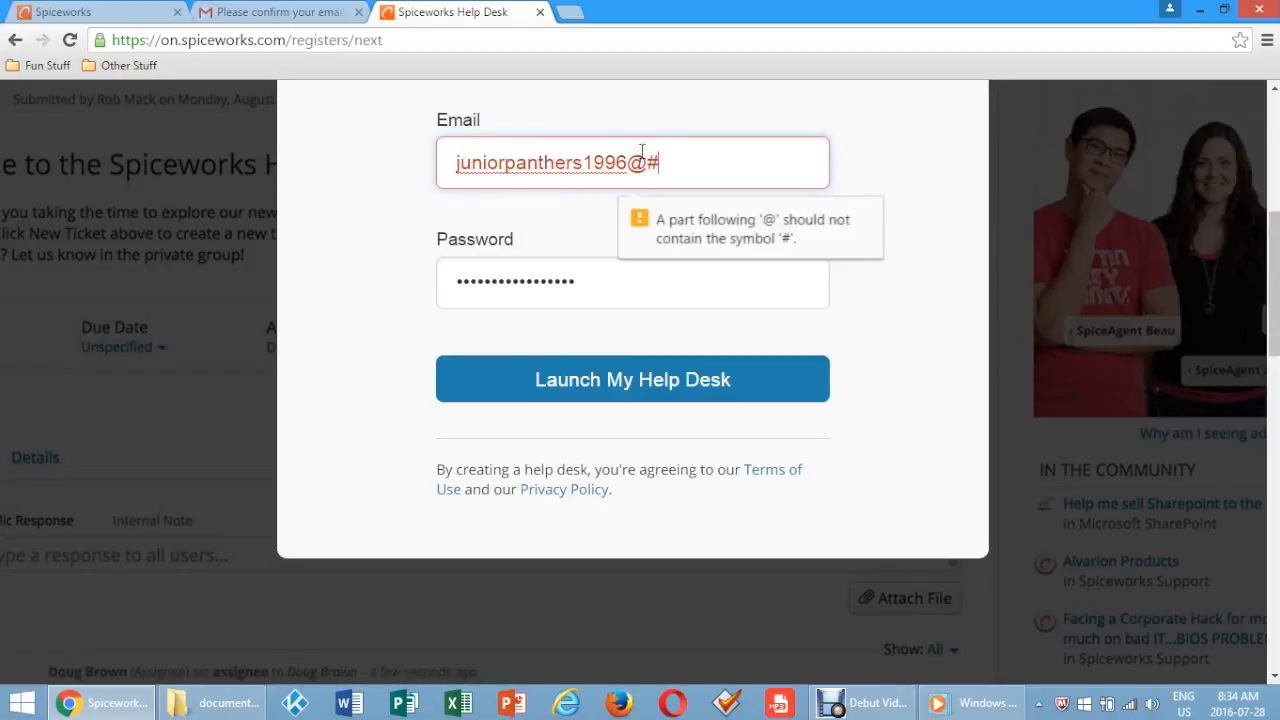
{"action": "type", "text": "gmailc"}
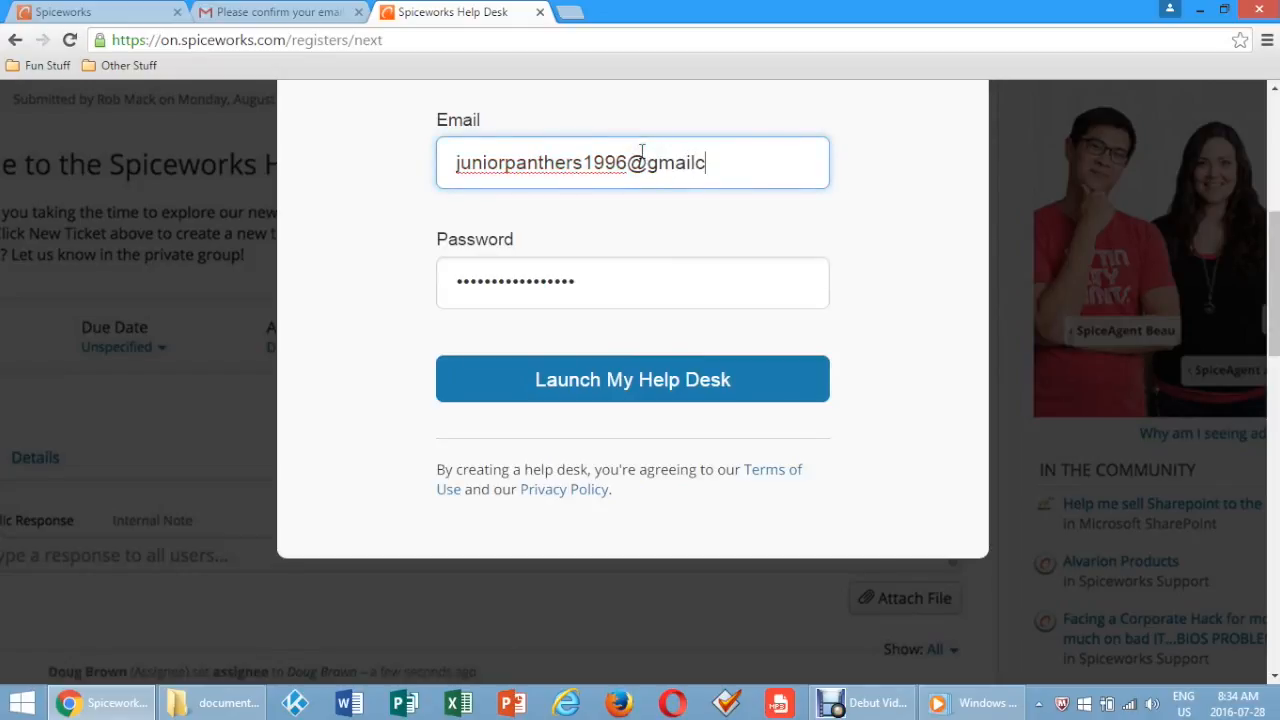
{"action": "type", "text": ".com"}
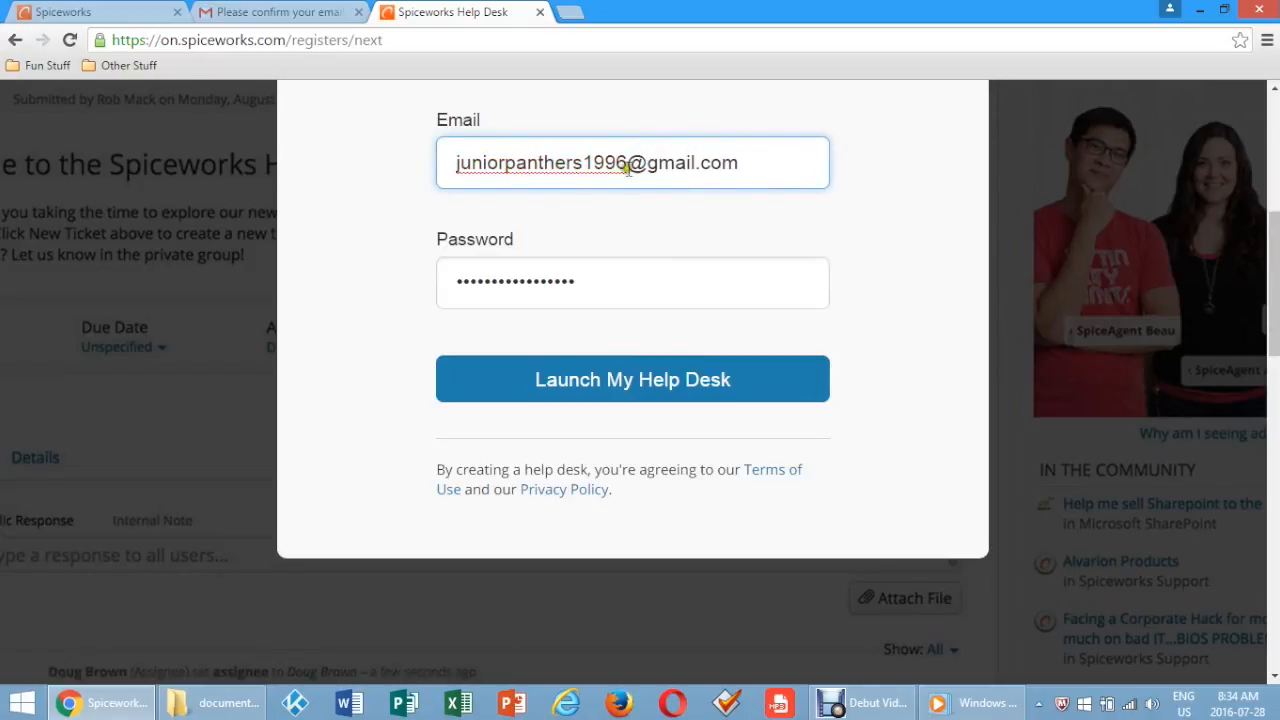
{"action": "left_click", "coordinate": [632, 380]}
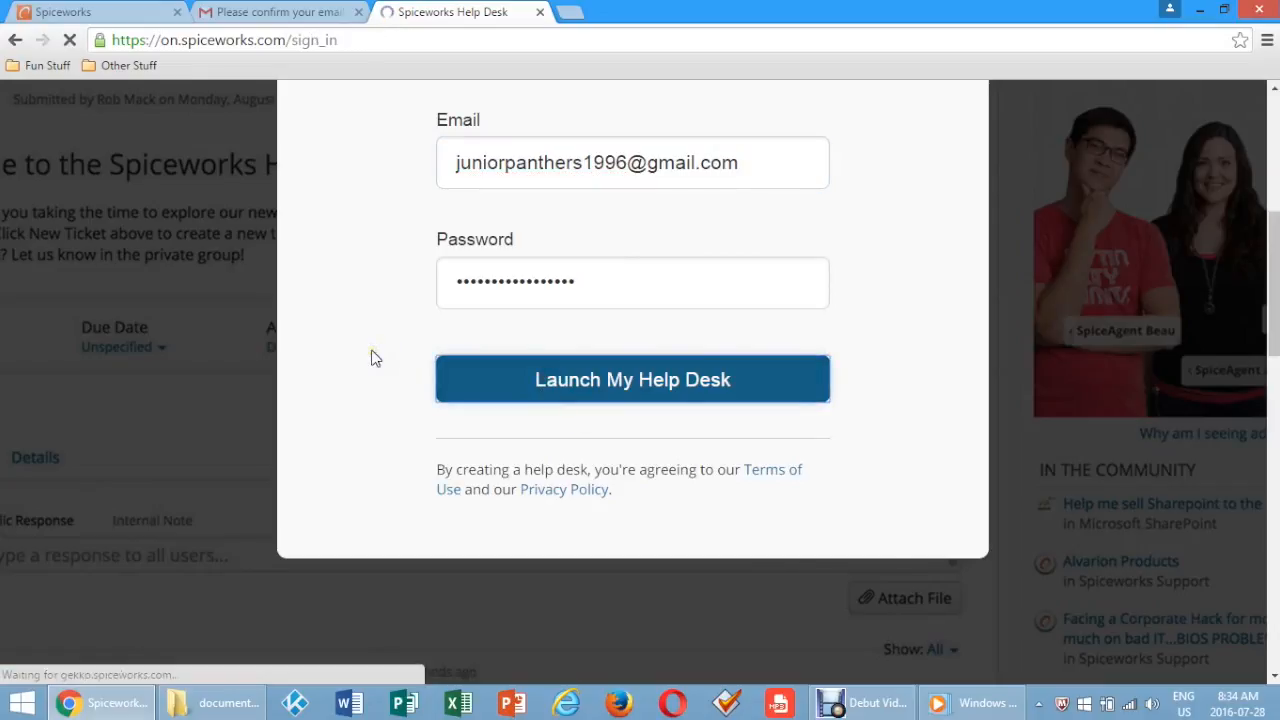
{"action": "left_click", "coordinate": [632, 380]}
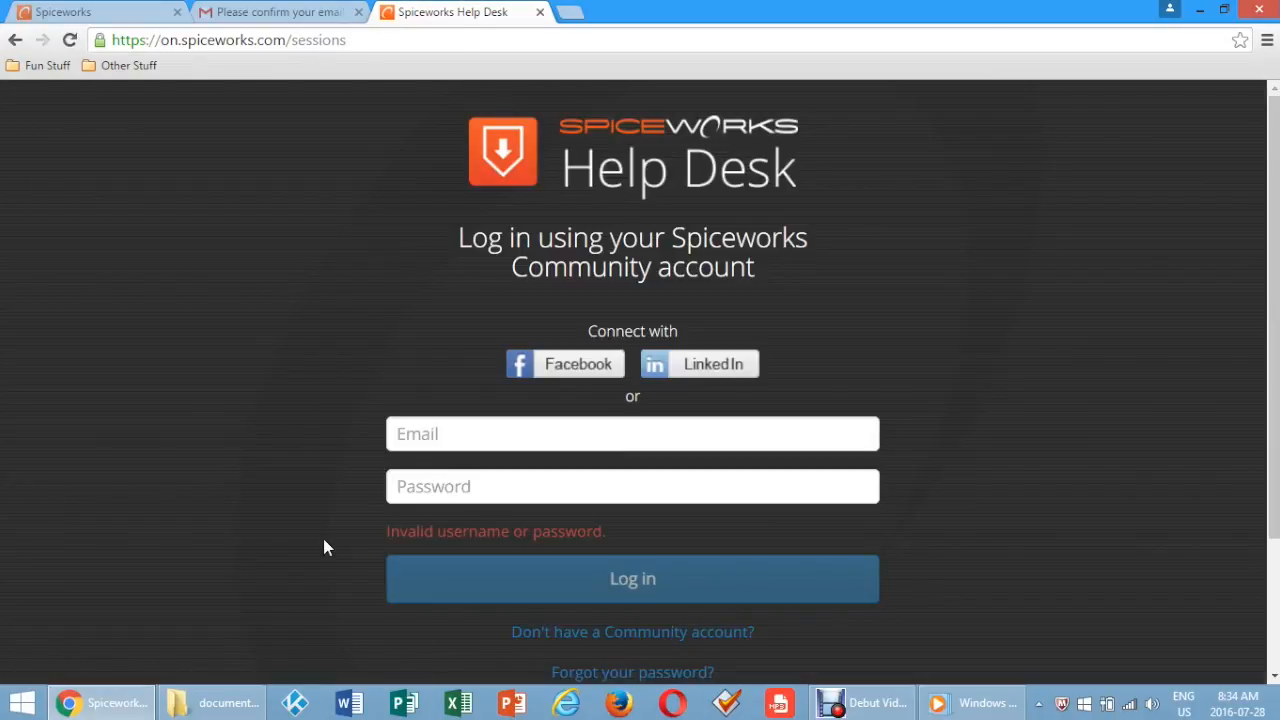
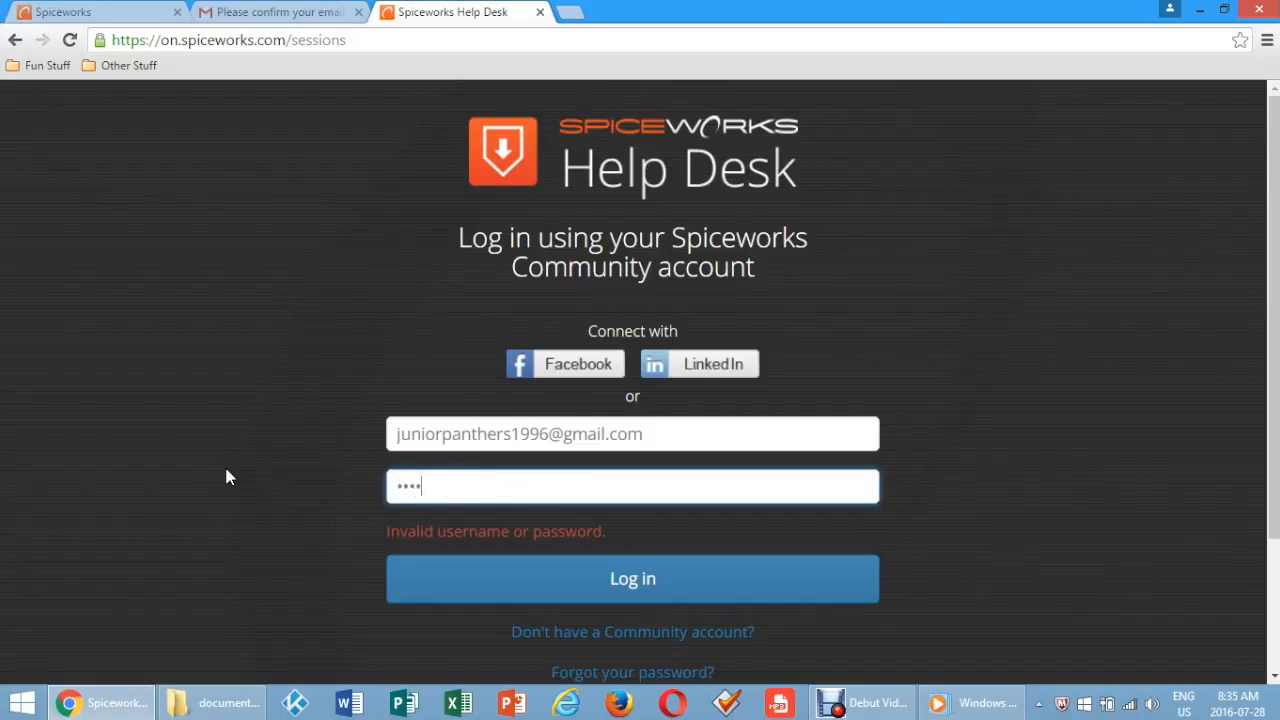
Step: Log in to the help desk with the community email and password
{"action": "type", "text": "password"}
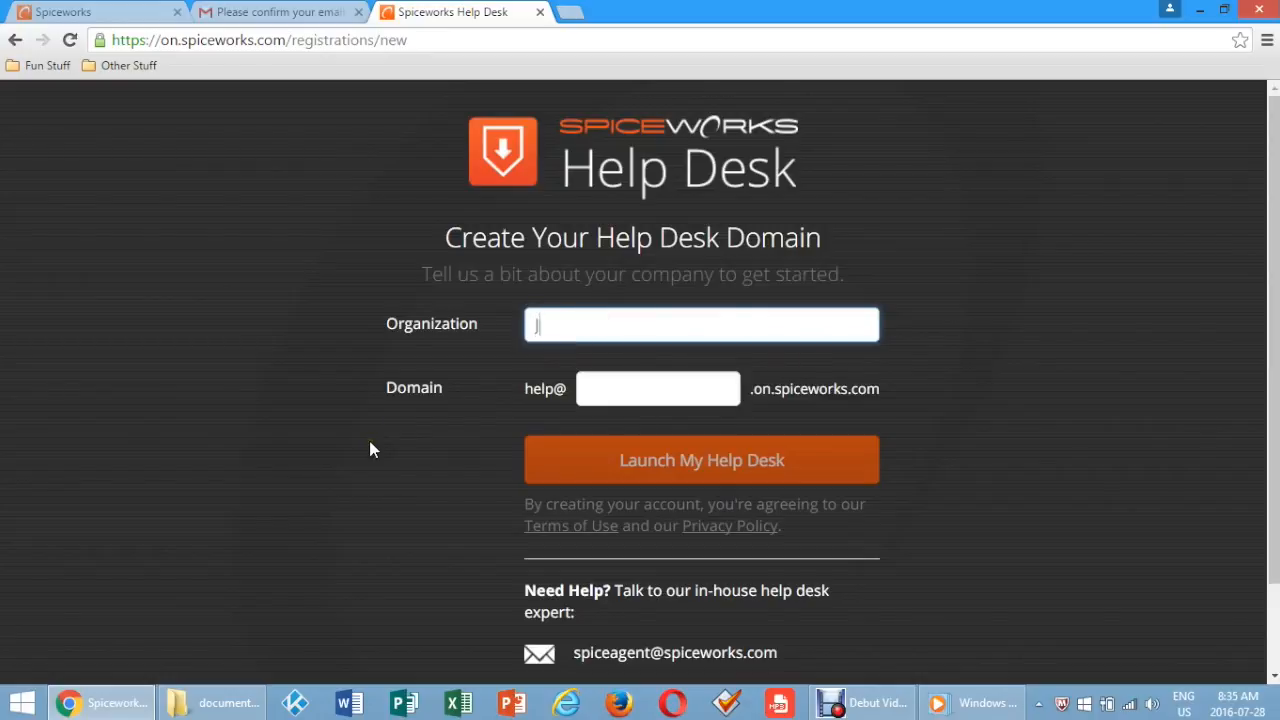
Step: Enter company Junior Panthers, domain juniorpanthersltd, and launch the help desk
{"action": "type", "text": "Junior Panthers Limited"}
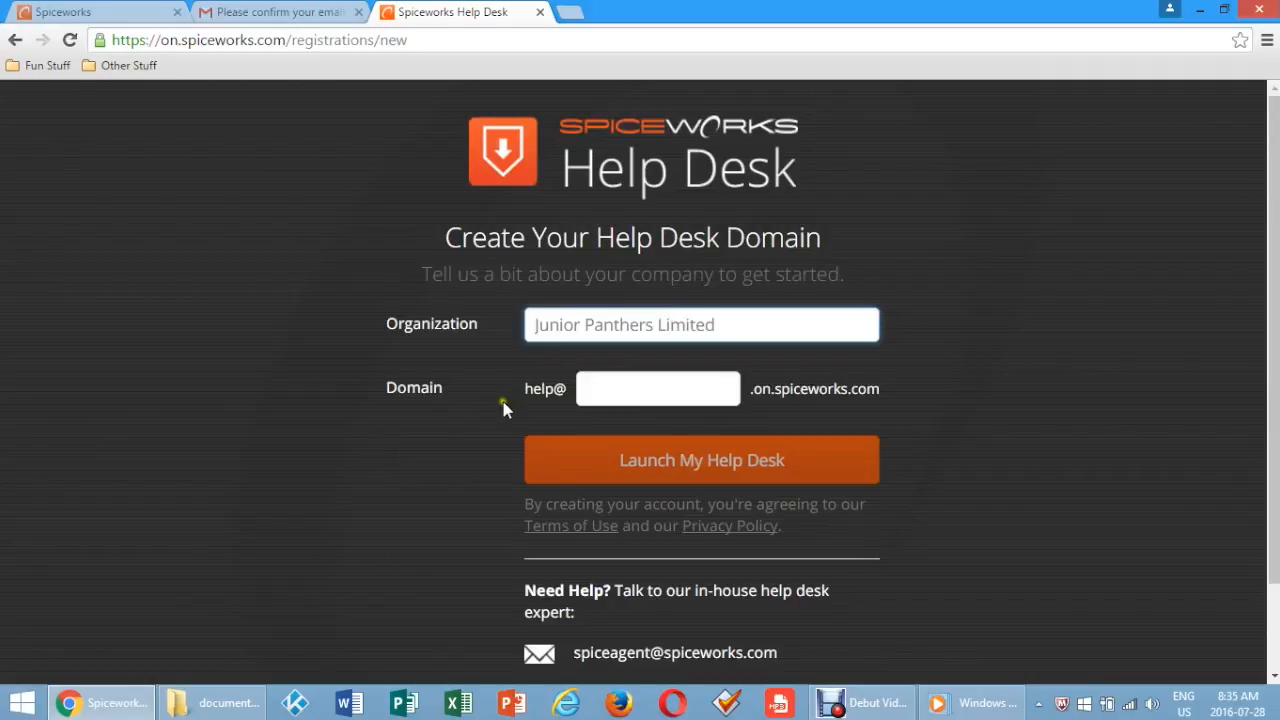
{"action": "left_click", "coordinate": [656, 388]}
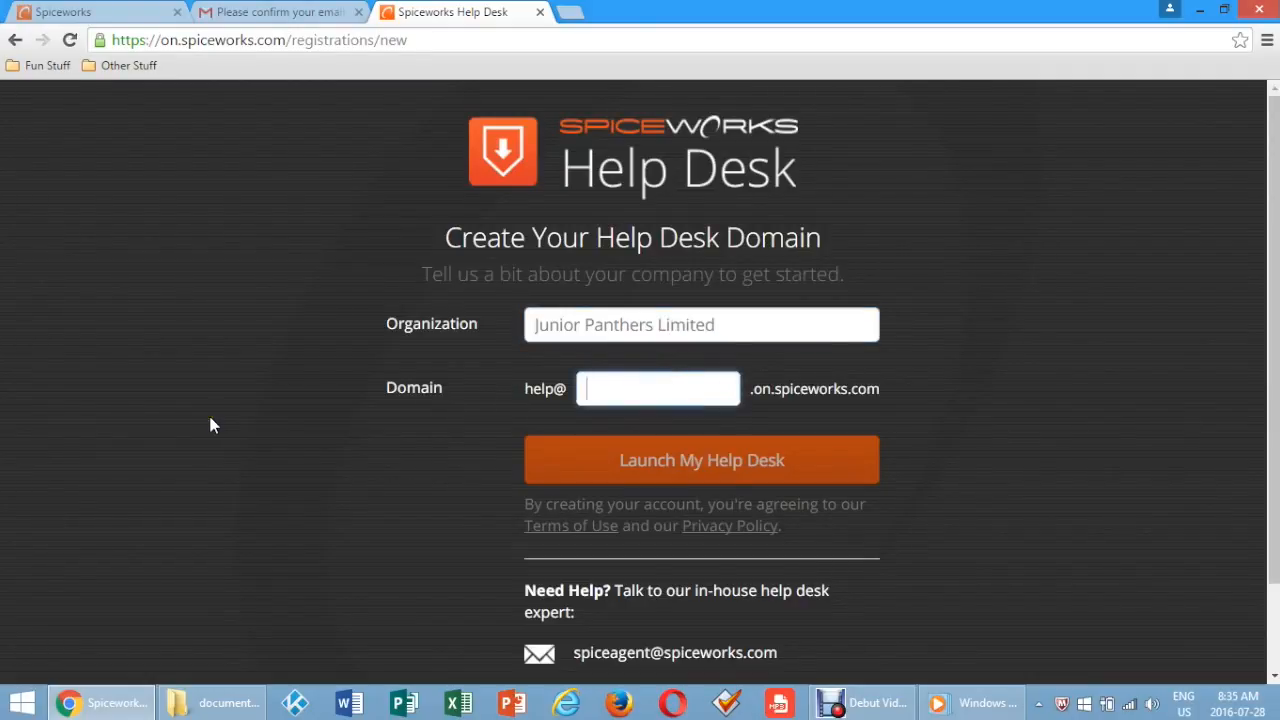
{"action": "type", "text": "juniorpanth"}
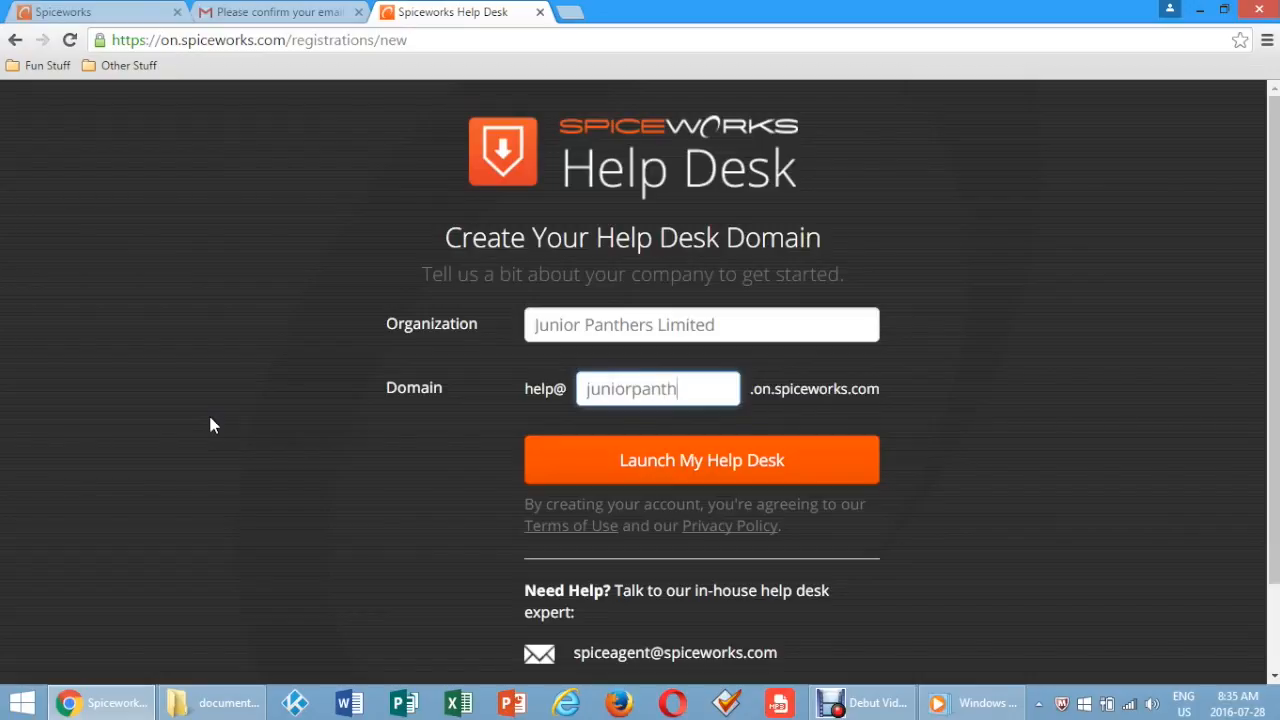
{"action": "type", "text": "ers"}
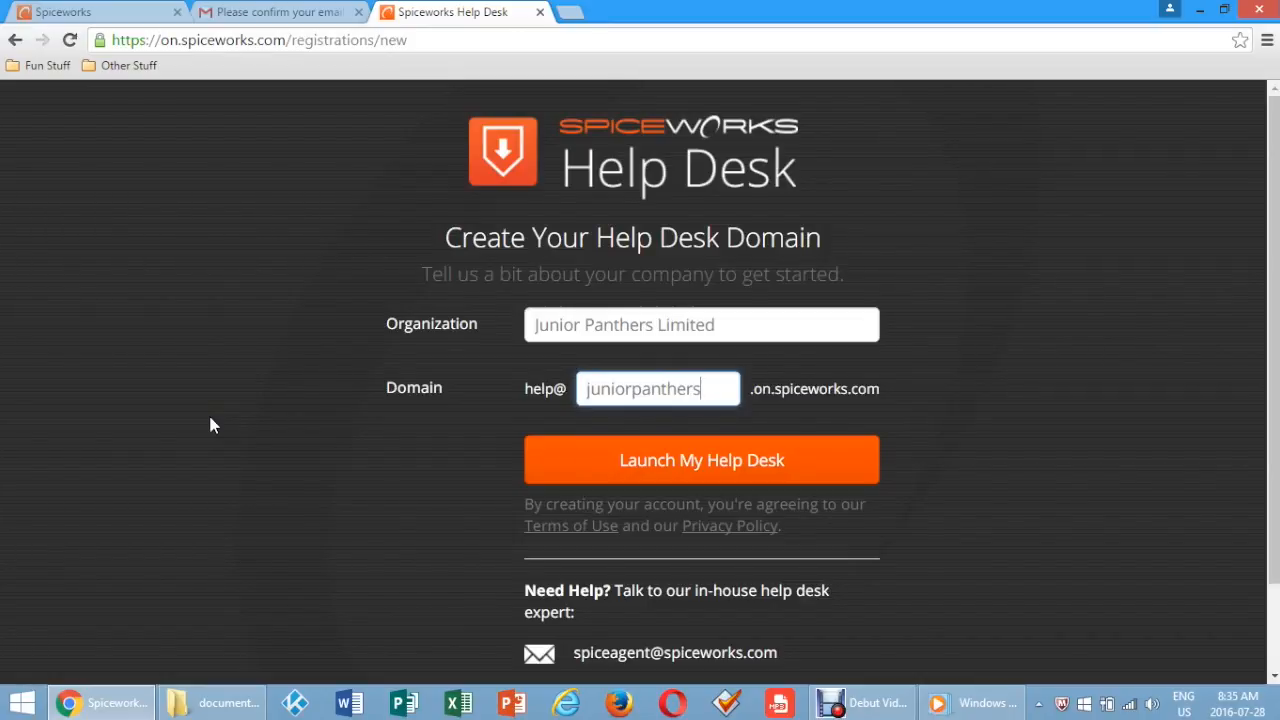
{"action": "type", "text": "ltd"}
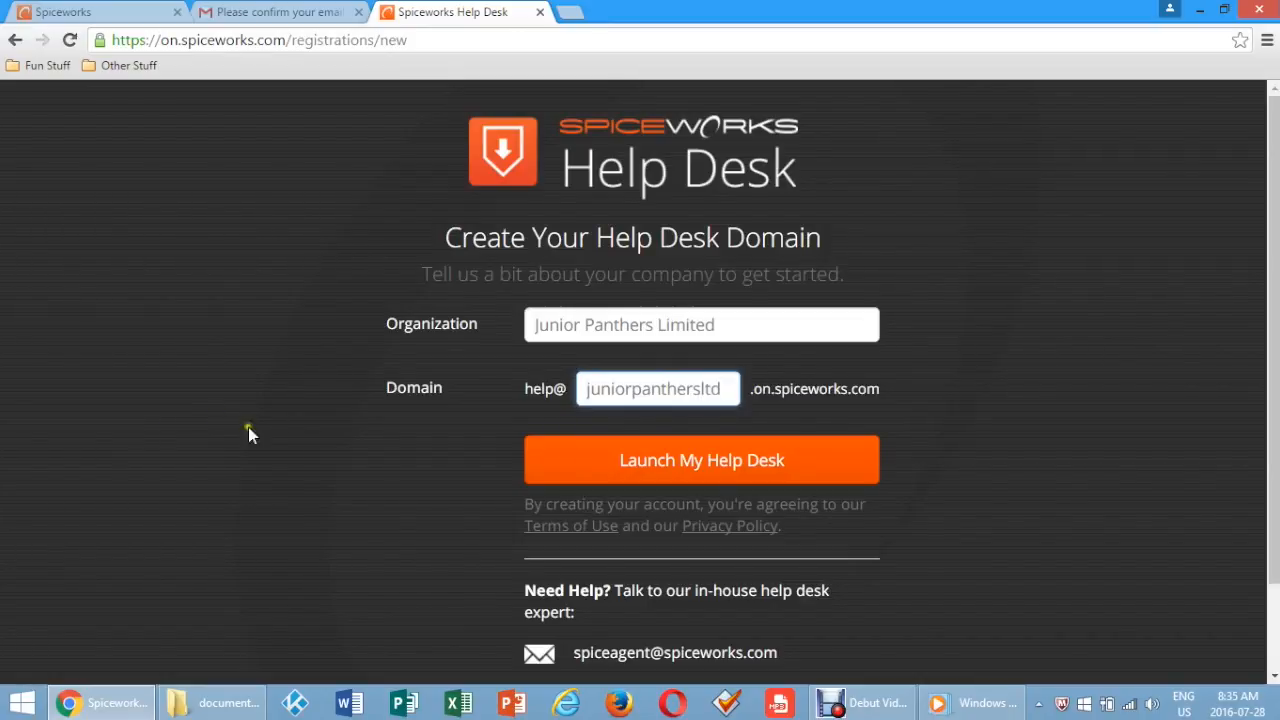
{"action": "mouse_move", "coordinate": [292, 458]}
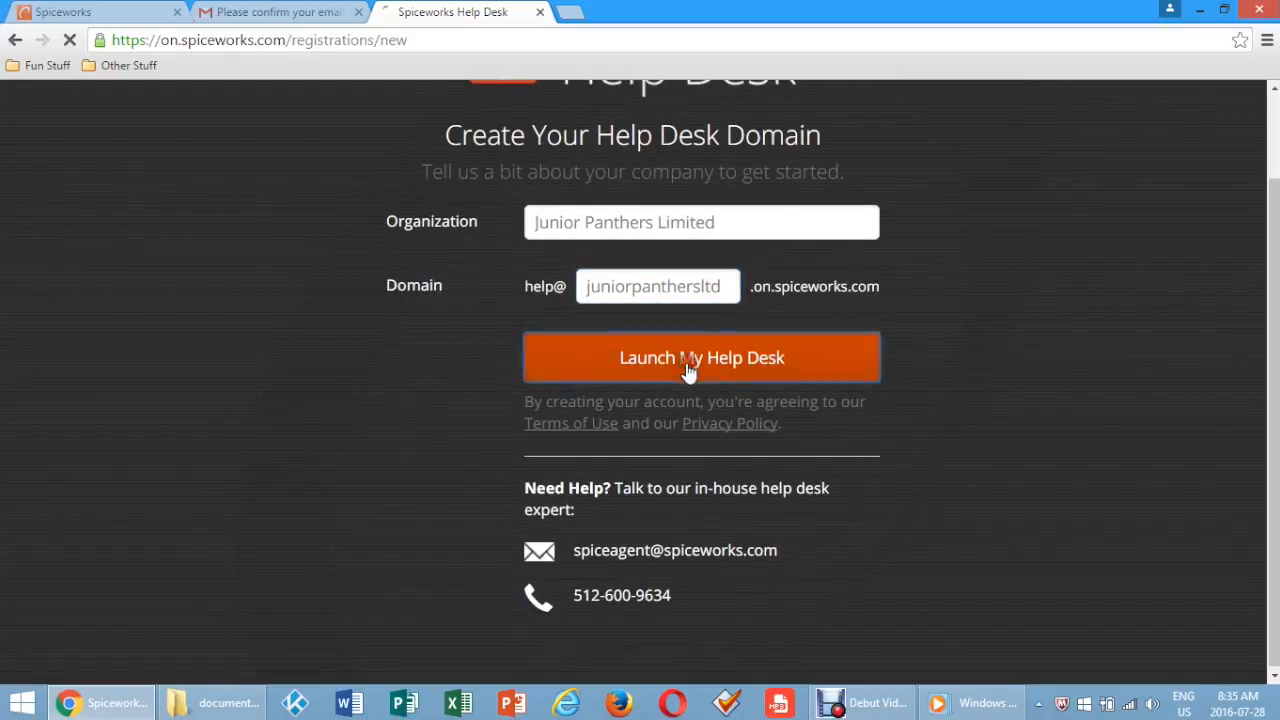
{"action": "left_click", "coordinate": [700, 356]}
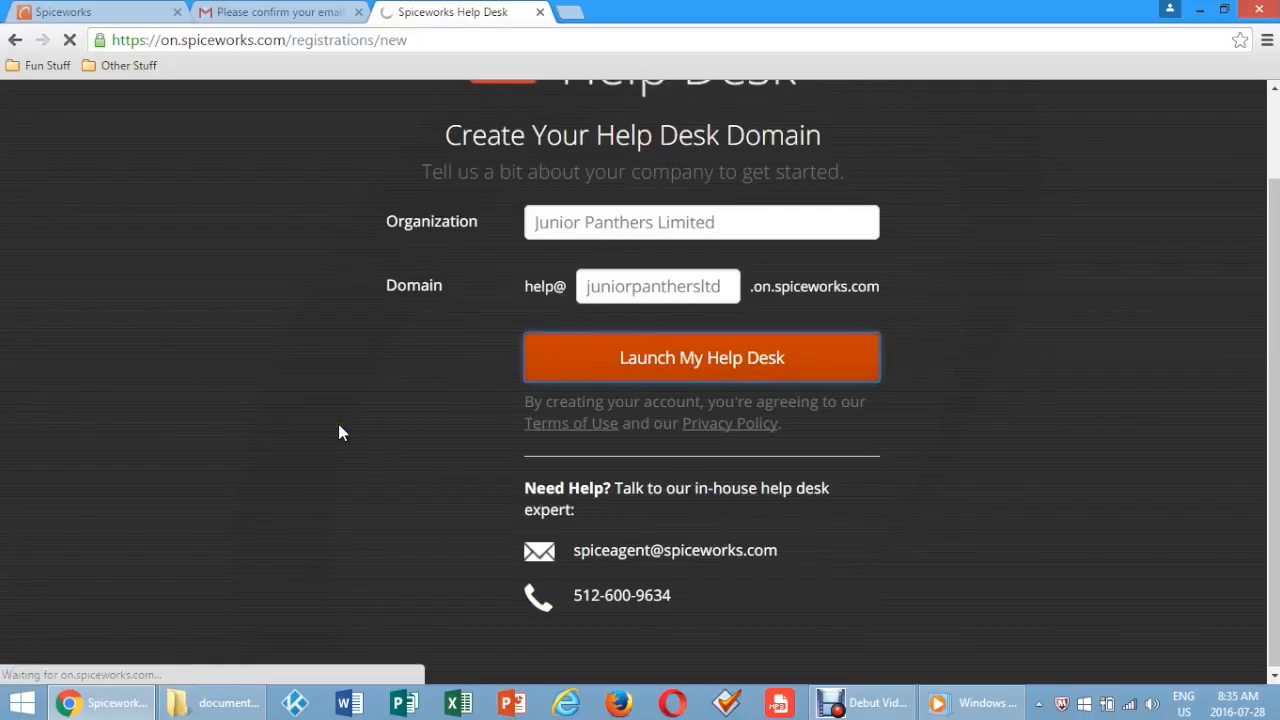
{"action": "left_click", "coordinate": [700, 356]}
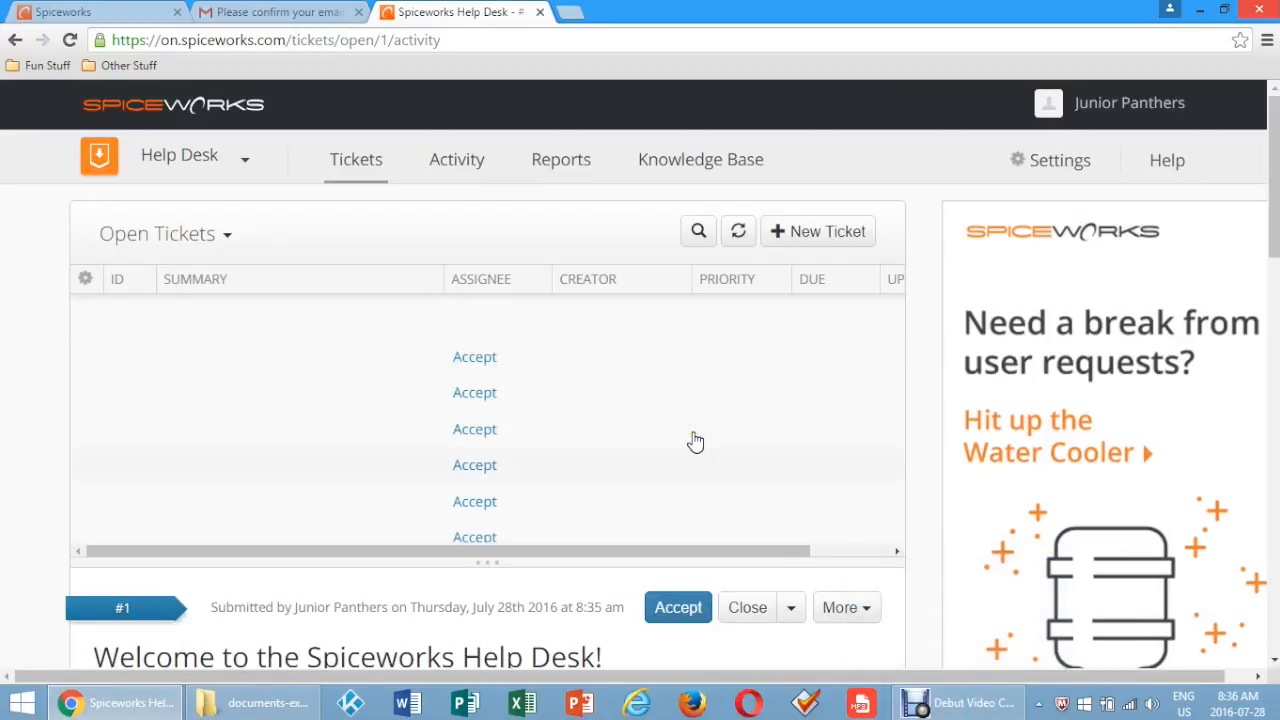
Step: View the Open Tickets list with No Internet Connection, Broken Keyboard and Computer Broken
{"action": "scroll", "scroll_direction": "down", "scroll_amount": 3}
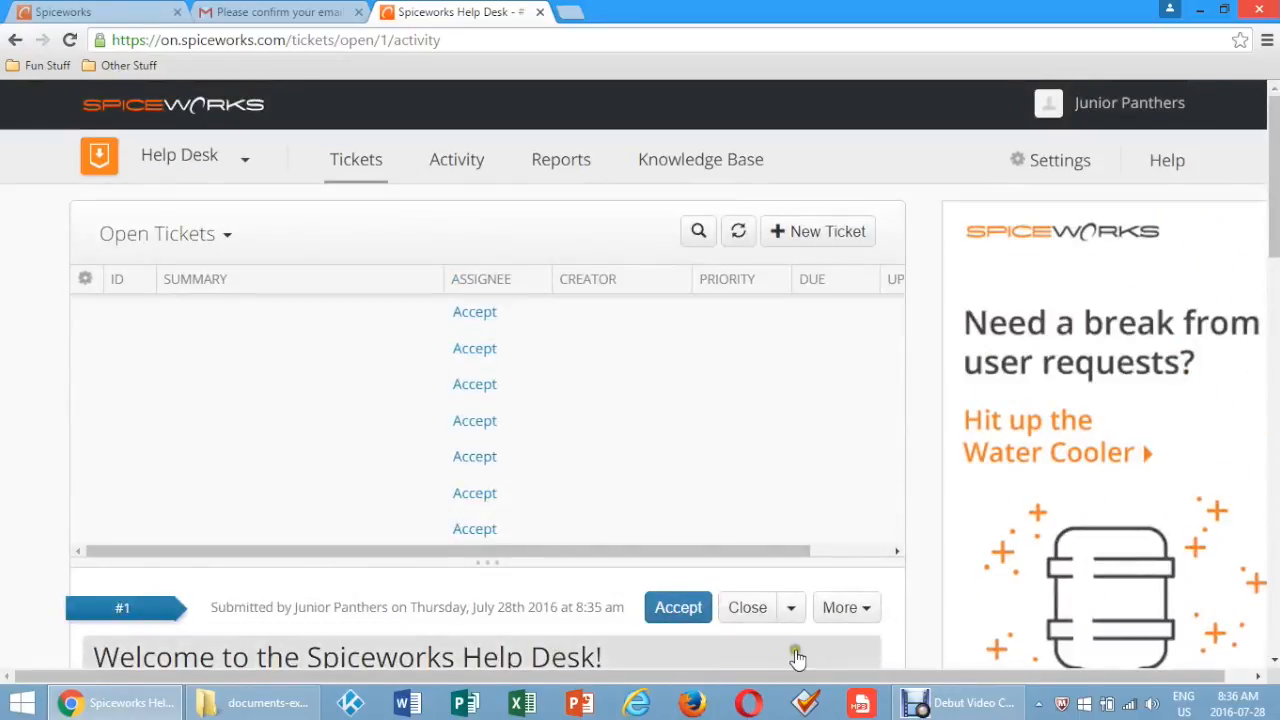
{"action": "left_click", "coordinate": [220, 348]}
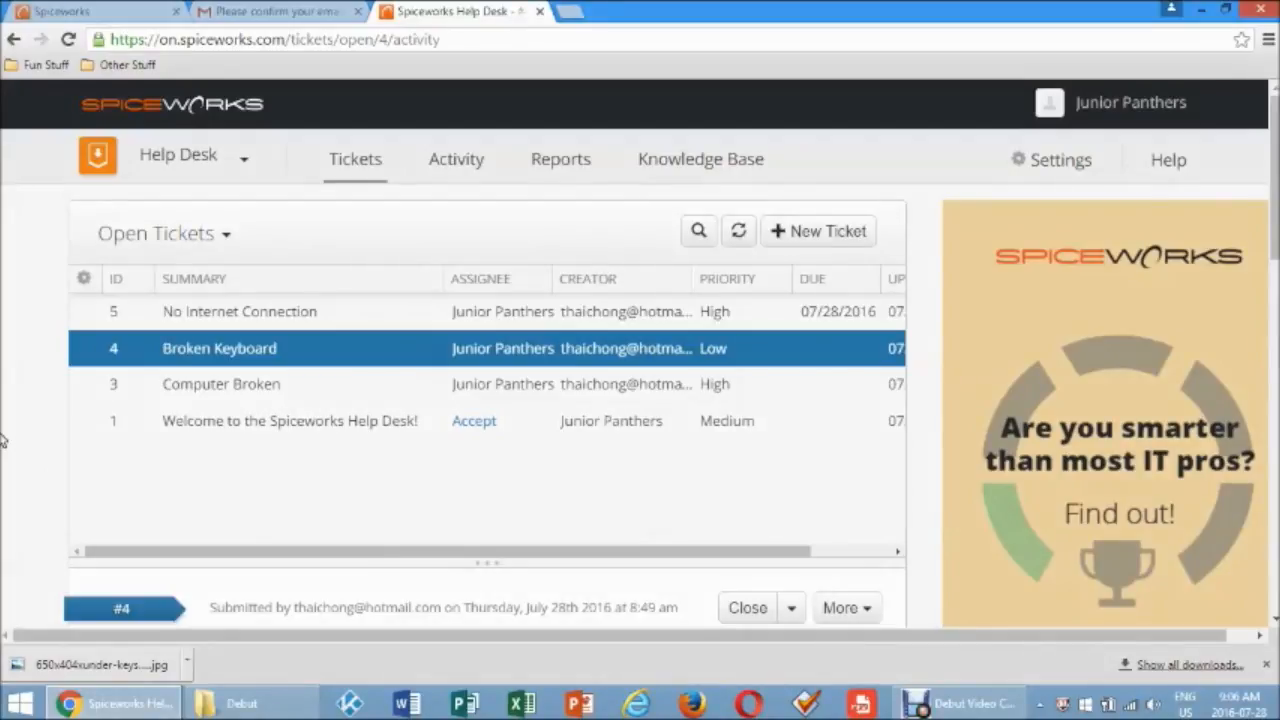
{"action": "mouse_move", "coordinate": [276, 280]}
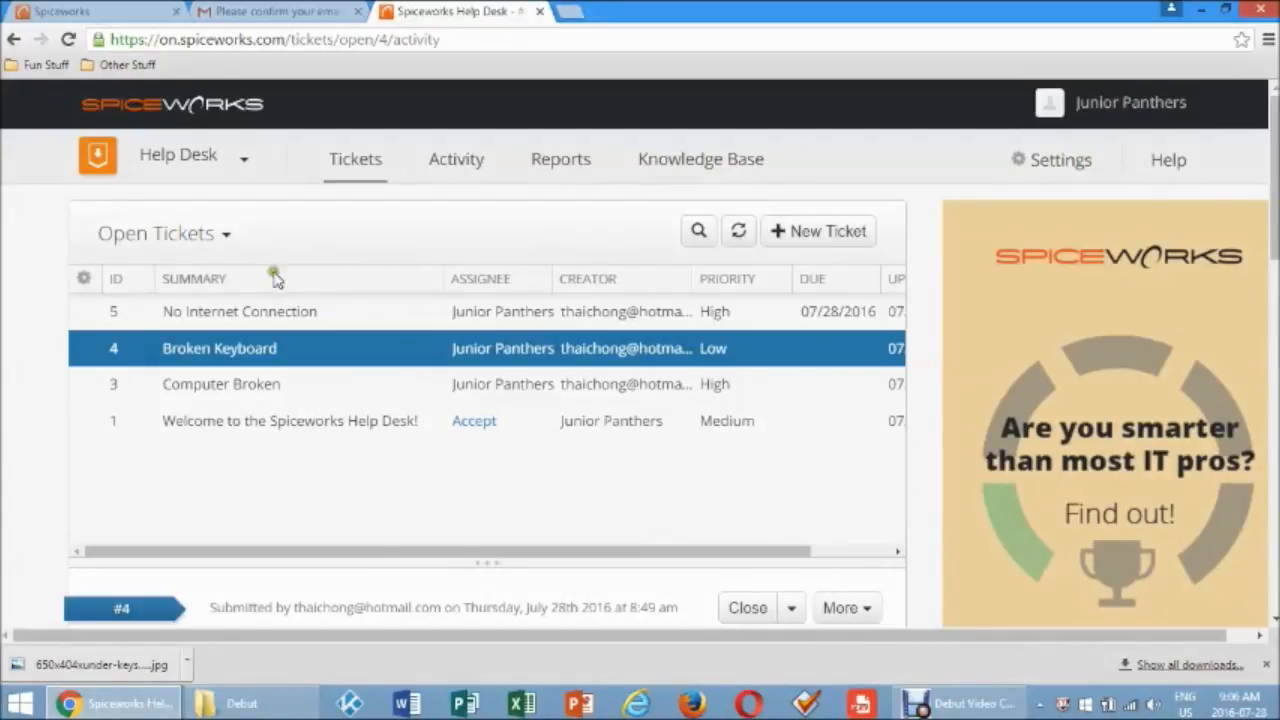
Step: Go to Settings > Employee Administration showing Junior Panthers as the only administrator
{"action": "left_click", "coordinate": [1060, 160]}
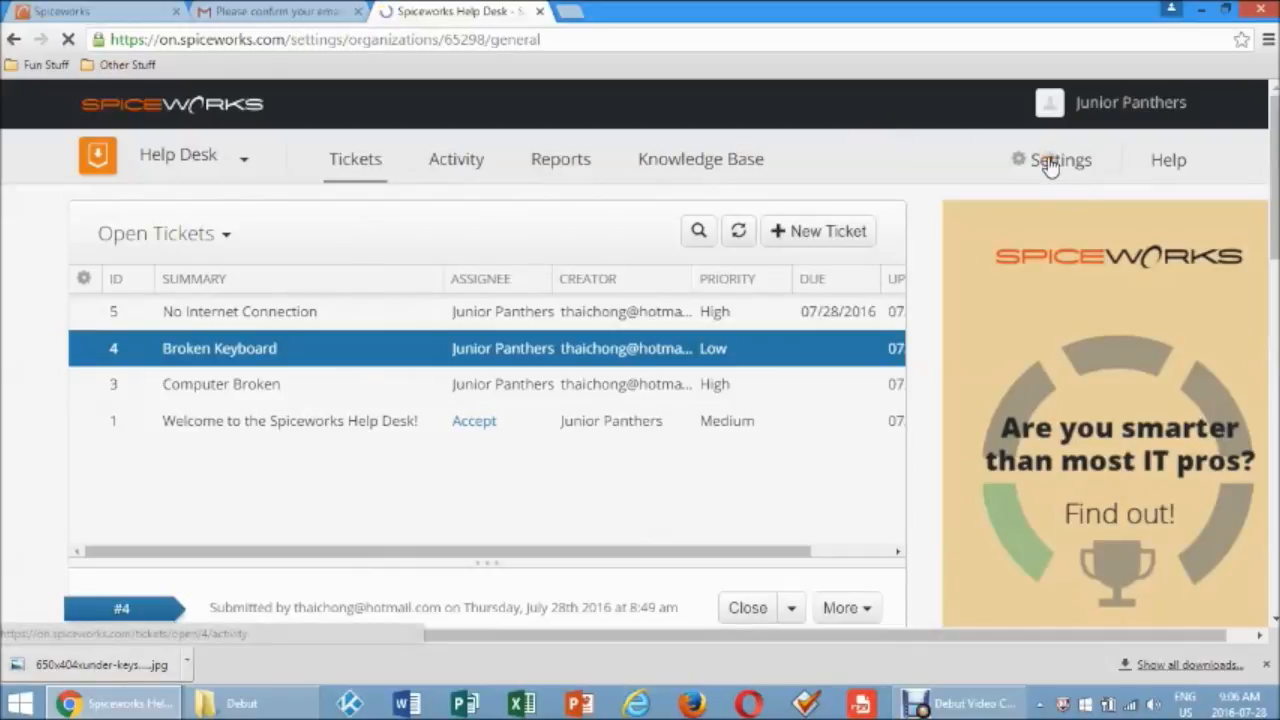
{"action": "left_click", "coordinate": [1060, 160]}
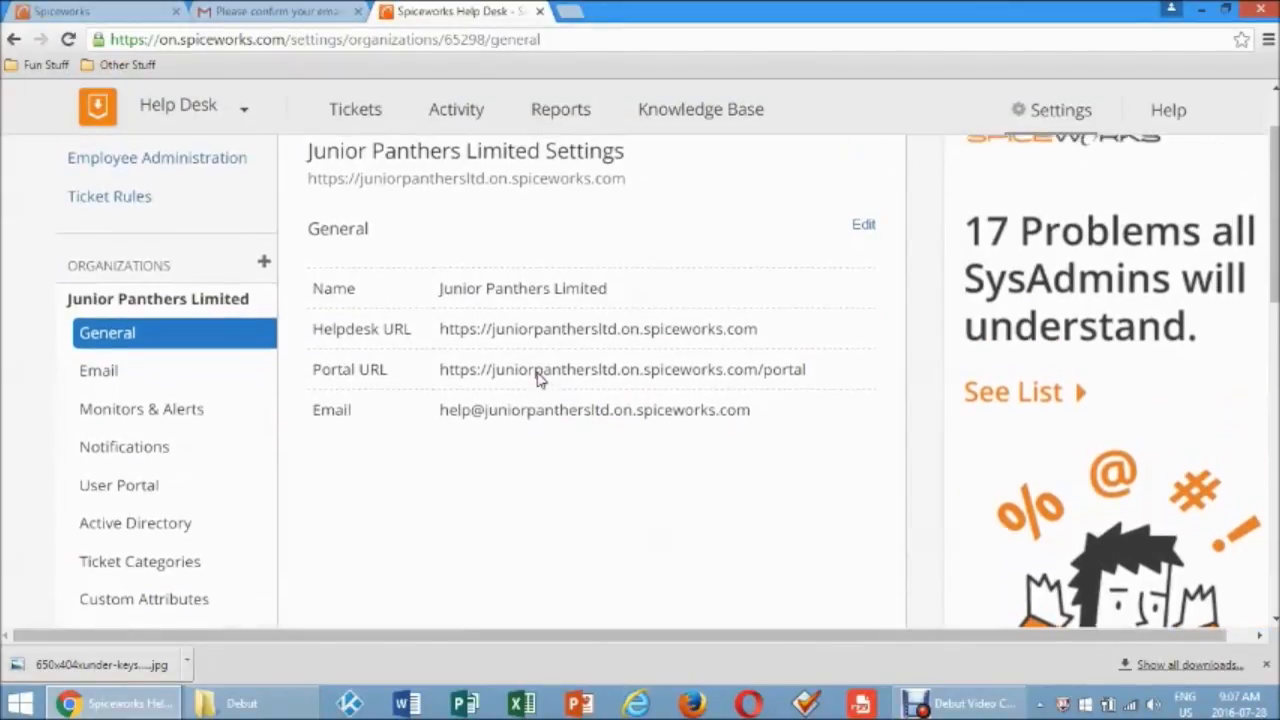
{"action": "left_click", "coordinate": [156, 200]}
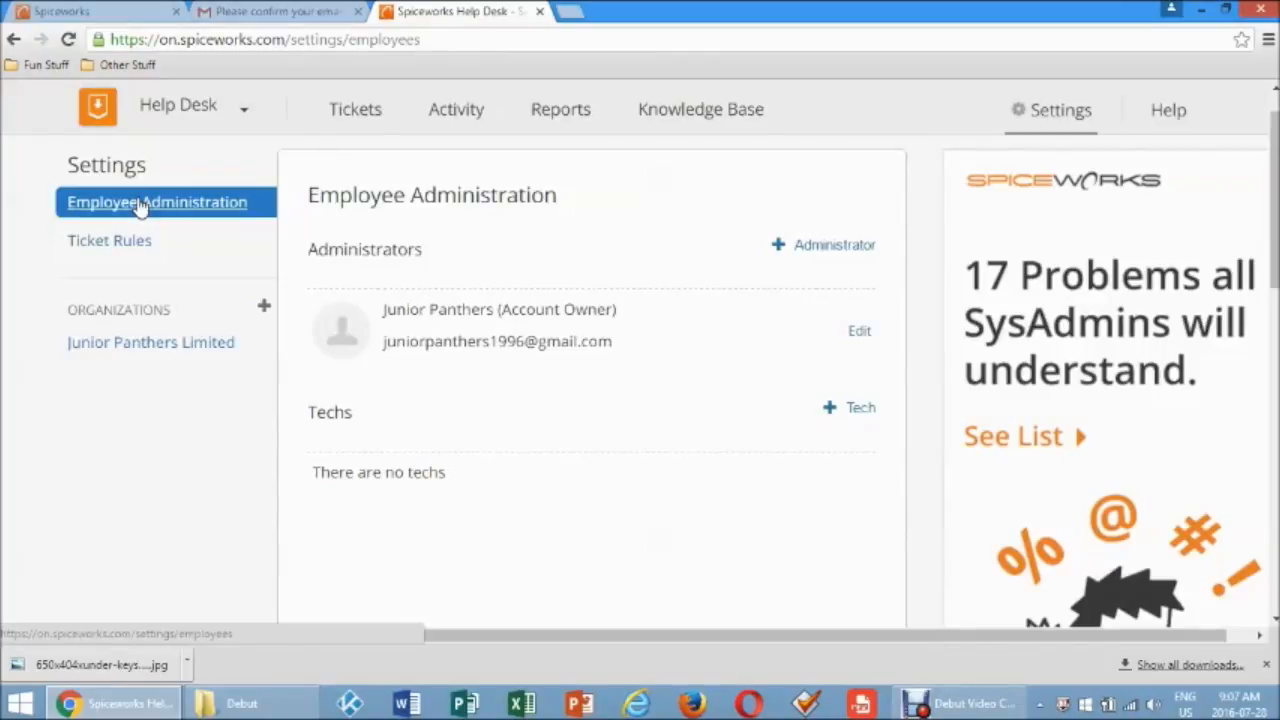
{"action": "mouse_move", "coordinate": [726, 532]}
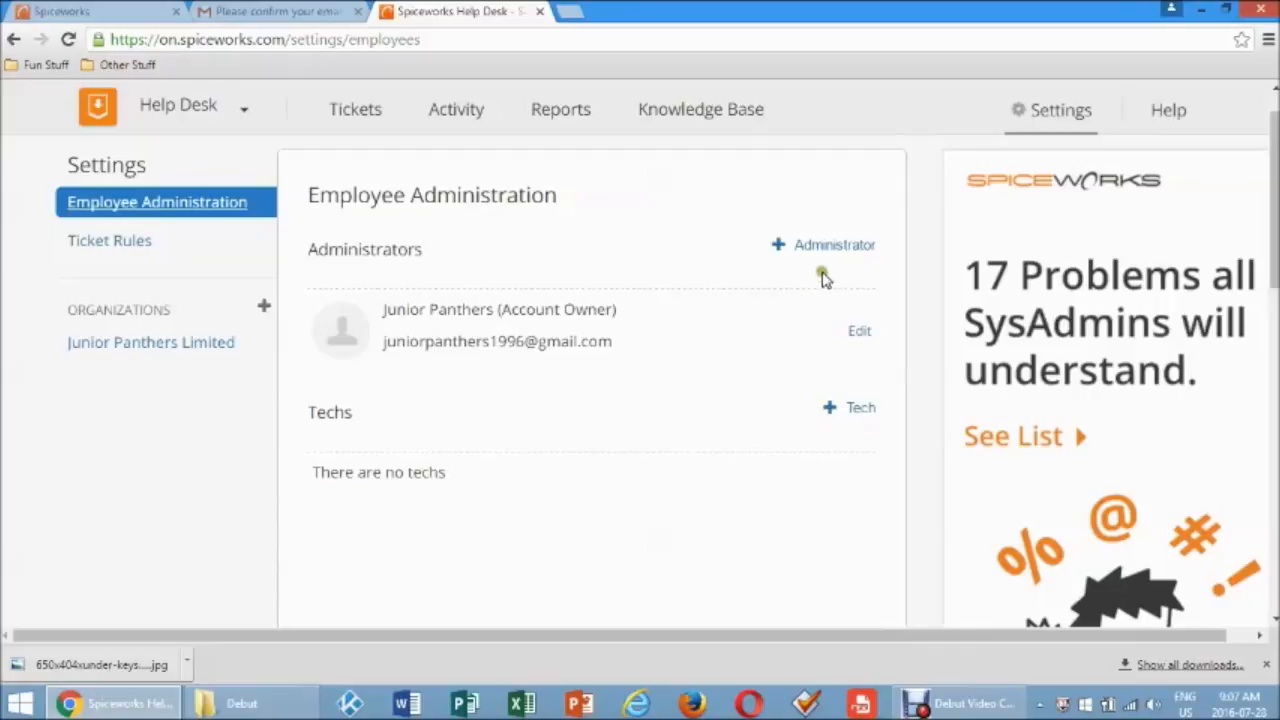
{"action": "left_click", "coordinate": [822, 244]}
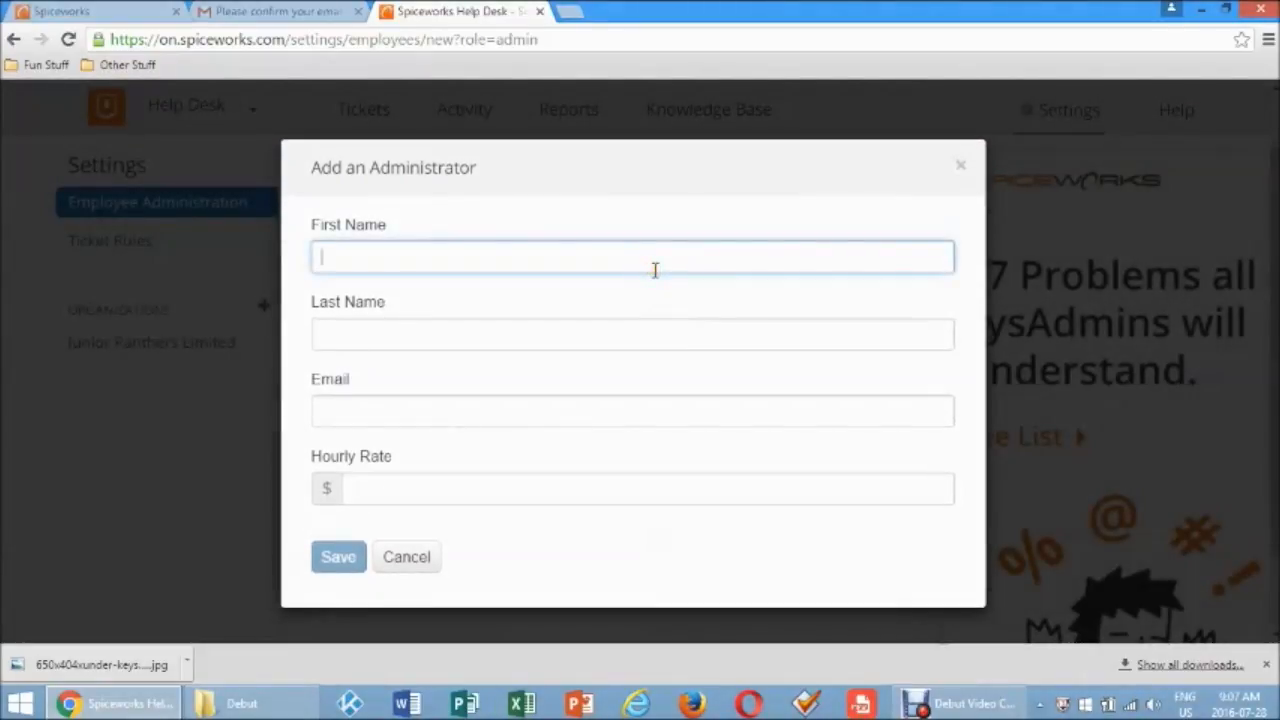
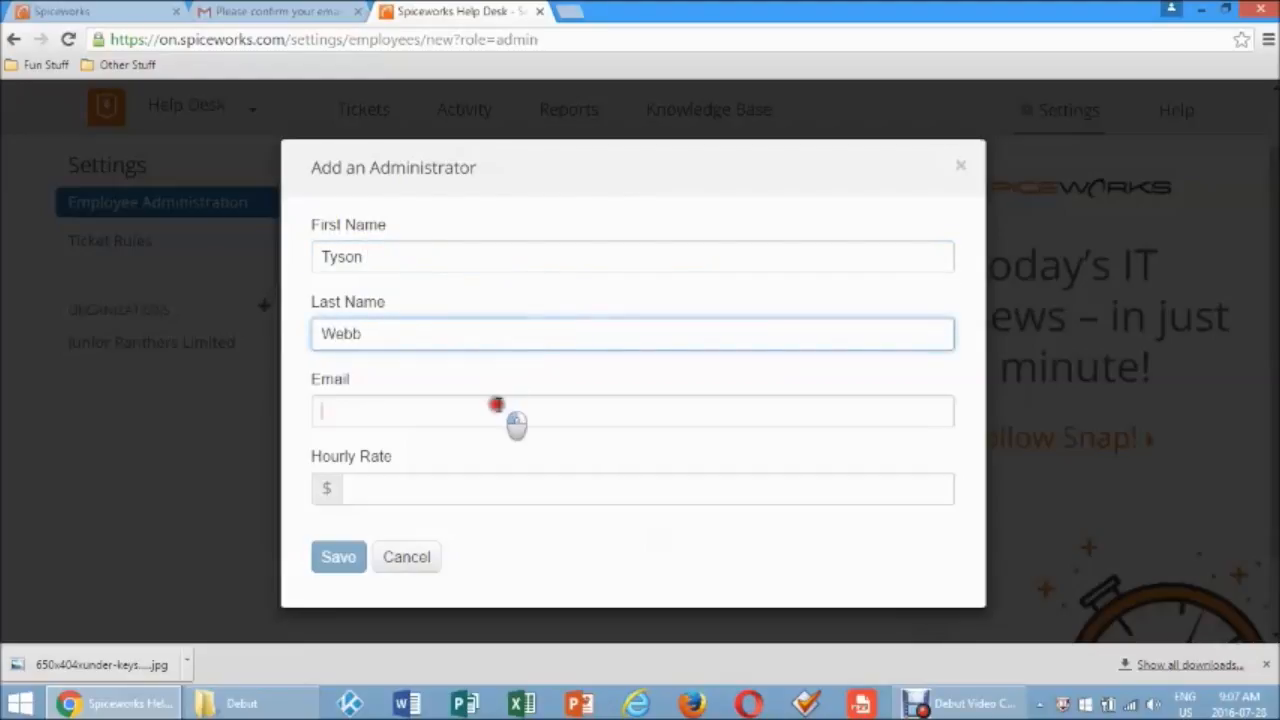
{"action": "type", "text": "ta"}
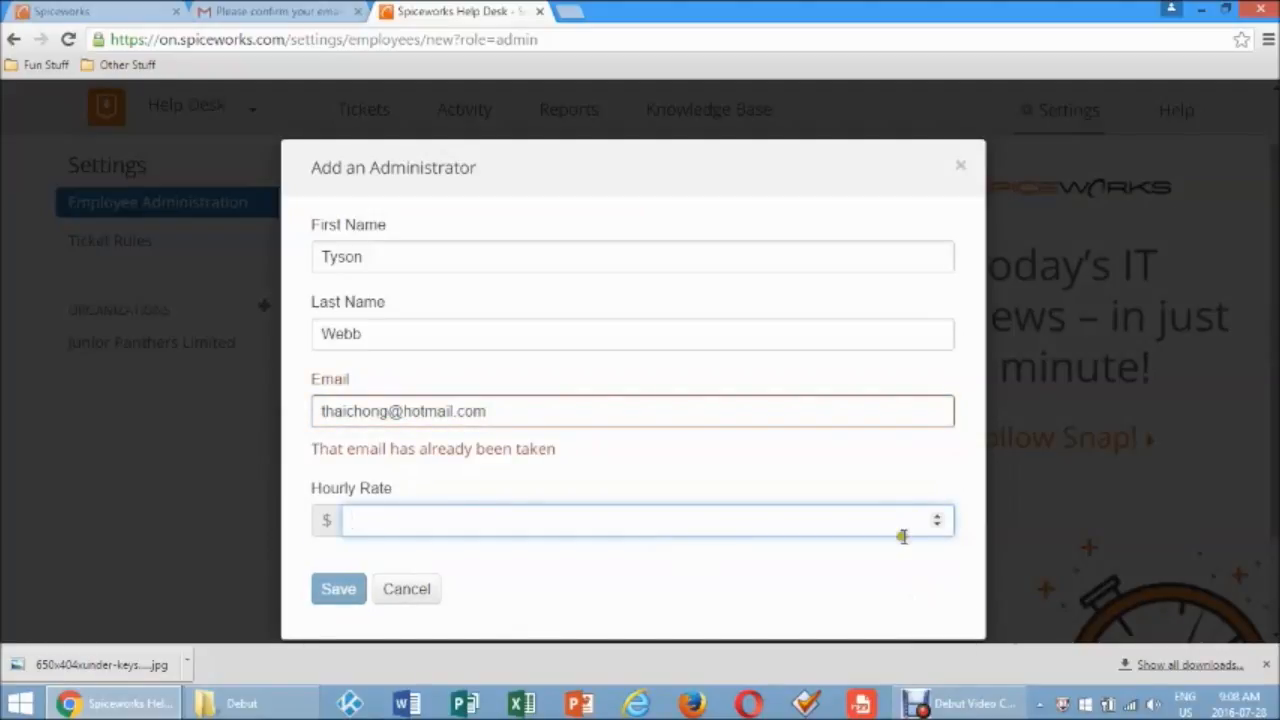
{"action": "type", "text": "1"}
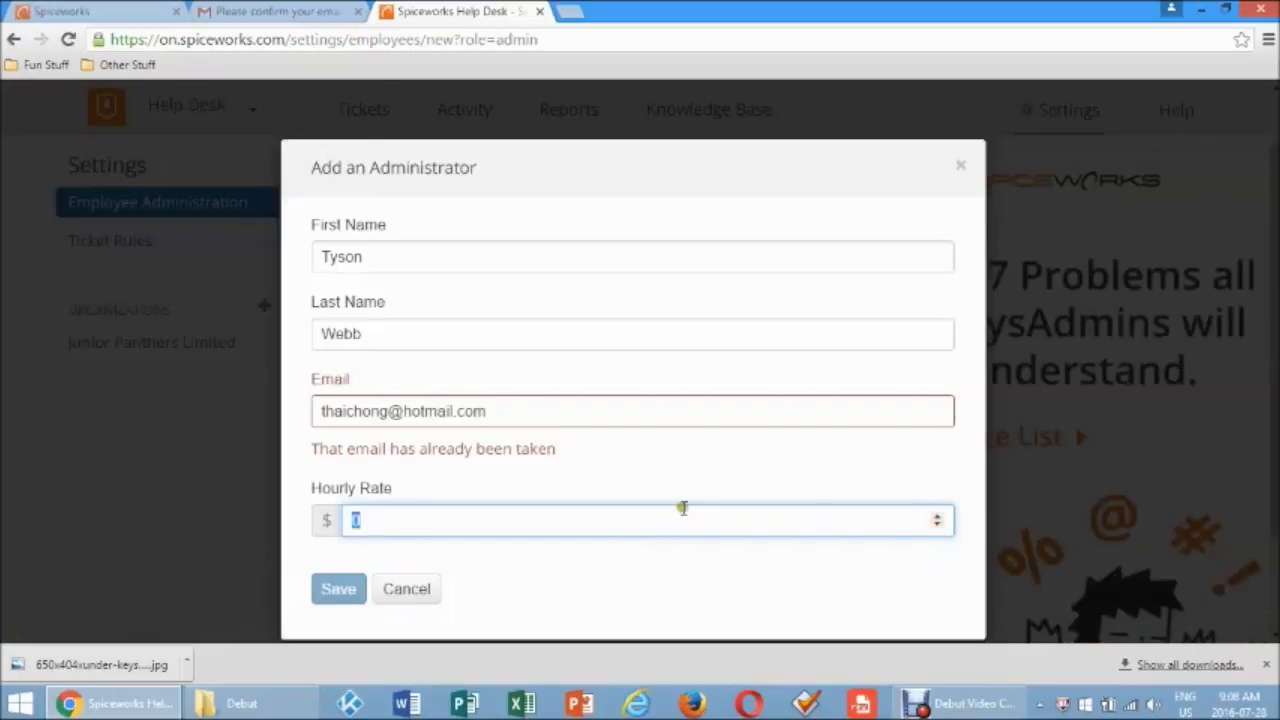
{"action": "type", "text": "36"}
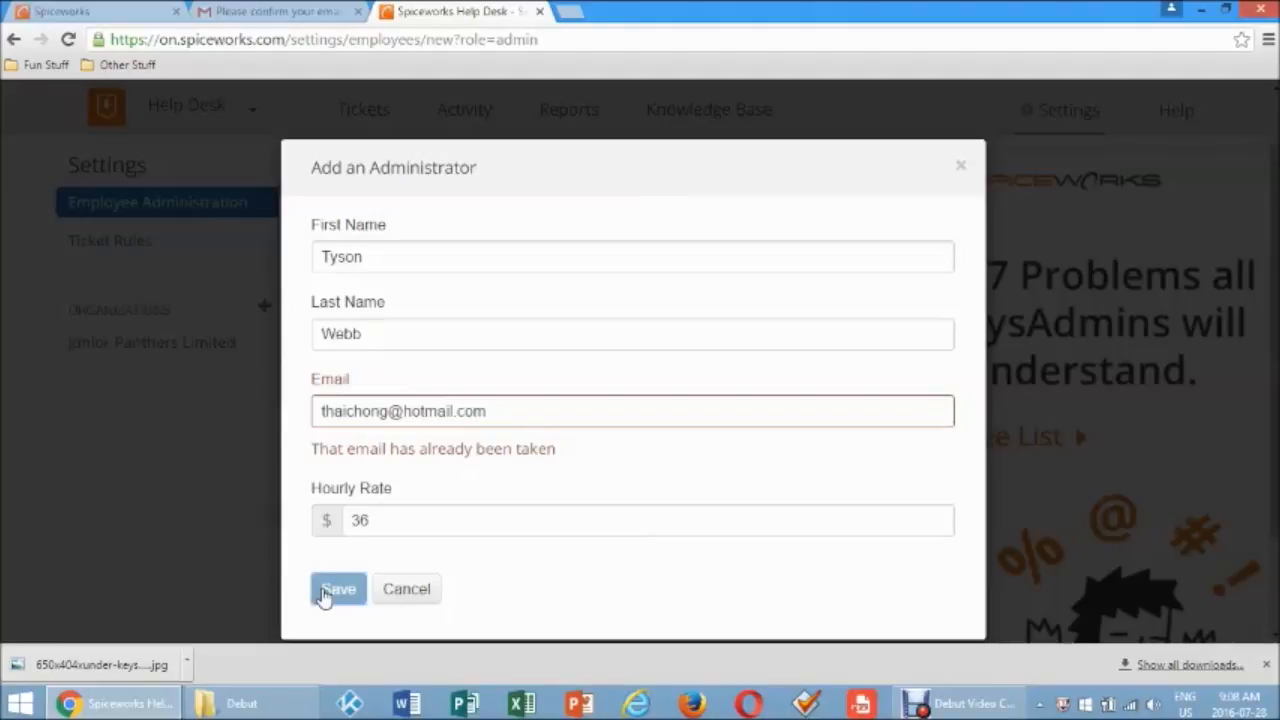
{"action": "left_click", "coordinate": [338, 588]}
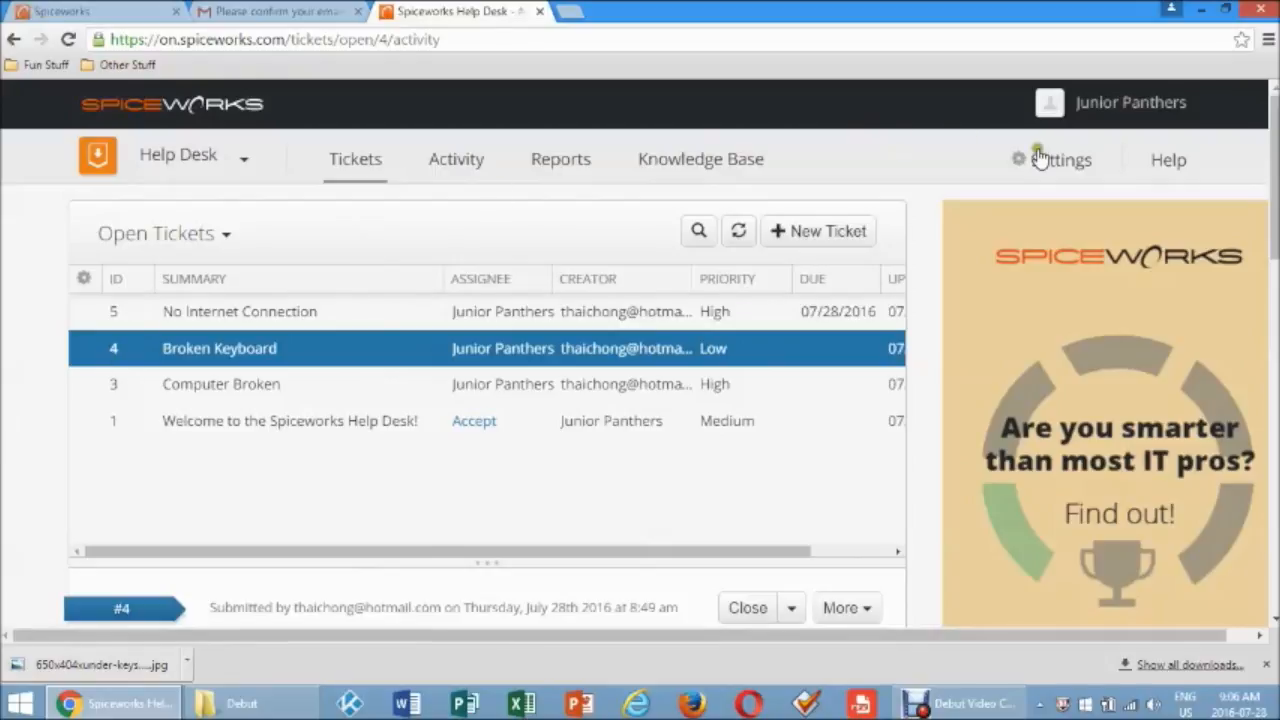
{"action": "left_click", "coordinate": [1060, 160]}
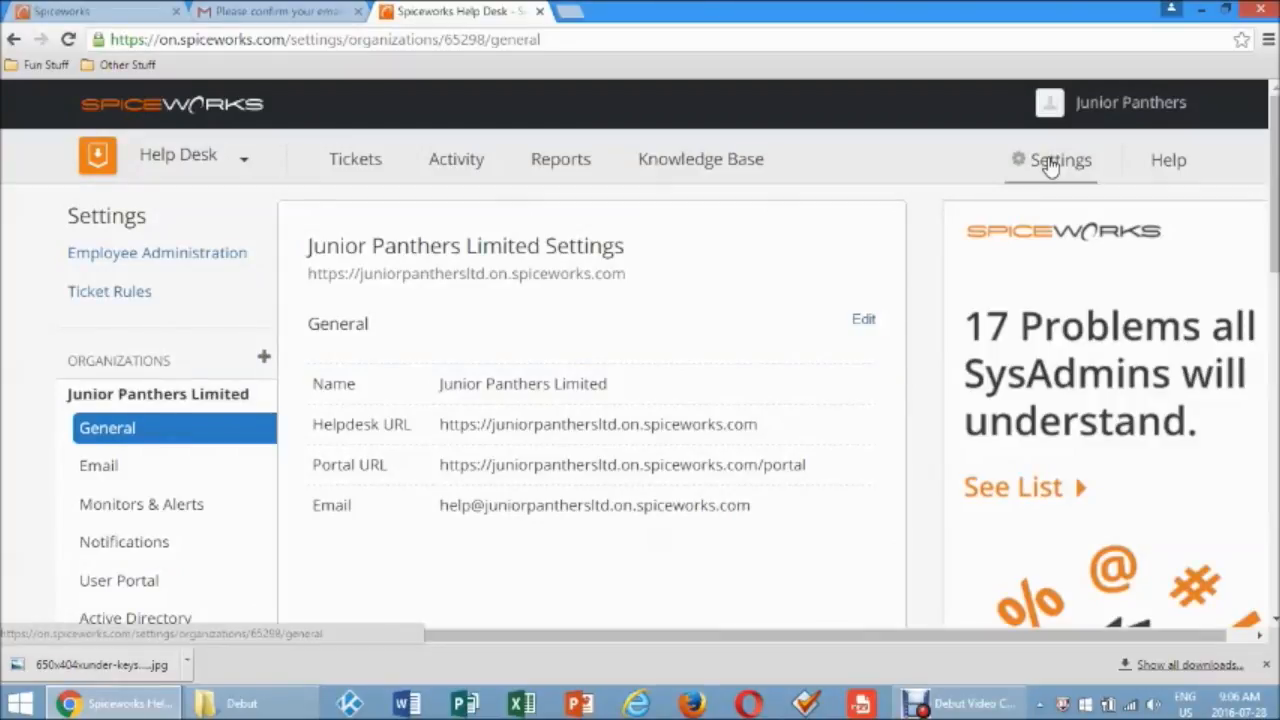
{"action": "left_click", "coordinate": [156, 252]}
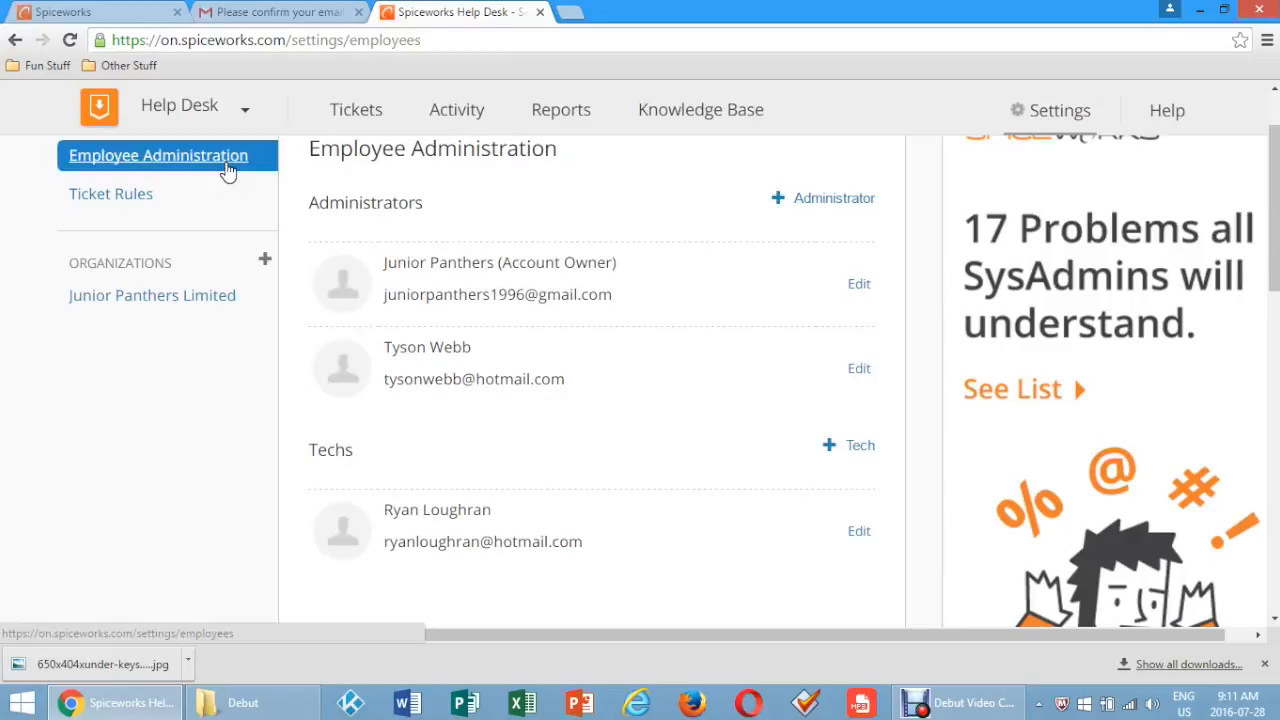
{"action": "mouse_move", "coordinate": [738, 368]}
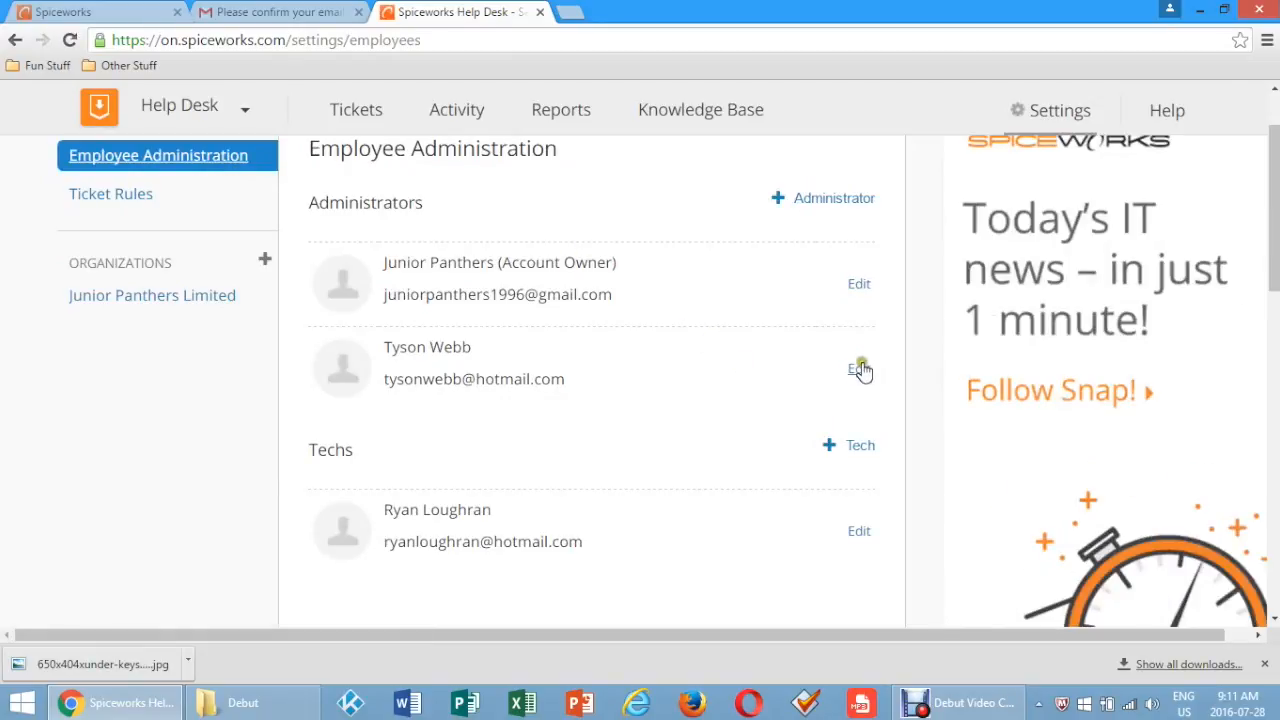
{"action": "left_click", "coordinate": [856, 368]}
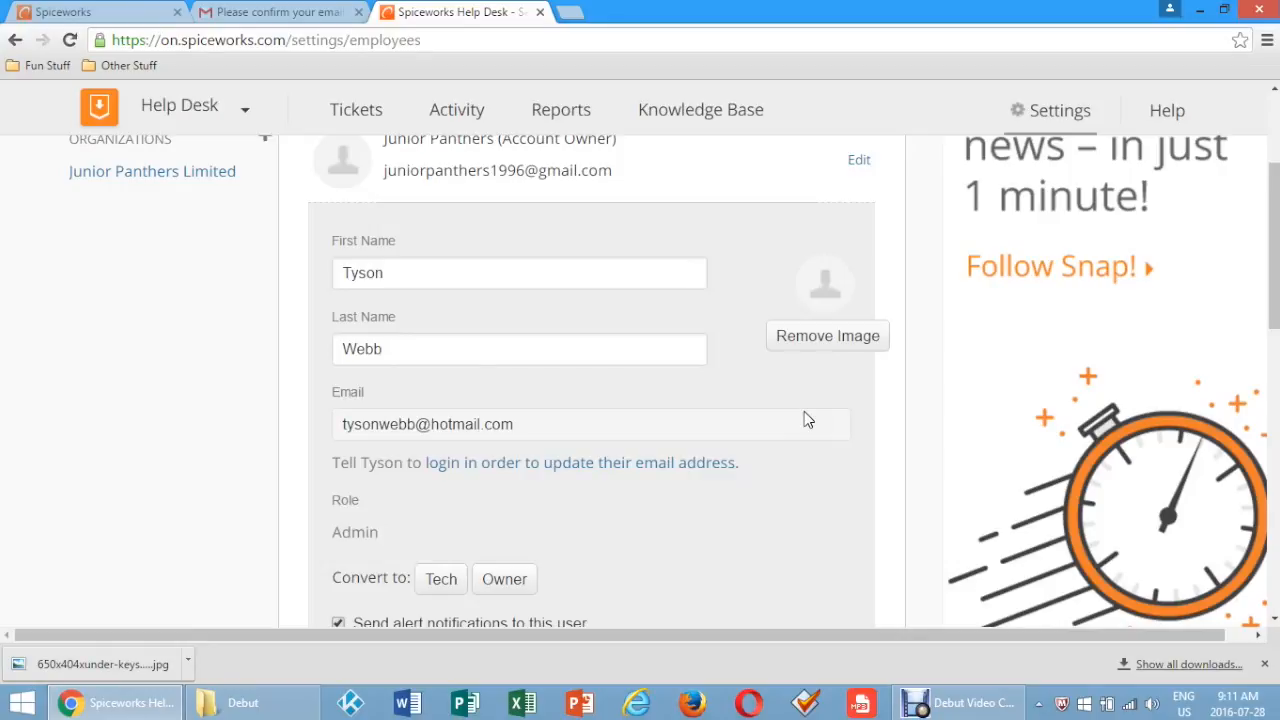
{"action": "scroll", "scroll_direction": "down", "scroll_amount": 3}
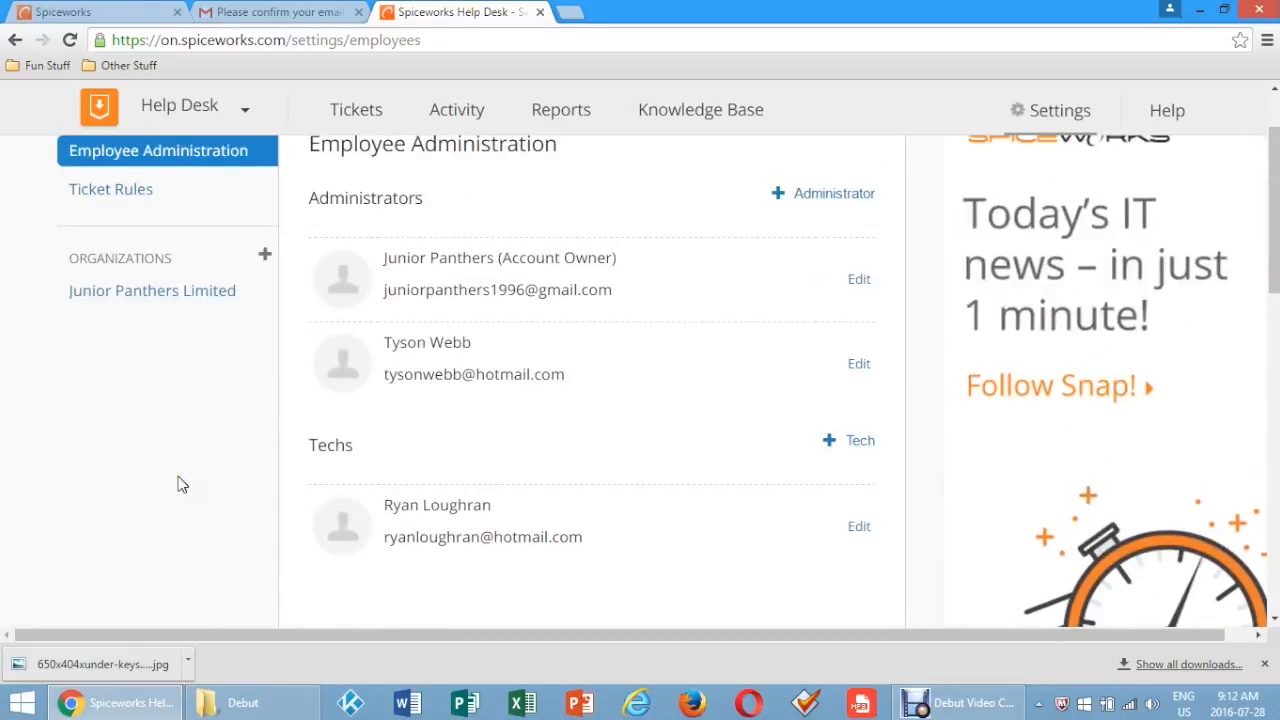
Step: Start a new ticket with contact email, summary Computer Won't Turn On and a hardware description
{"action": "left_click", "coordinate": [356, 160]}
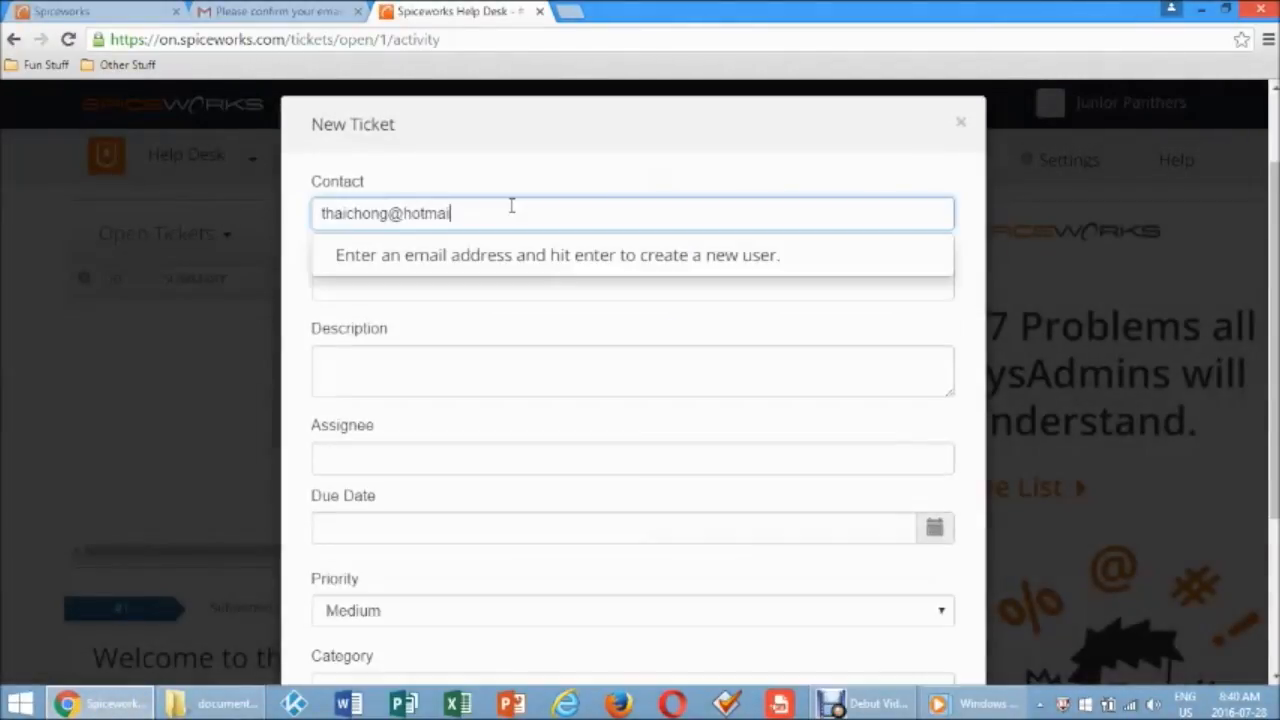
{"action": "type", "text": ".com"}
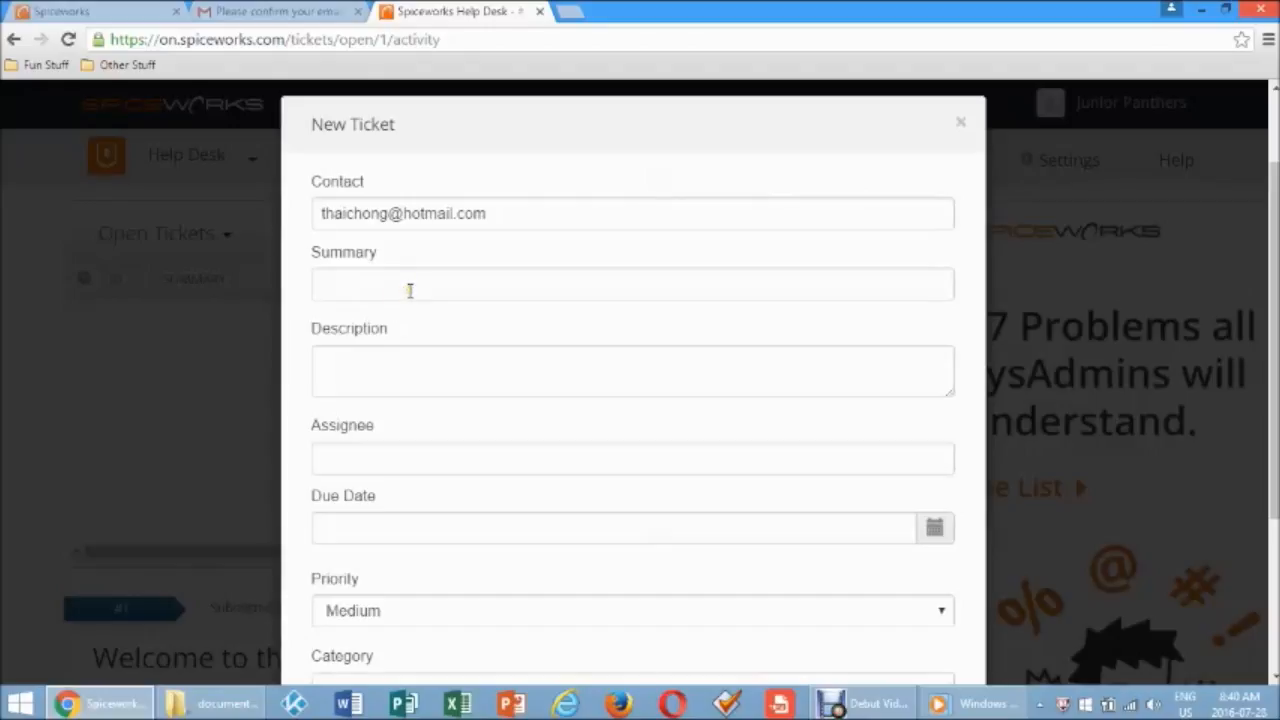
{"action": "left_click", "coordinate": [632, 284]}
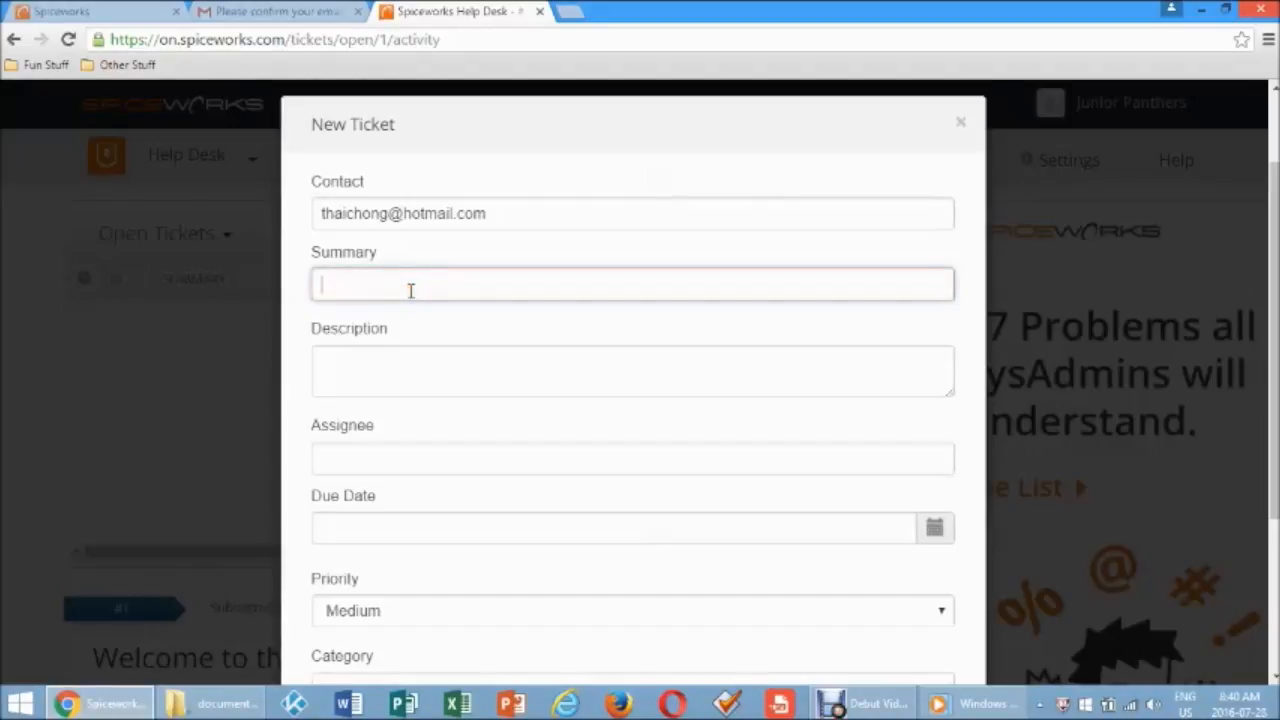
{"action": "mouse_move", "coordinate": [416, 330]}
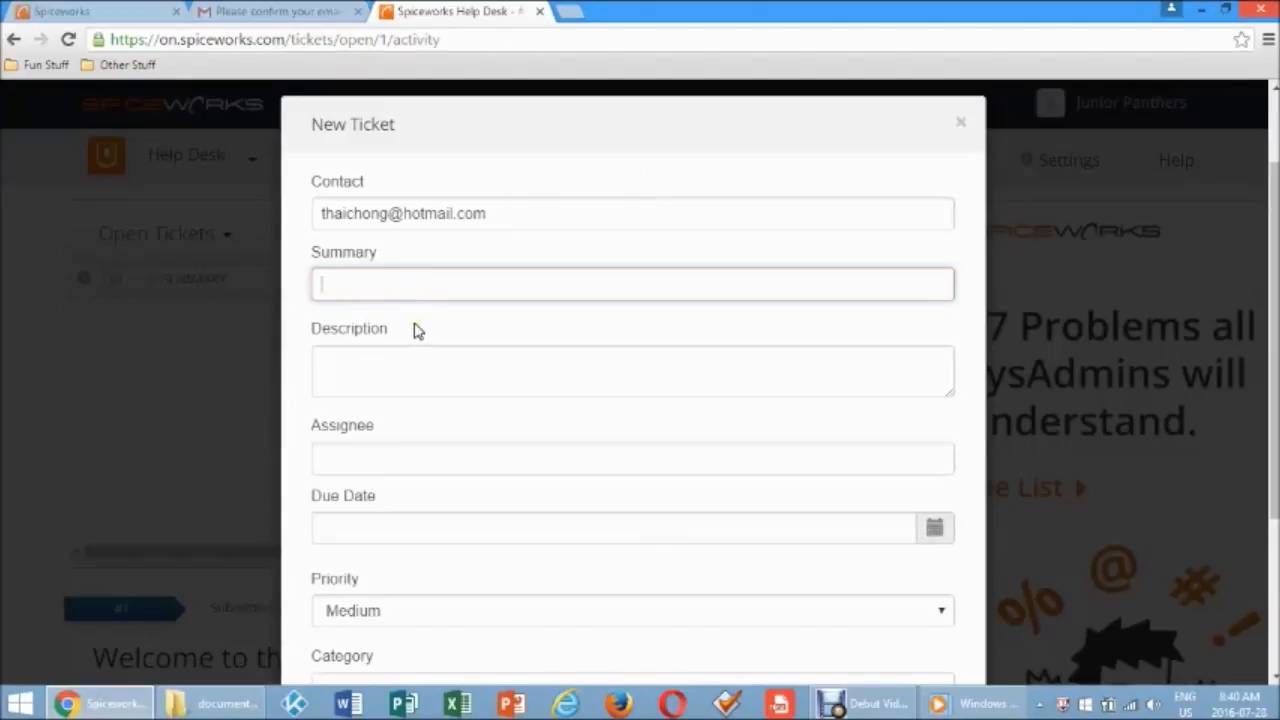
{"action": "type", "text": "Computer"}
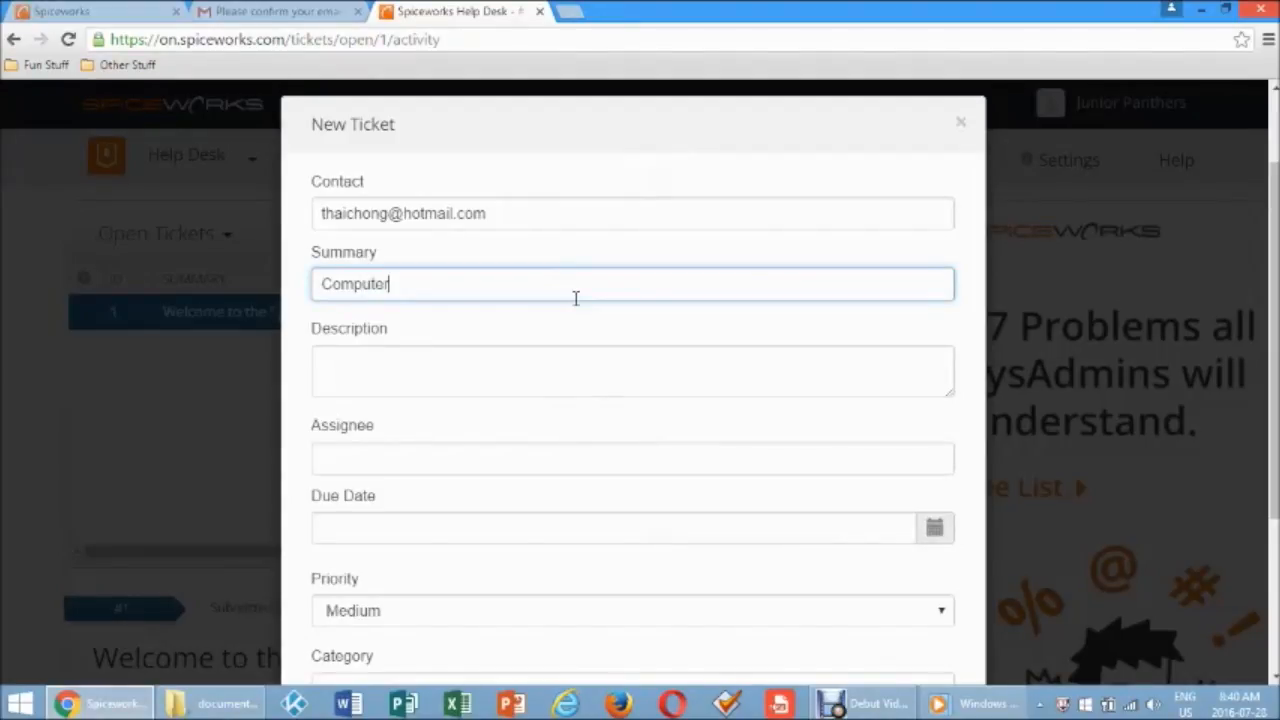
{"action": "type", "text": "Won't"}
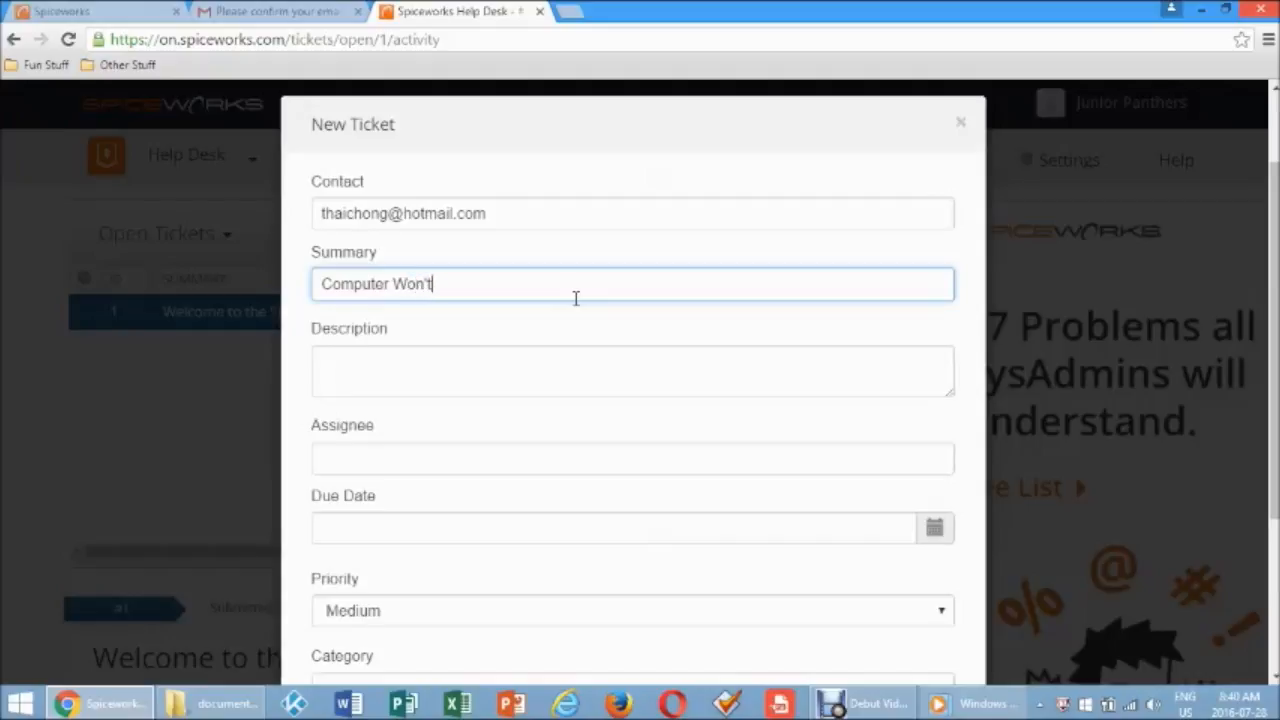
{"action": "type", "text": "Turn On"}
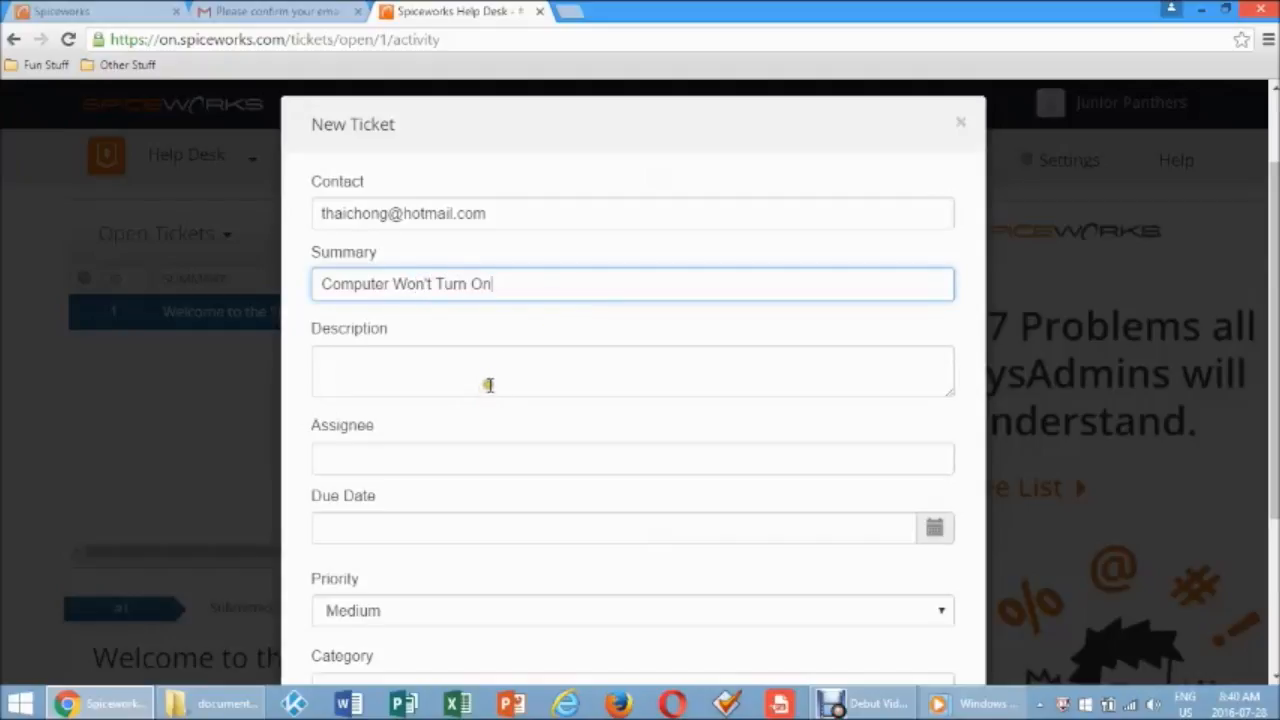
{"action": "type", "text": "Hardware Issue"}
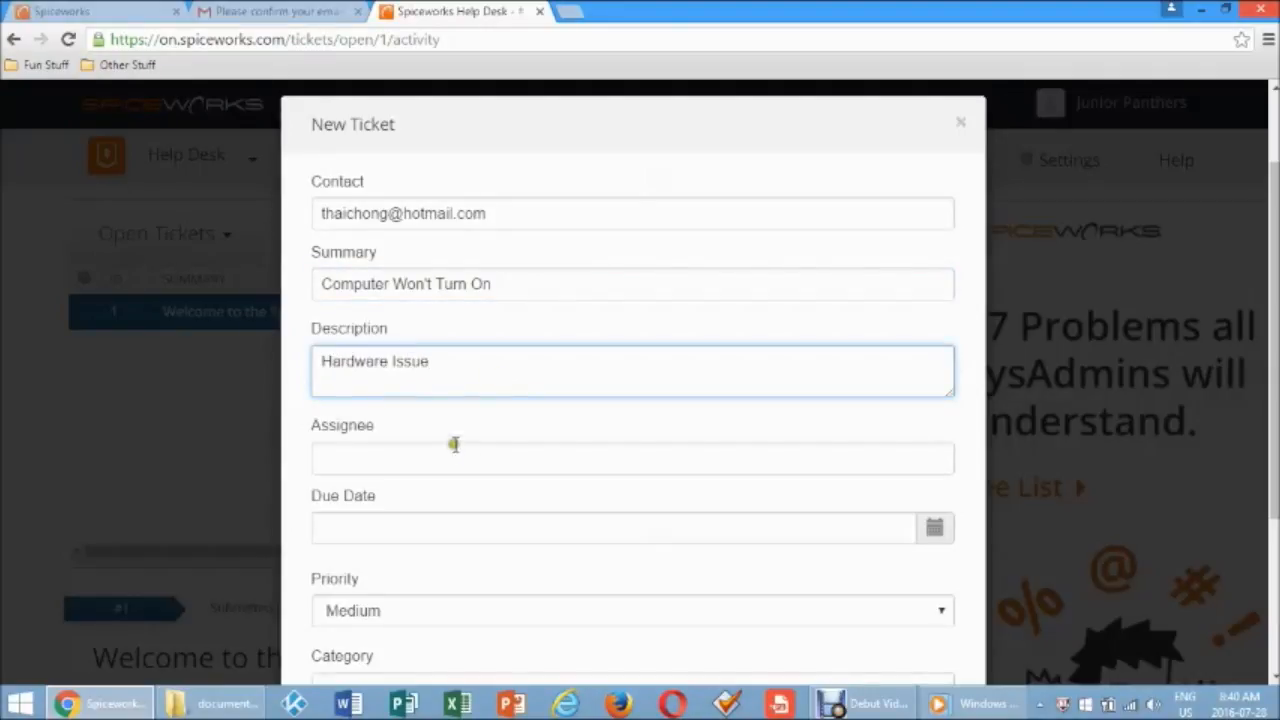
Step: Set the due date to July 28, 2016 and priority High, then save the ticket
{"action": "left_click", "coordinate": [632, 458]}
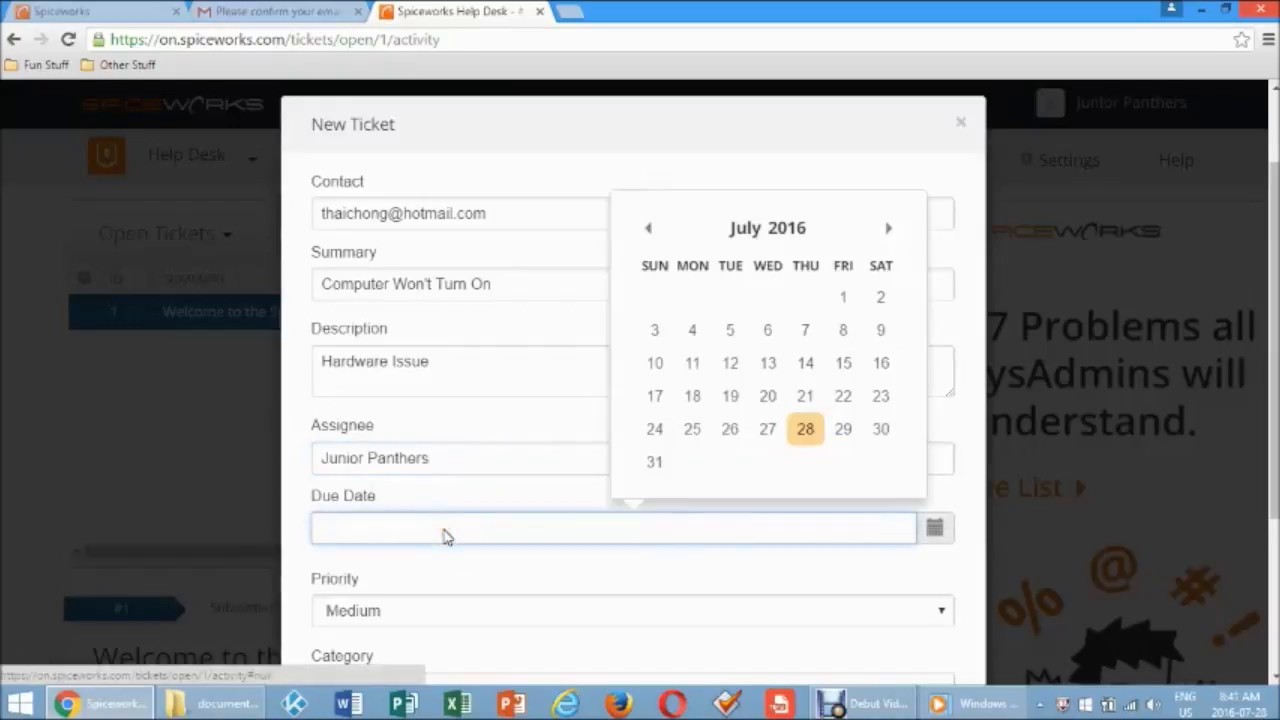
{"action": "left_click", "coordinate": [616, 528]}
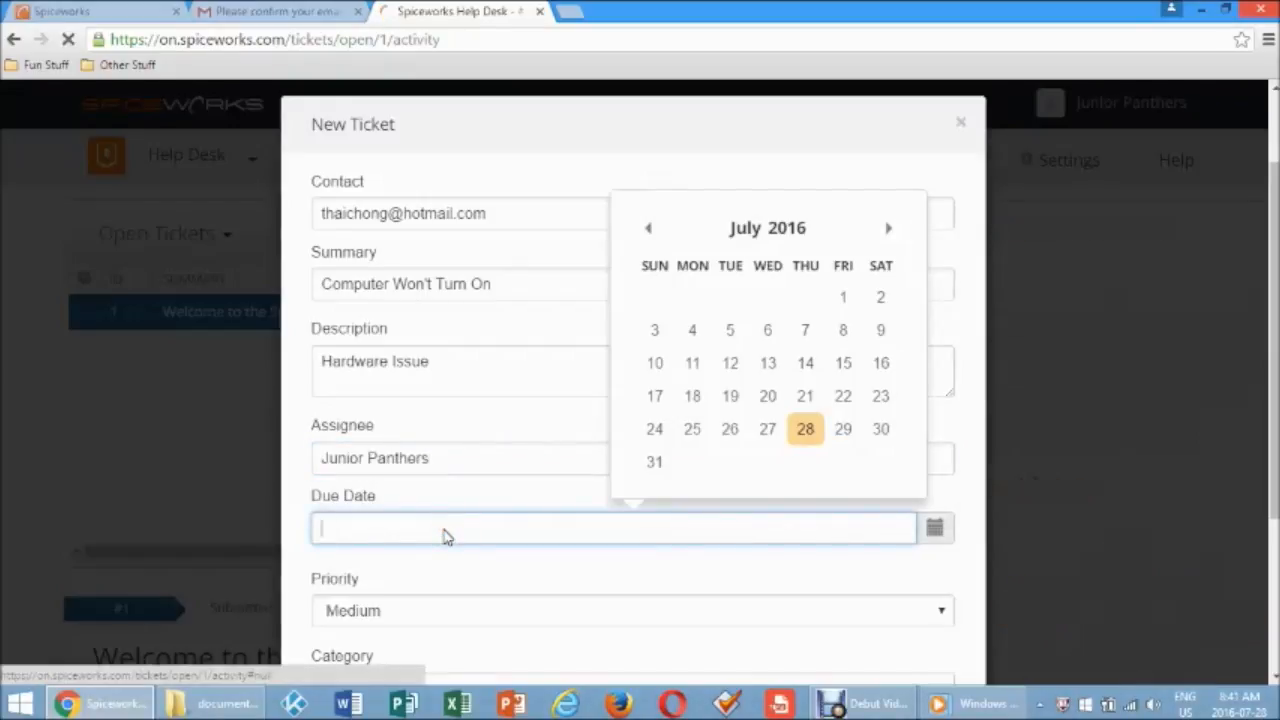
{"action": "left_click", "coordinate": [804, 428]}
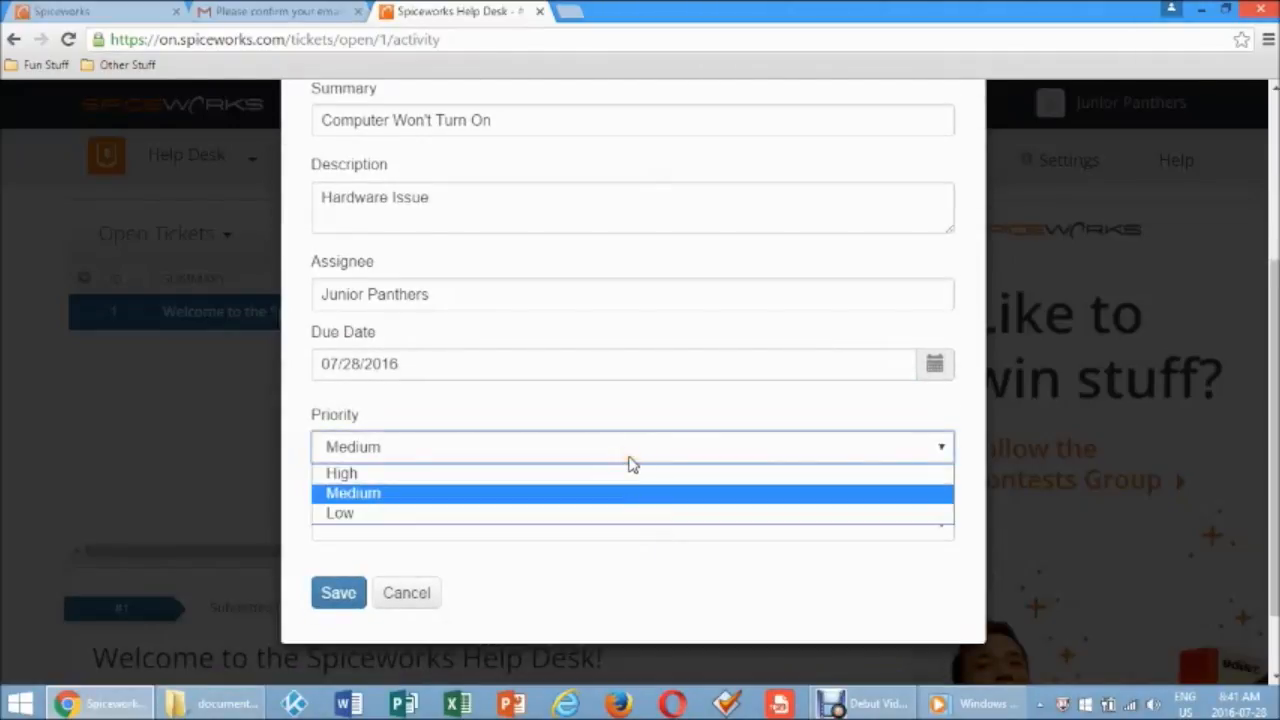
{"action": "left_click", "coordinate": [340, 472]}
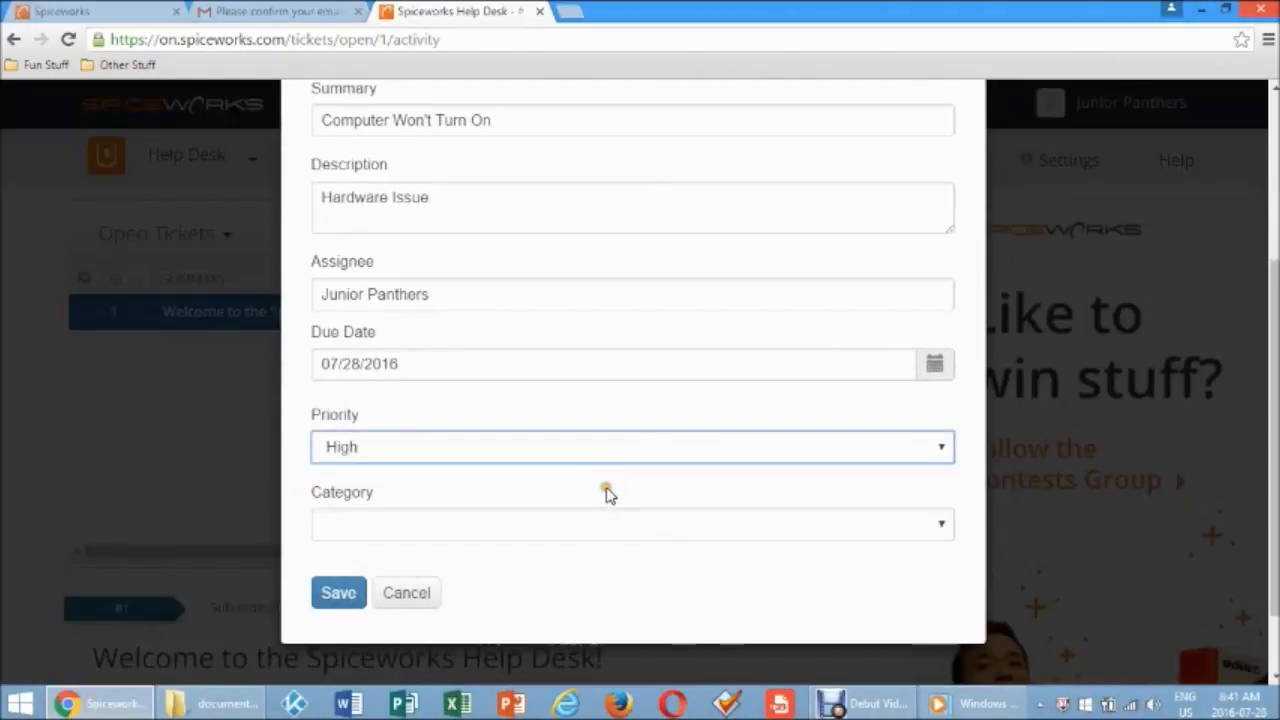
{"action": "left_click", "coordinate": [632, 524]}
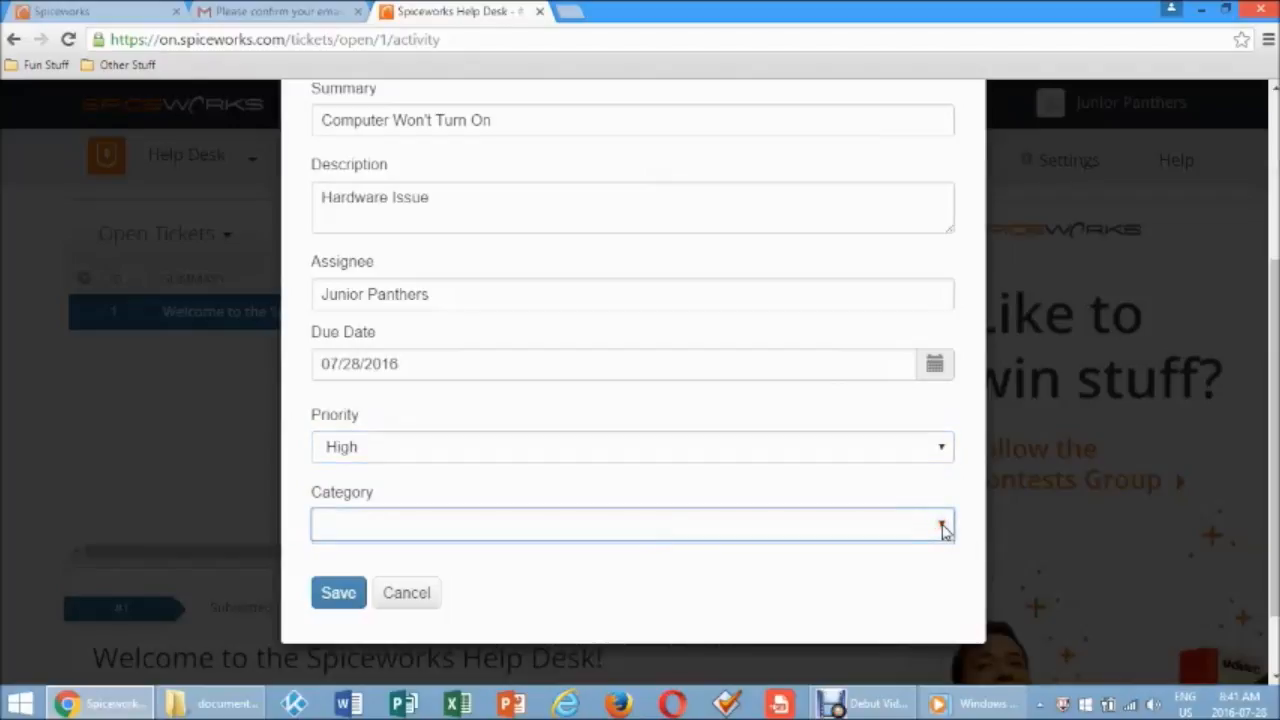
{"action": "scroll", "scroll_direction": "down", "scroll_amount": 3}
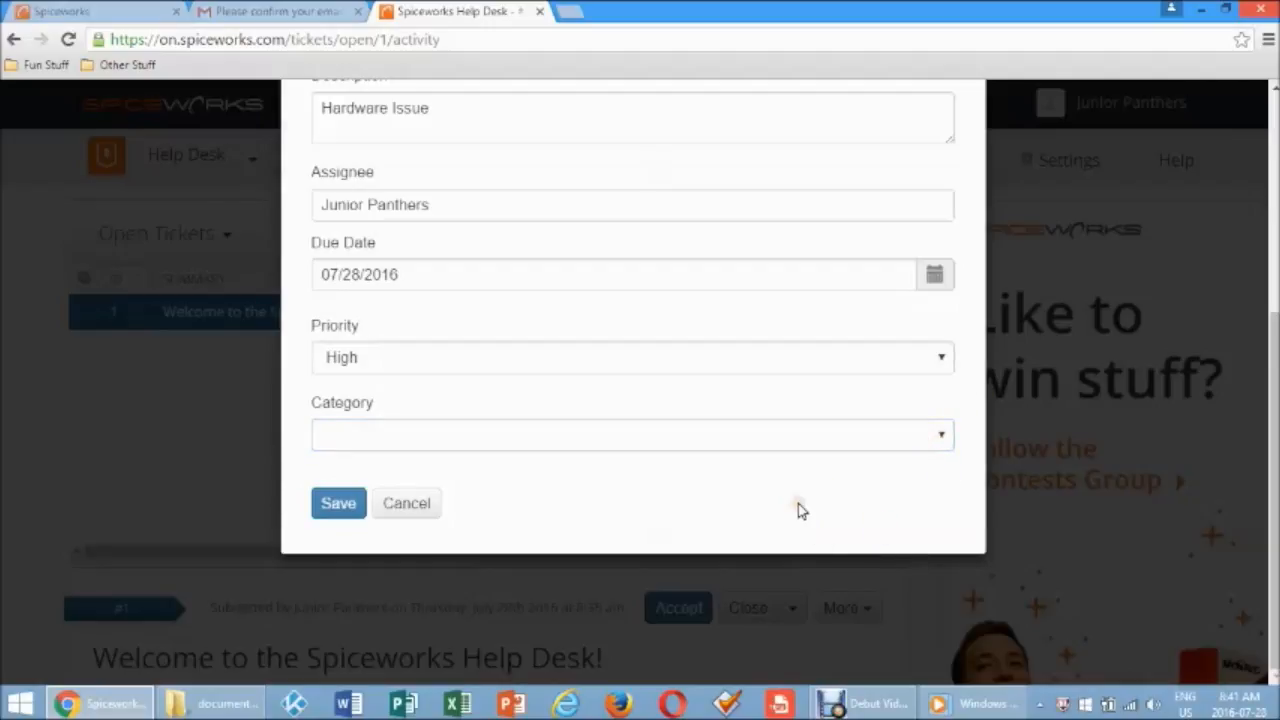
{"action": "left_click", "coordinate": [338, 504]}
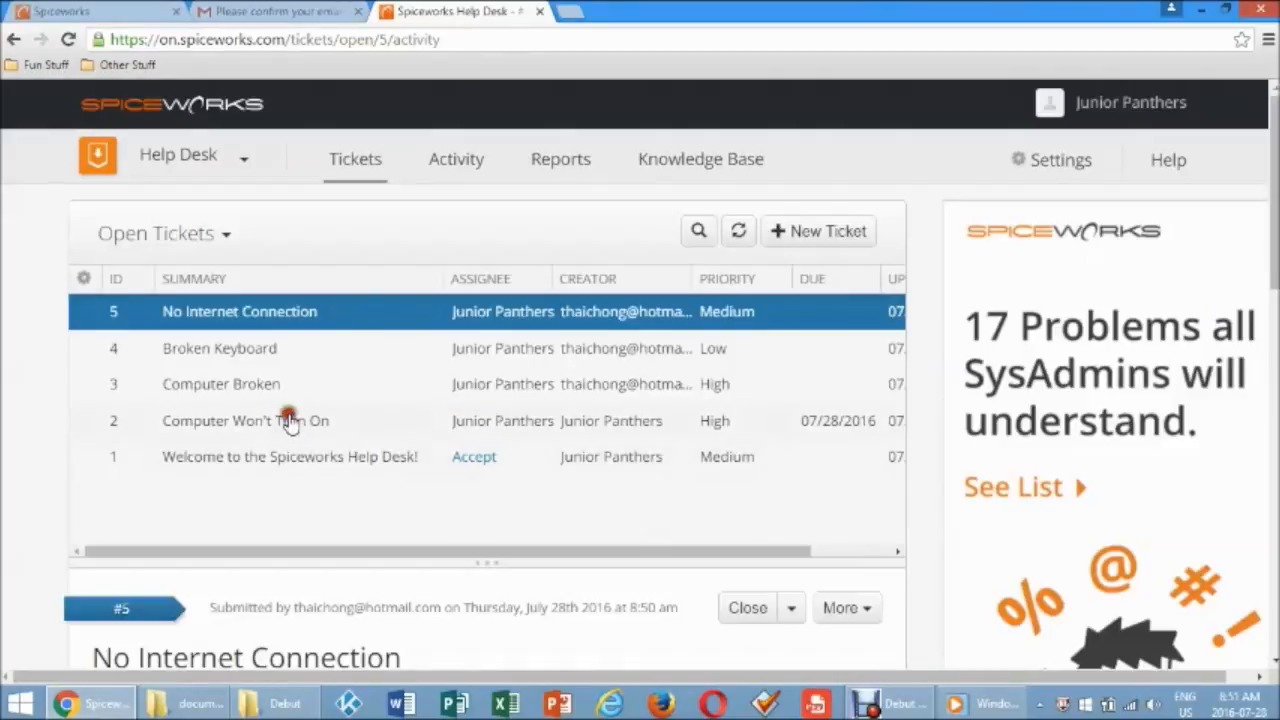
Step: Merge ticket #2 Computer Won't Turn On into ticket #5 No Internet Connection
{"action": "left_click", "coordinate": [244, 420]}
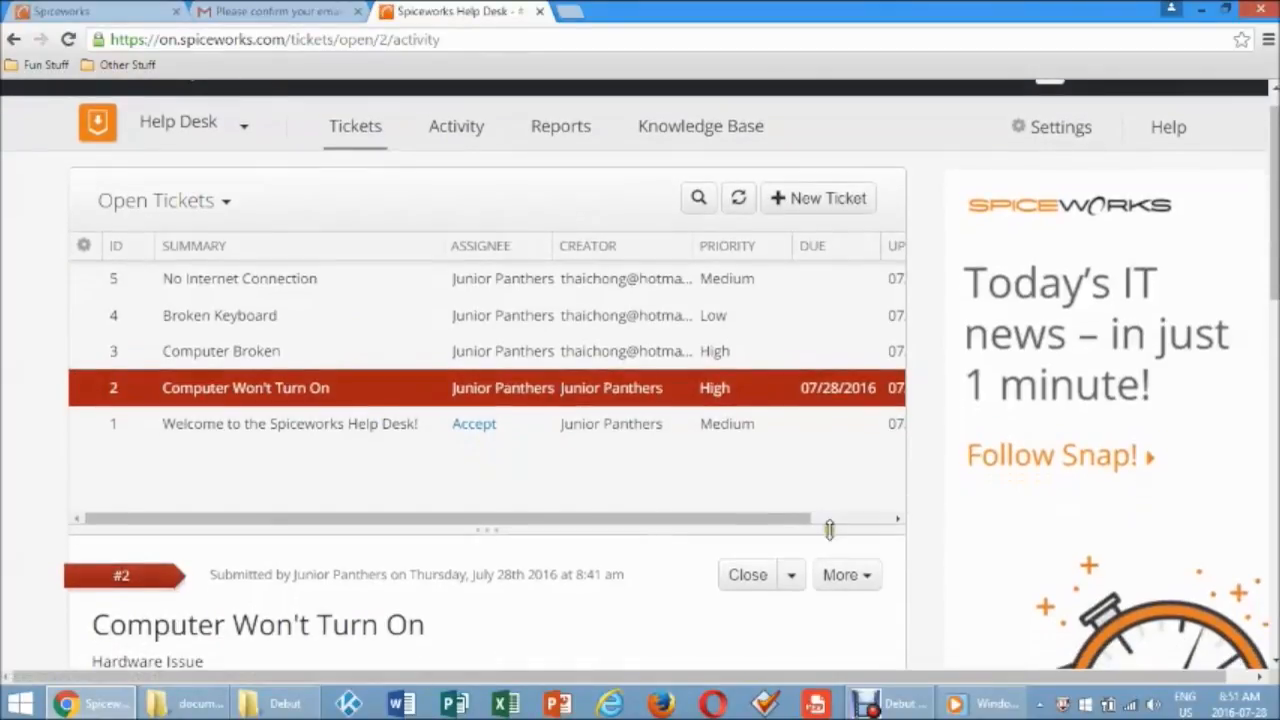
{"action": "left_click", "coordinate": [790, 574]}
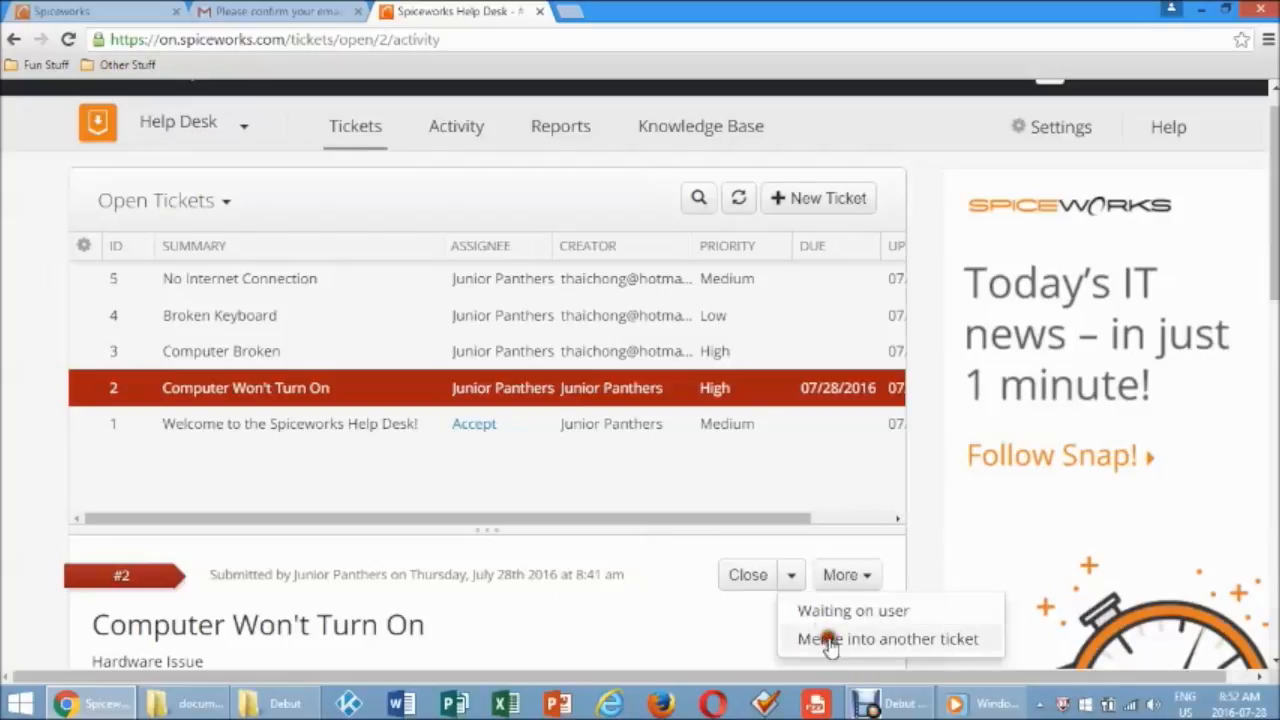
{"action": "left_click", "coordinate": [888, 638]}
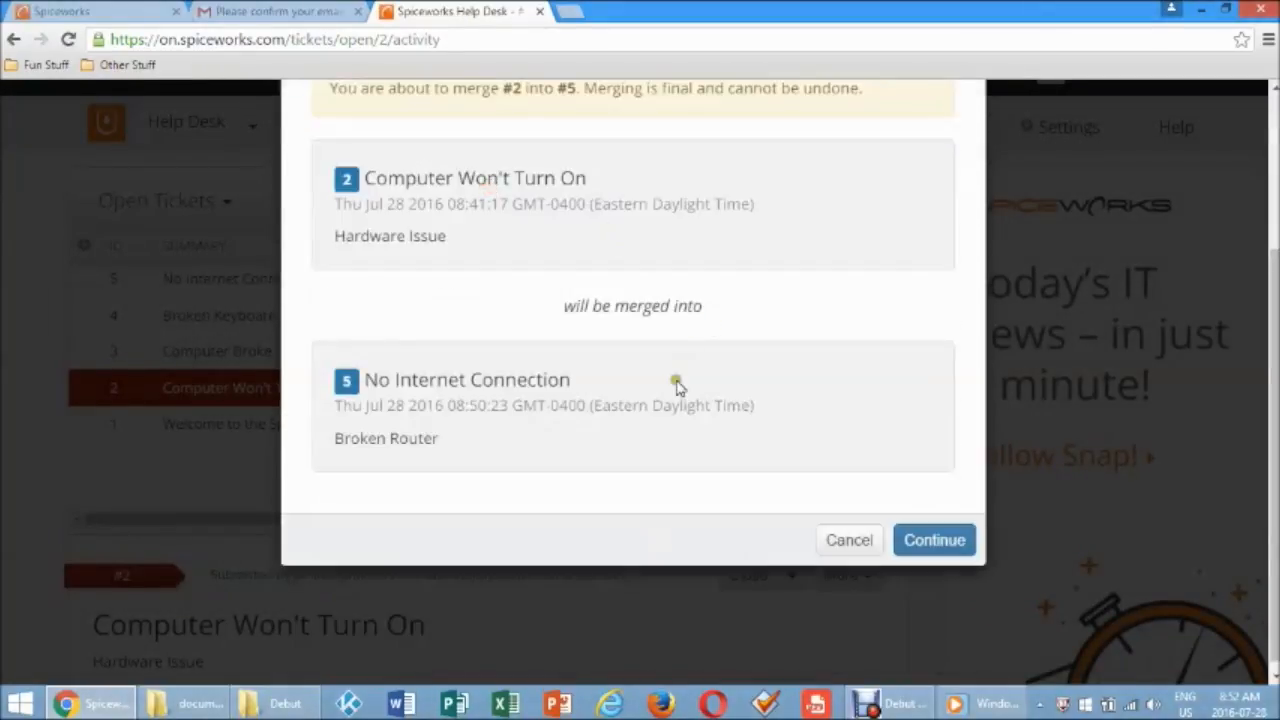
{"action": "left_click", "coordinate": [932, 540]}
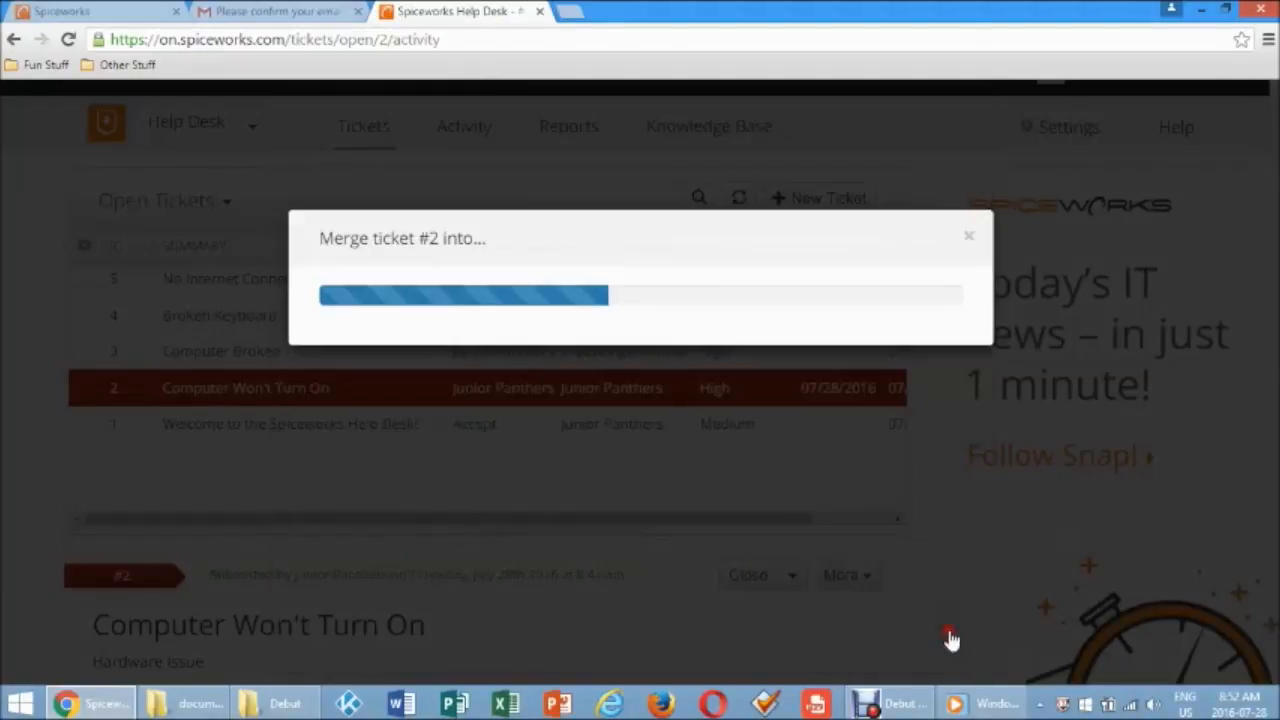
{"action": "mouse_move", "coordinate": [358, 520]}
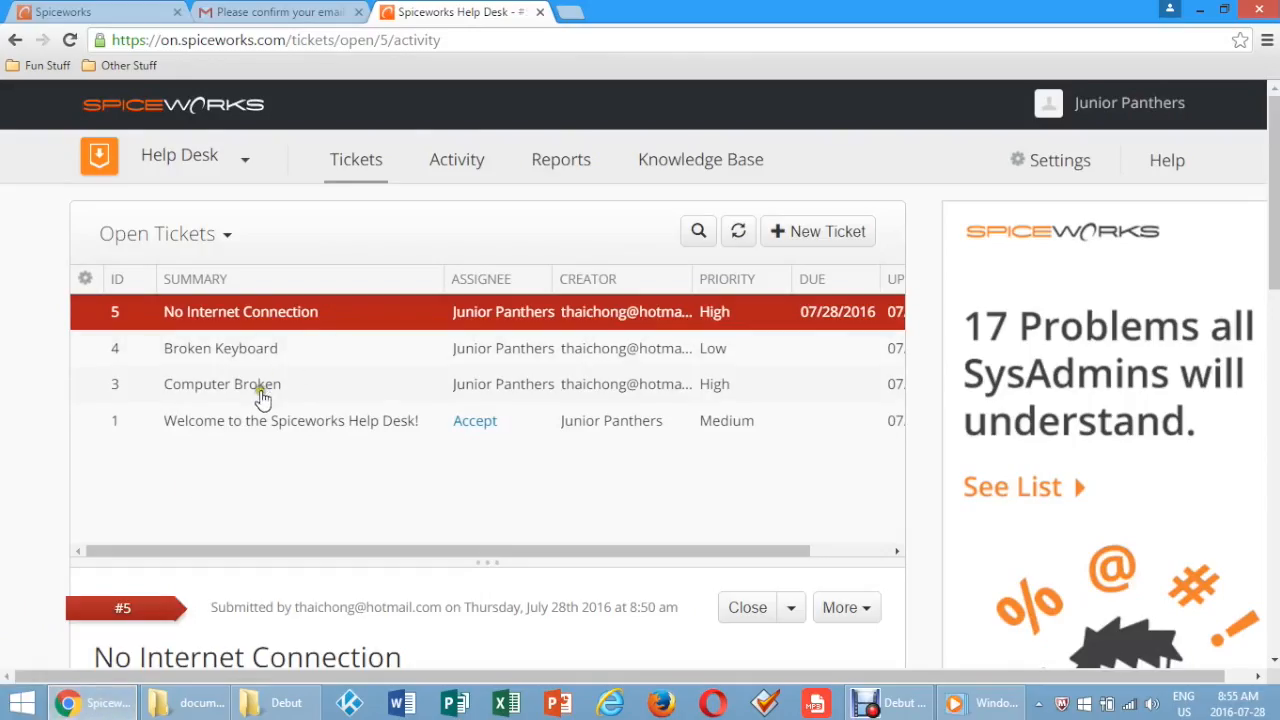
Step: Close ticket #3 Computer Broken and switch to the Closed Tickets view
{"action": "left_click", "coordinate": [222, 384]}
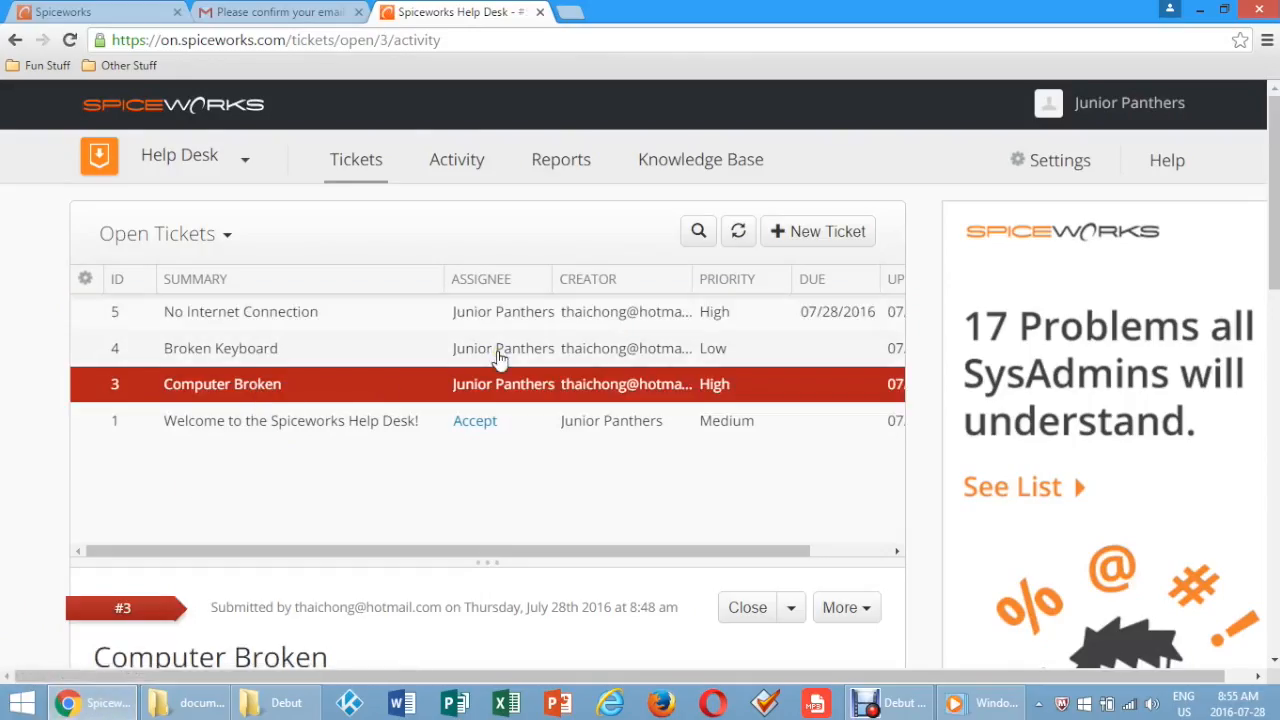
{"action": "scroll", "scroll_direction": "down", "scroll_amount": 3}
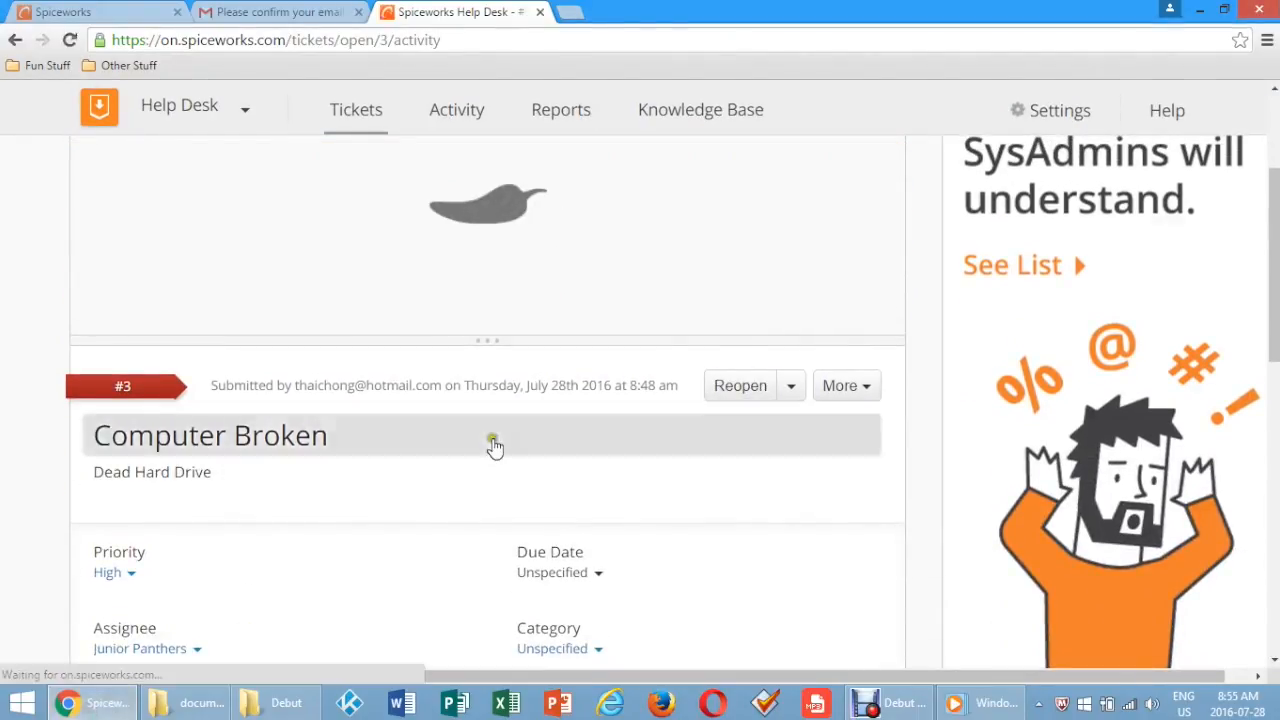
{"action": "scroll", "scroll_direction": "up", "scroll_amount": 3}
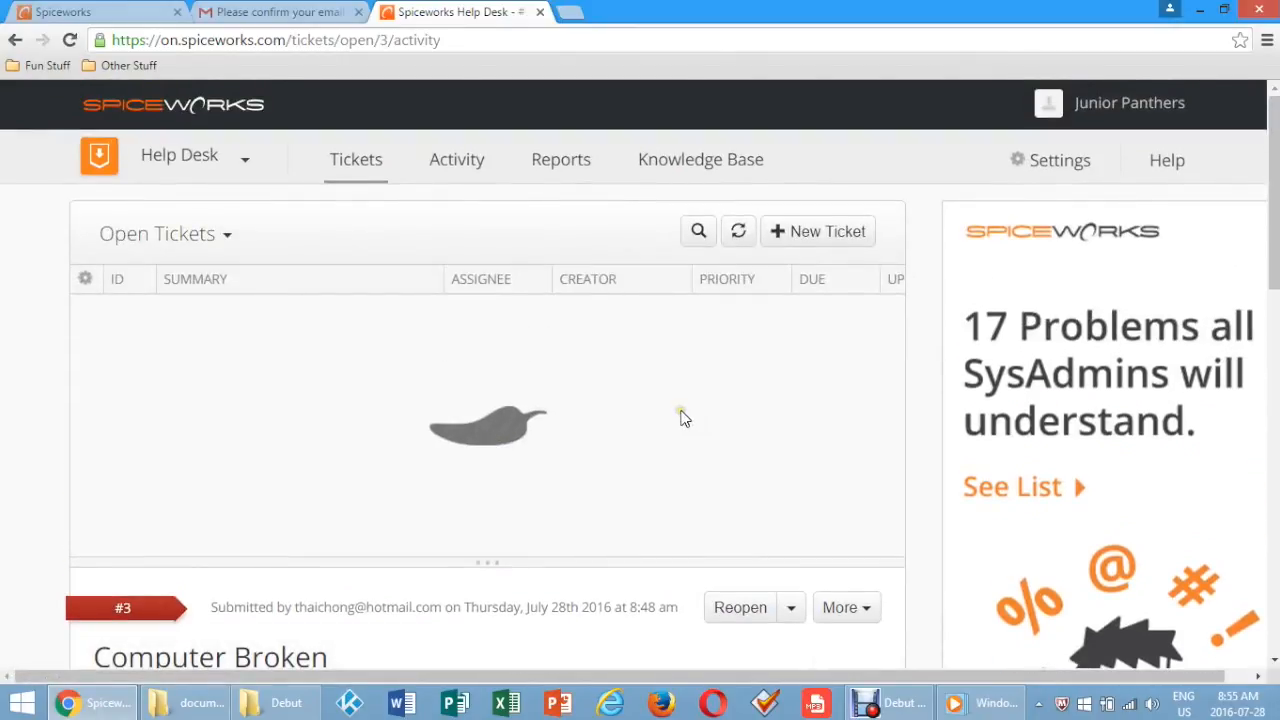
{"action": "left_click", "coordinate": [740, 608]}
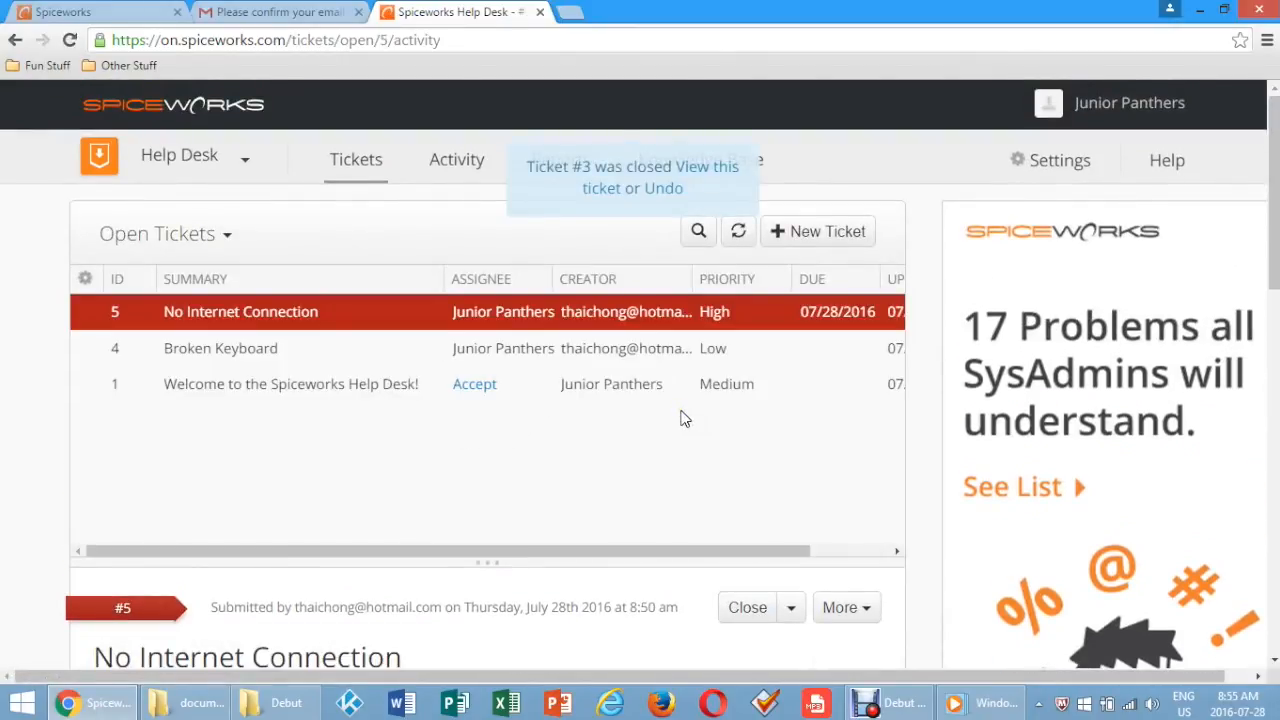
{"action": "left_click", "coordinate": [156, 232]}
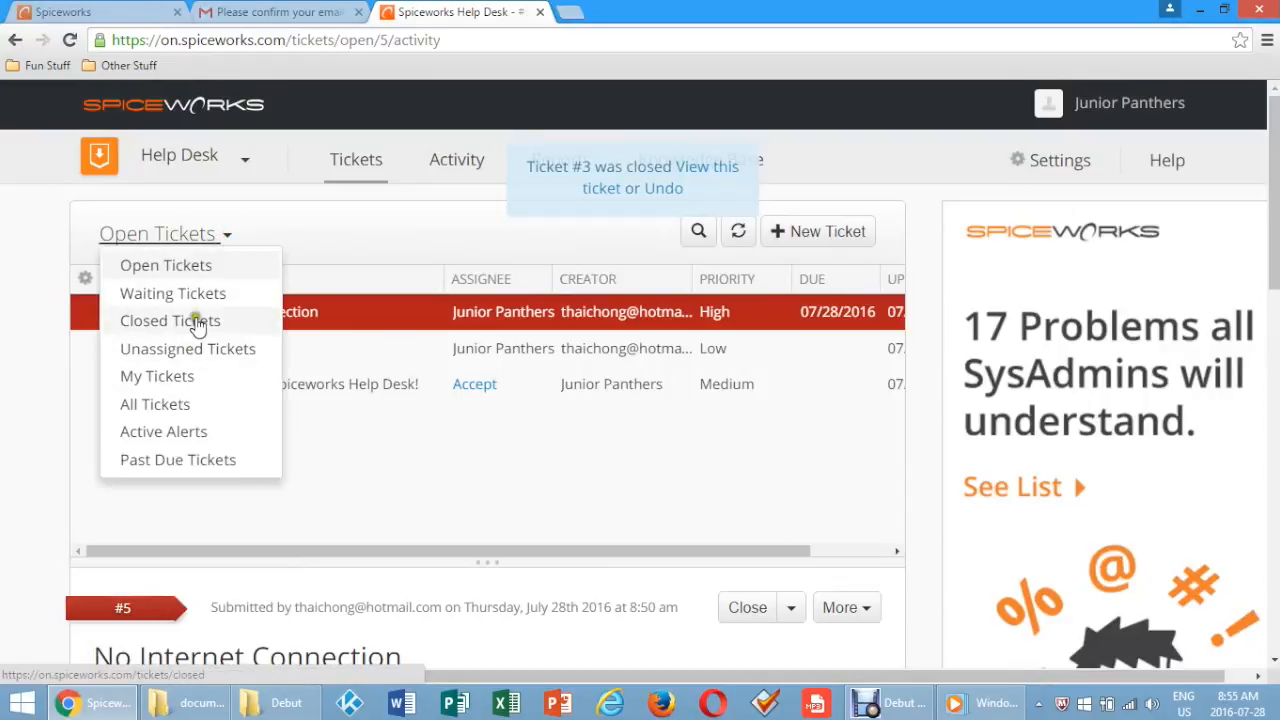
{"action": "left_click", "coordinate": [168, 320]}
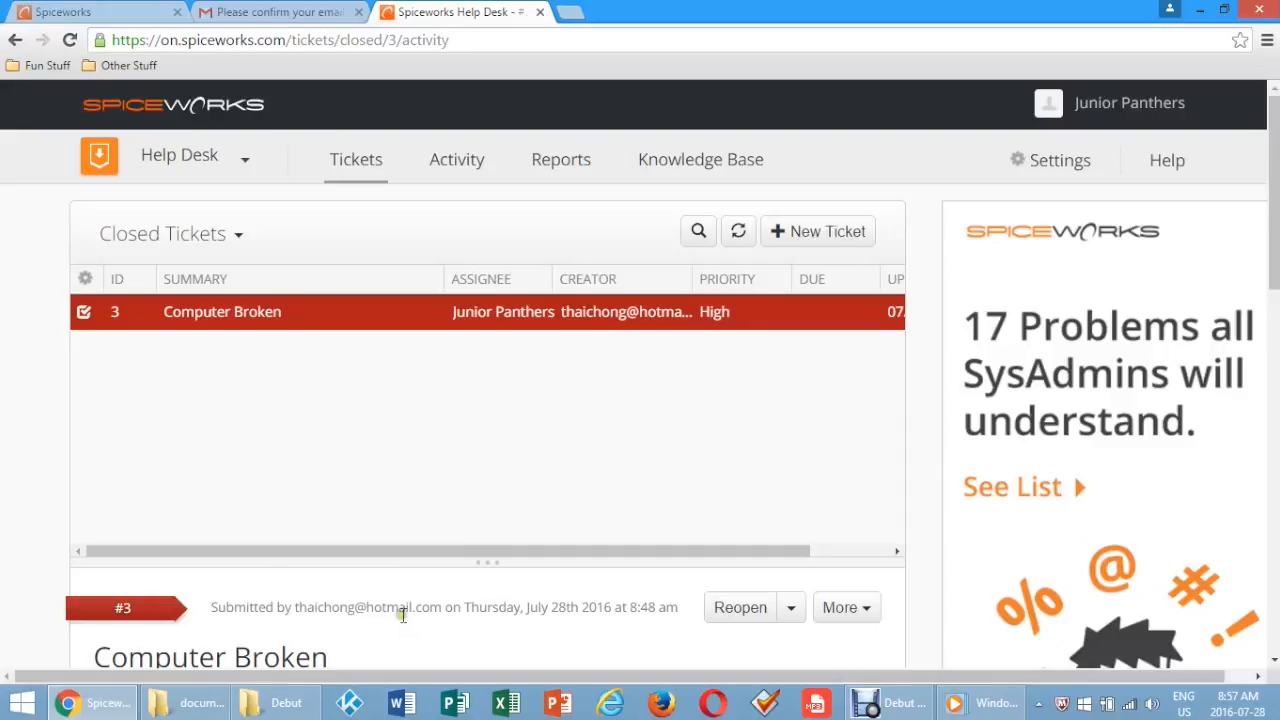
Step: Reopen ticket #3 Computer Broken and return to the Open Tickets list
{"action": "left_click", "coordinate": [740, 608]}
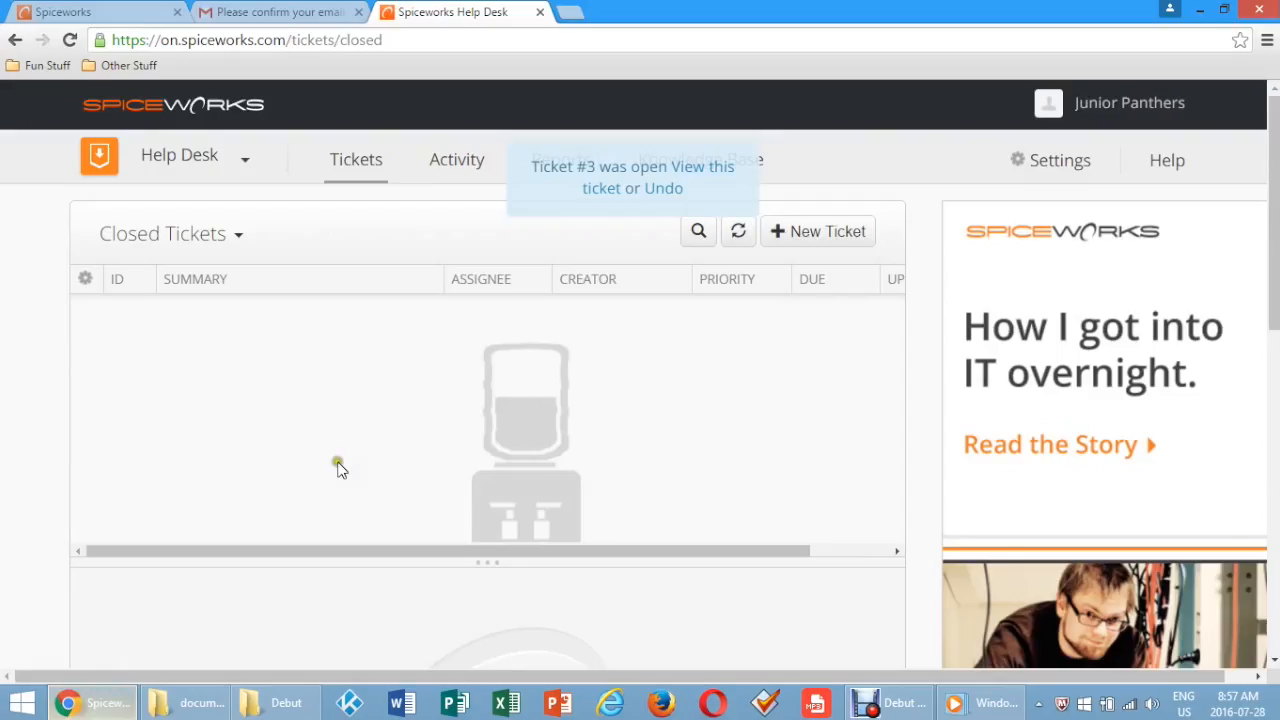
{"action": "left_click", "coordinate": [240, 232]}
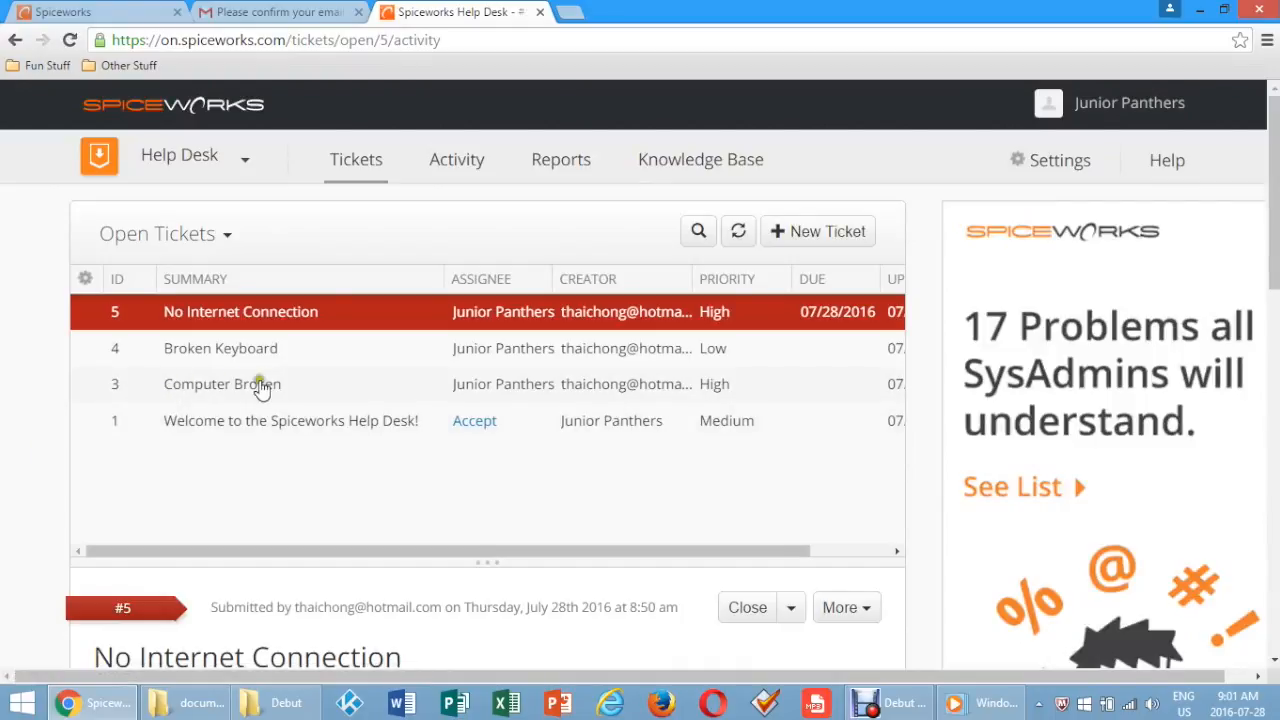
{"action": "left_click", "coordinate": [222, 384]}
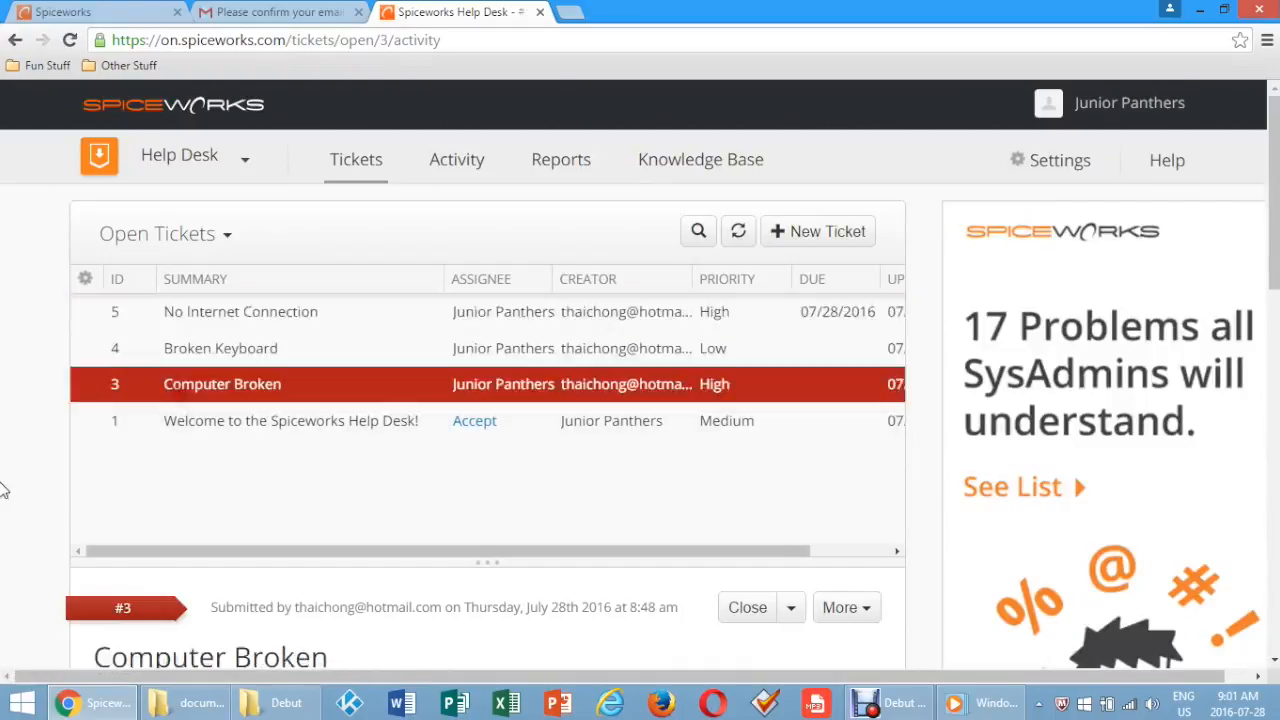
{"action": "scroll", "scroll_direction": "down", "scroll_amount": 3}
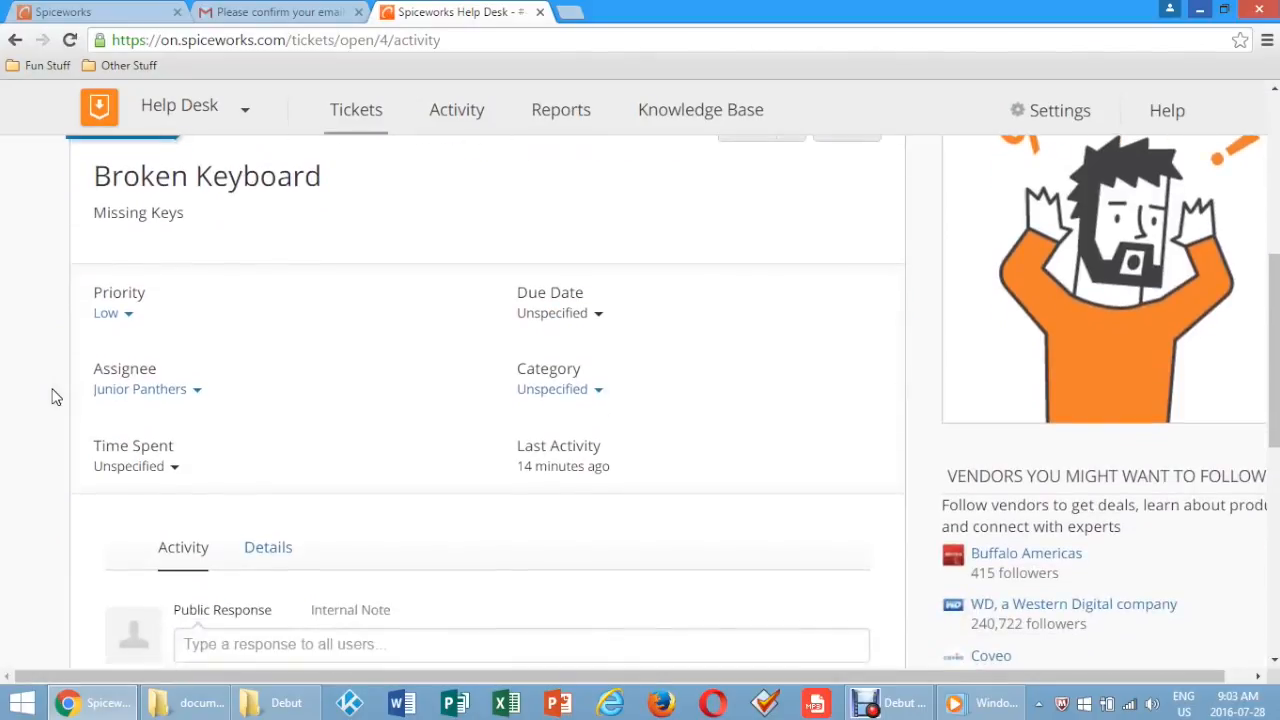
Step: Post public response "Did you rip them out of the keyboard?" with the keyboard image attached on ticket #4
{"action": "scroll", "scroll_direction": "down", "scroll_amount": 3}
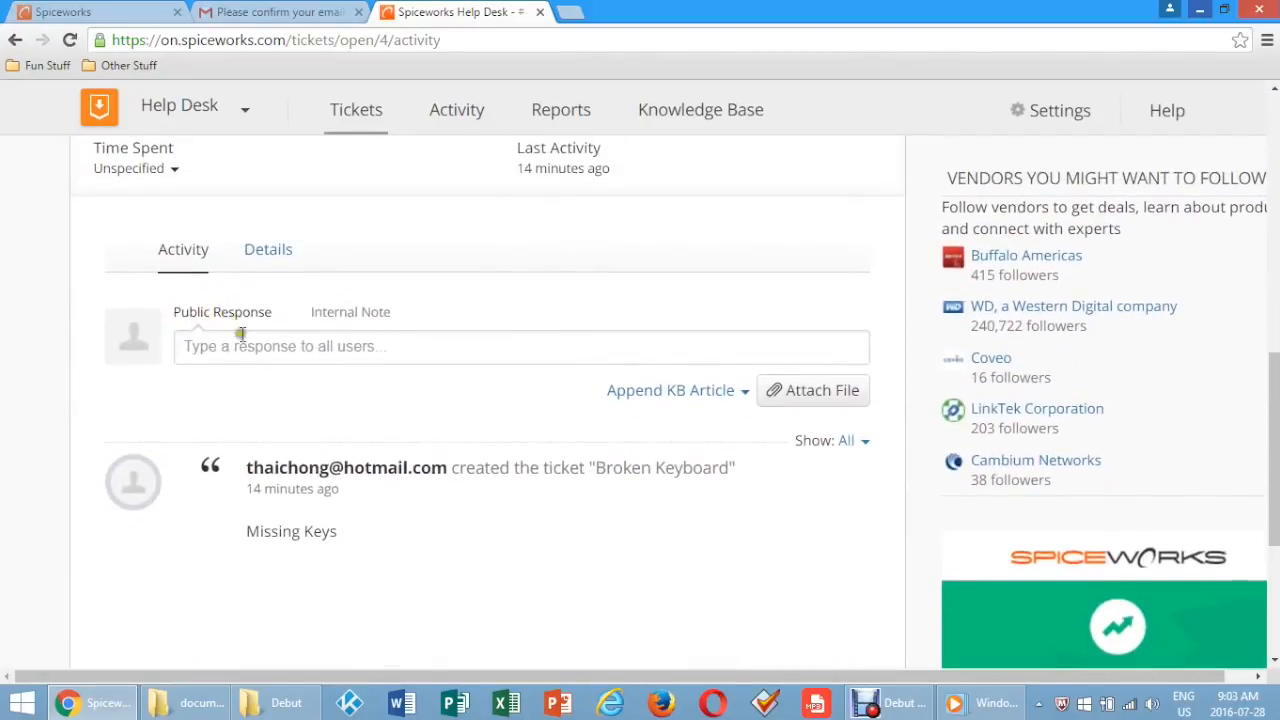
{"action": "left_click", "coordinate": [520, 346]}
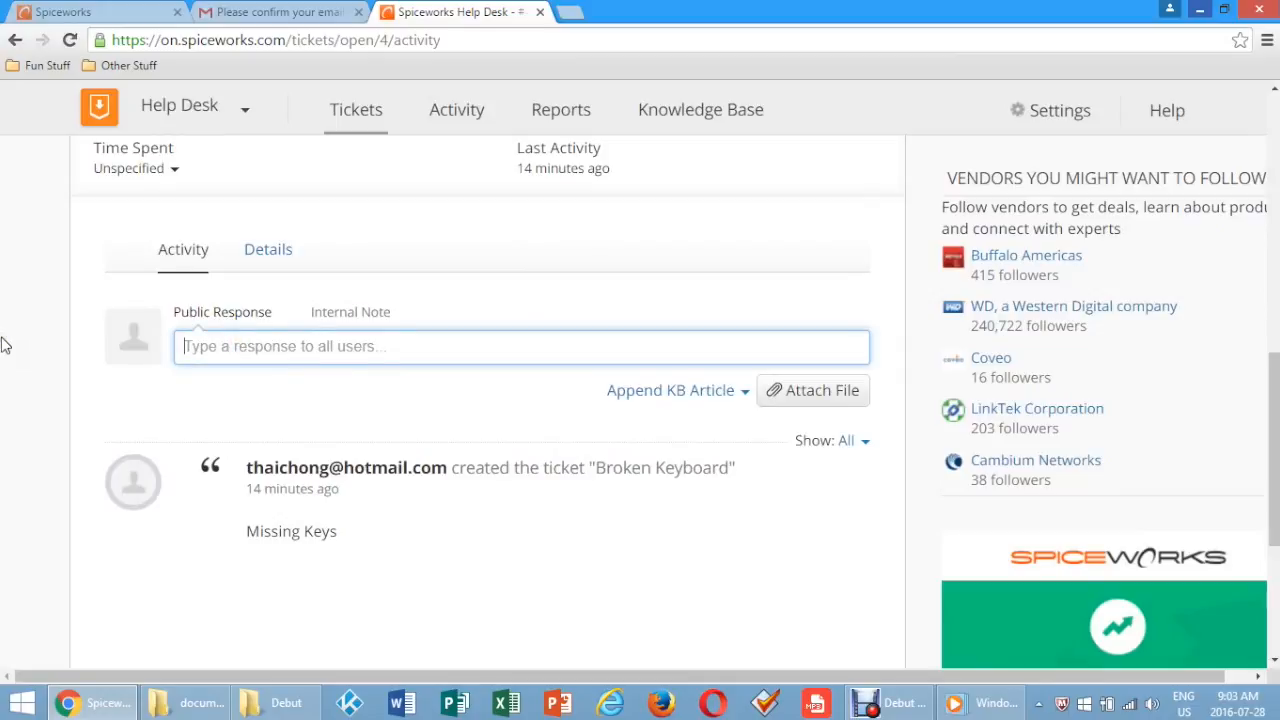
{"action": "type", "text": "Did you rip them out of the keyboard?"}
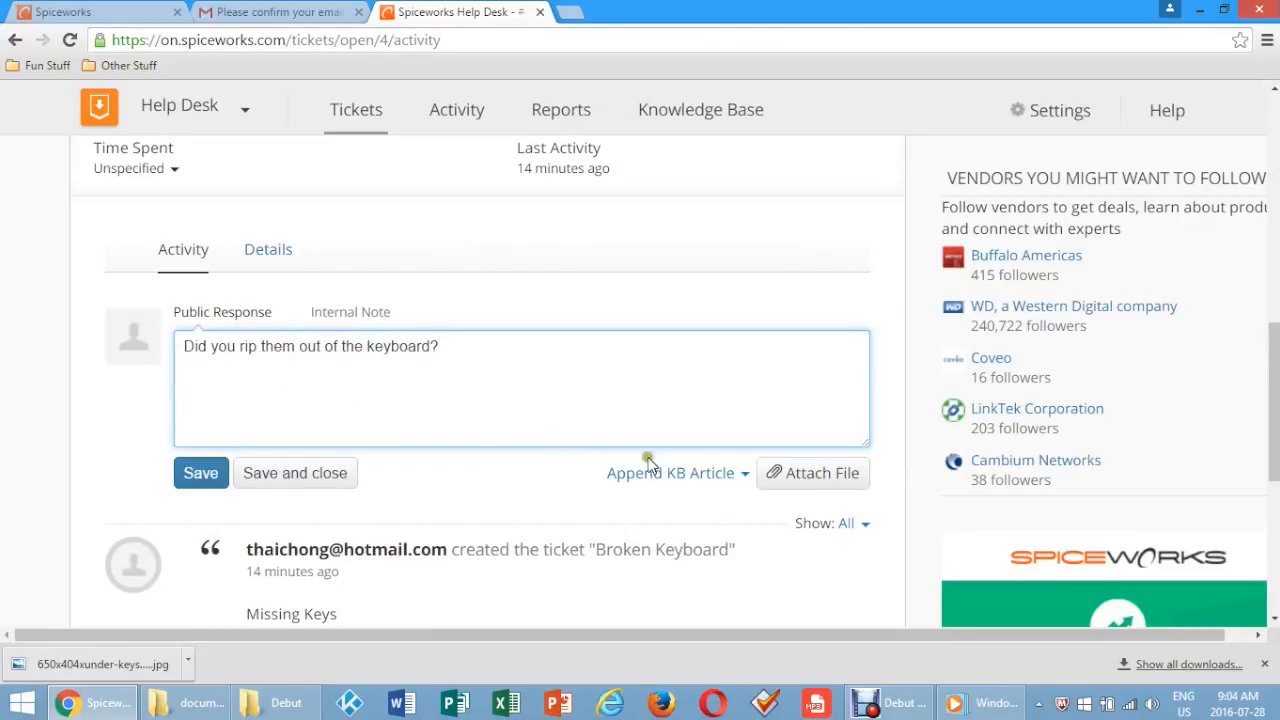
{"action": "left_click", "coordinate": [812, 472]}
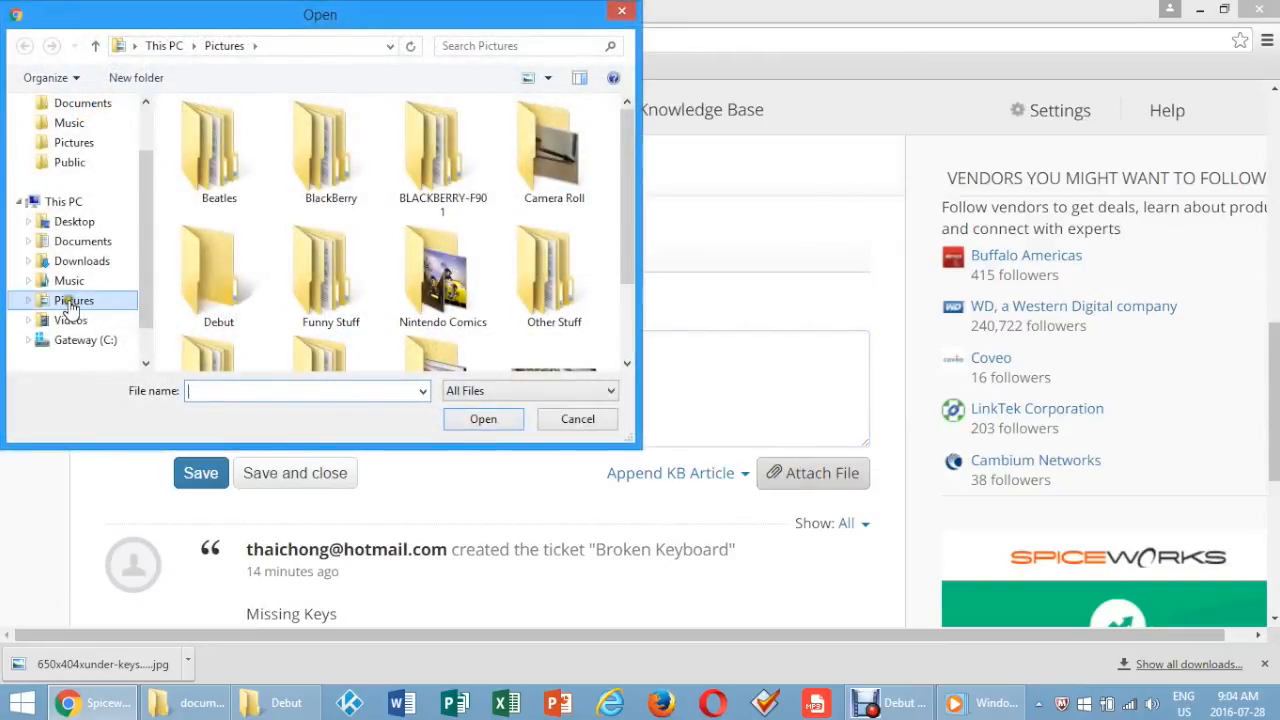
{"action": "scroll", "scroll_direction": "down", "scroll_amount": 3}
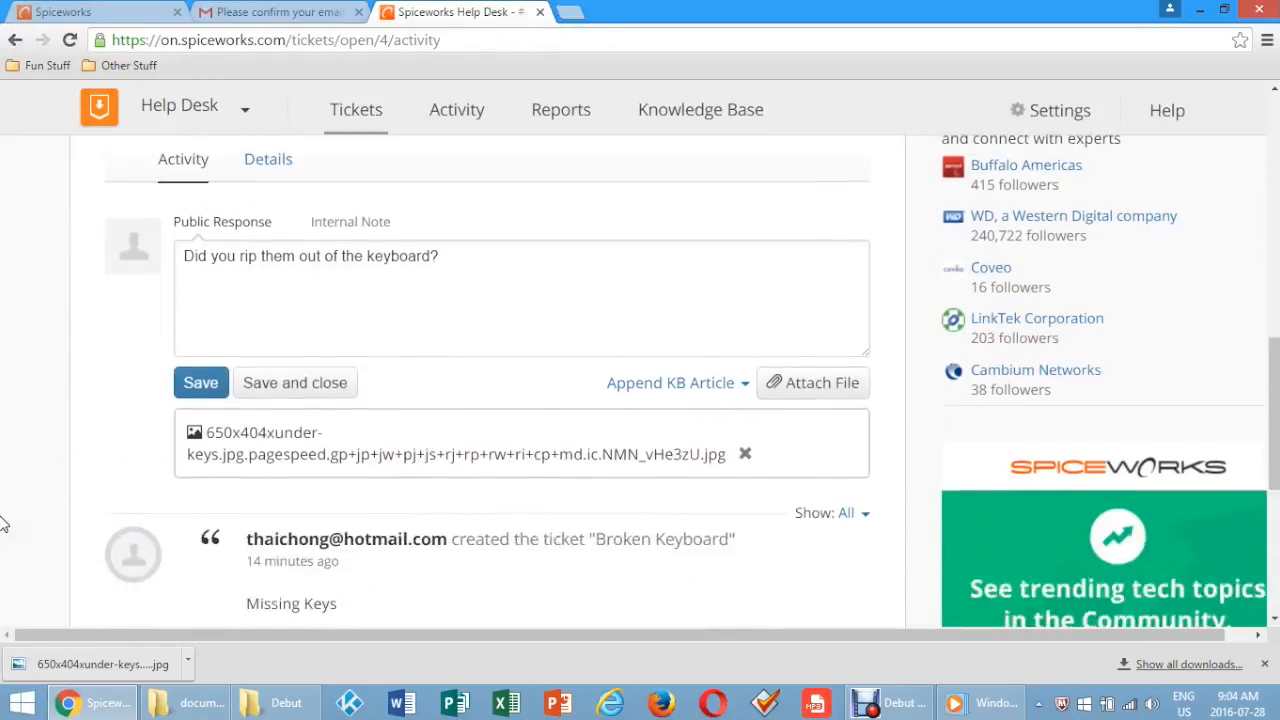
{"action": "scroll", "scroll_direction": "down", "scroll_amount": 3}
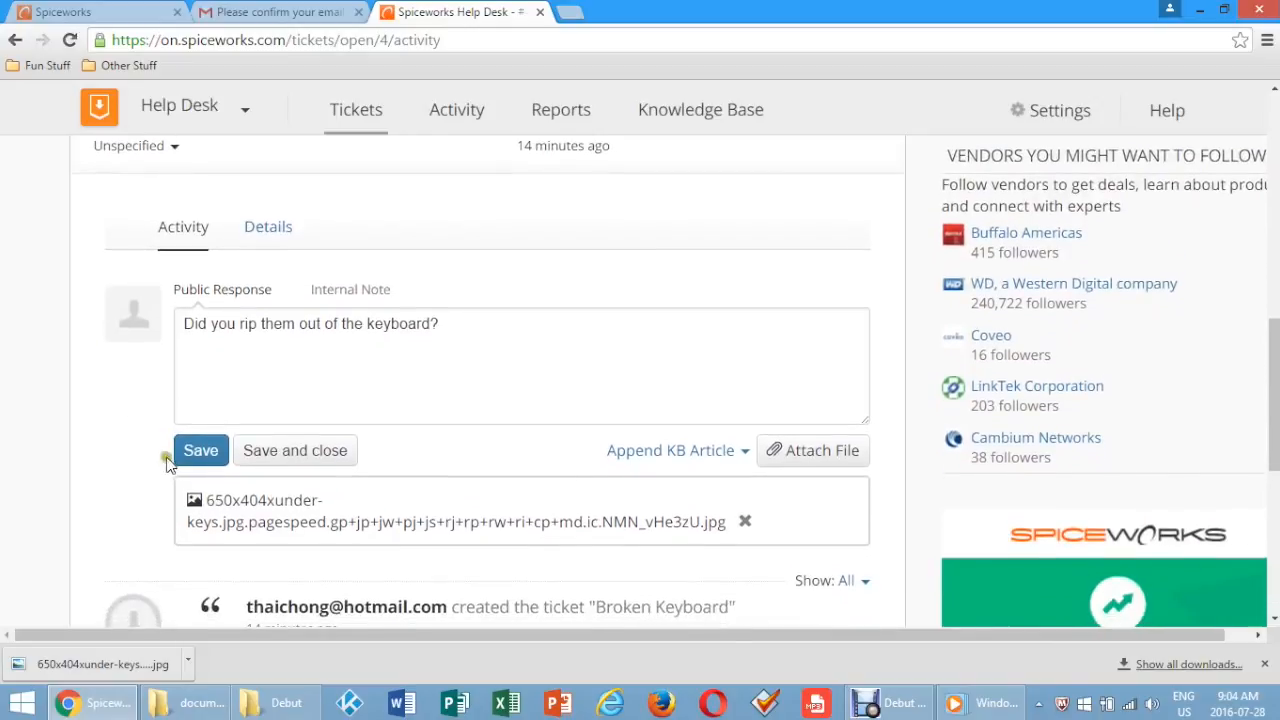
{"action": "left_click", "coordinate": [200, 450]}
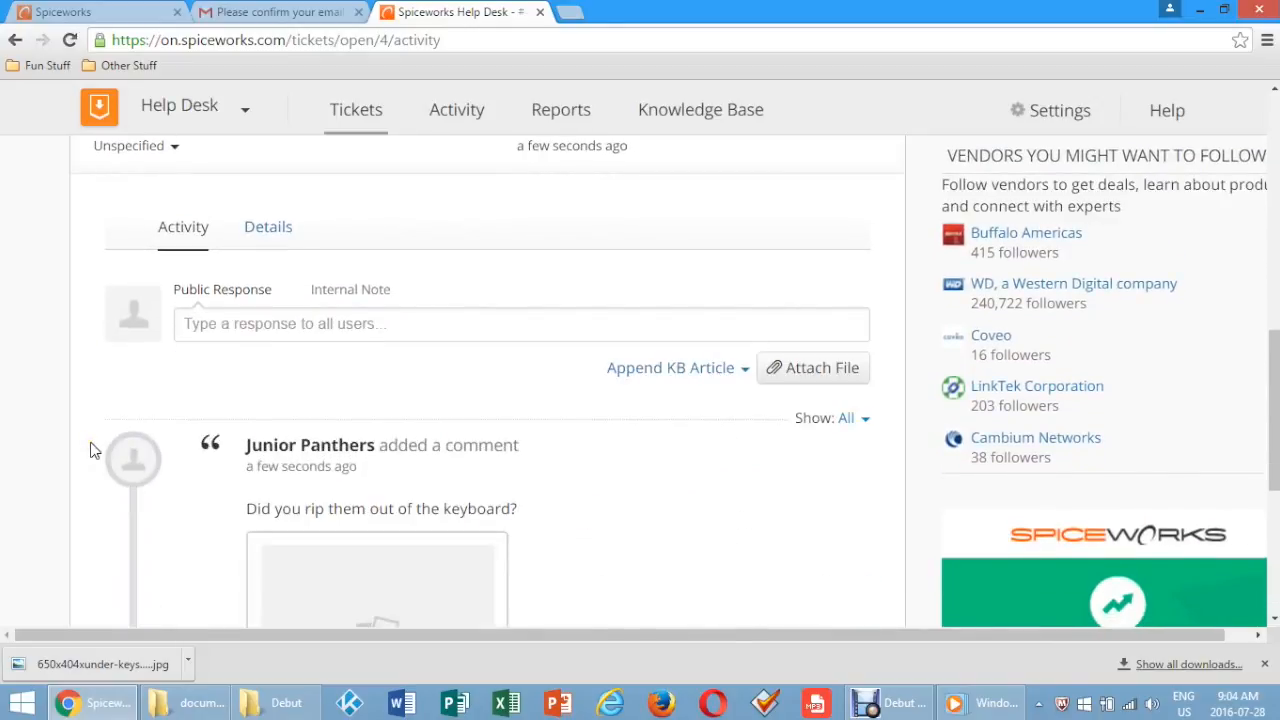
{"action": "scroll", "scroll_direction": "down", "scroll_amount": 3}
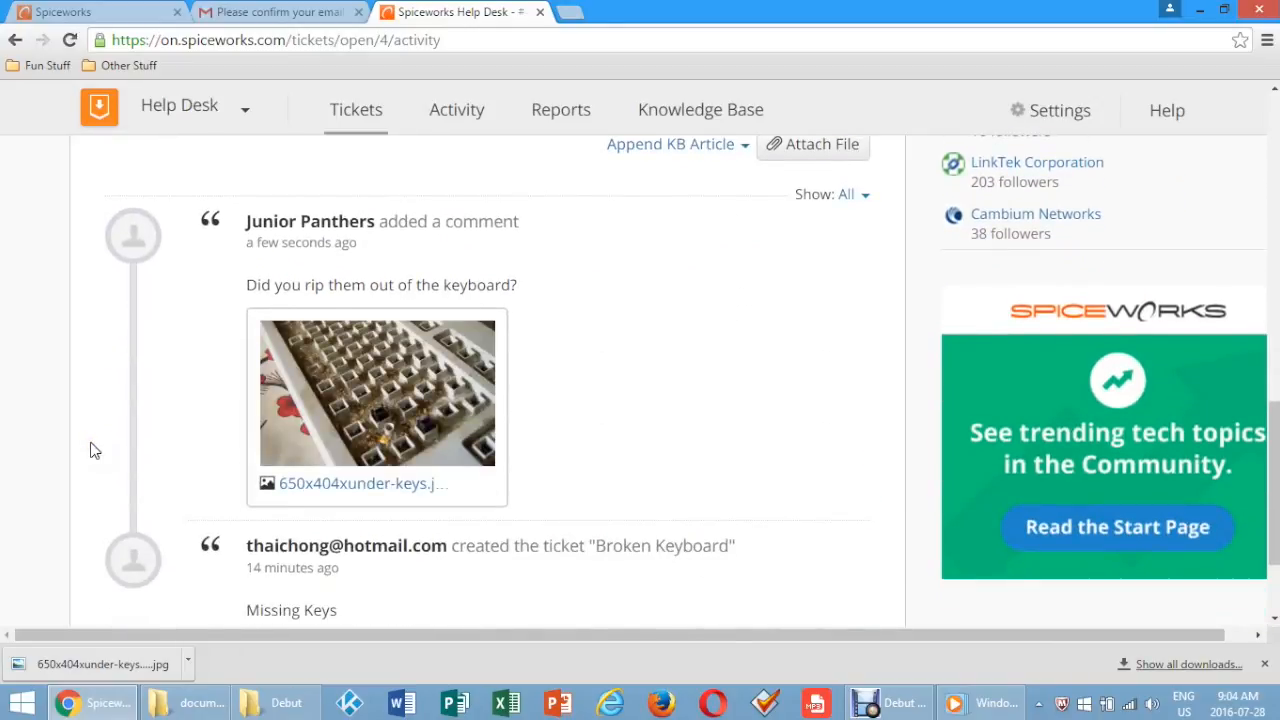